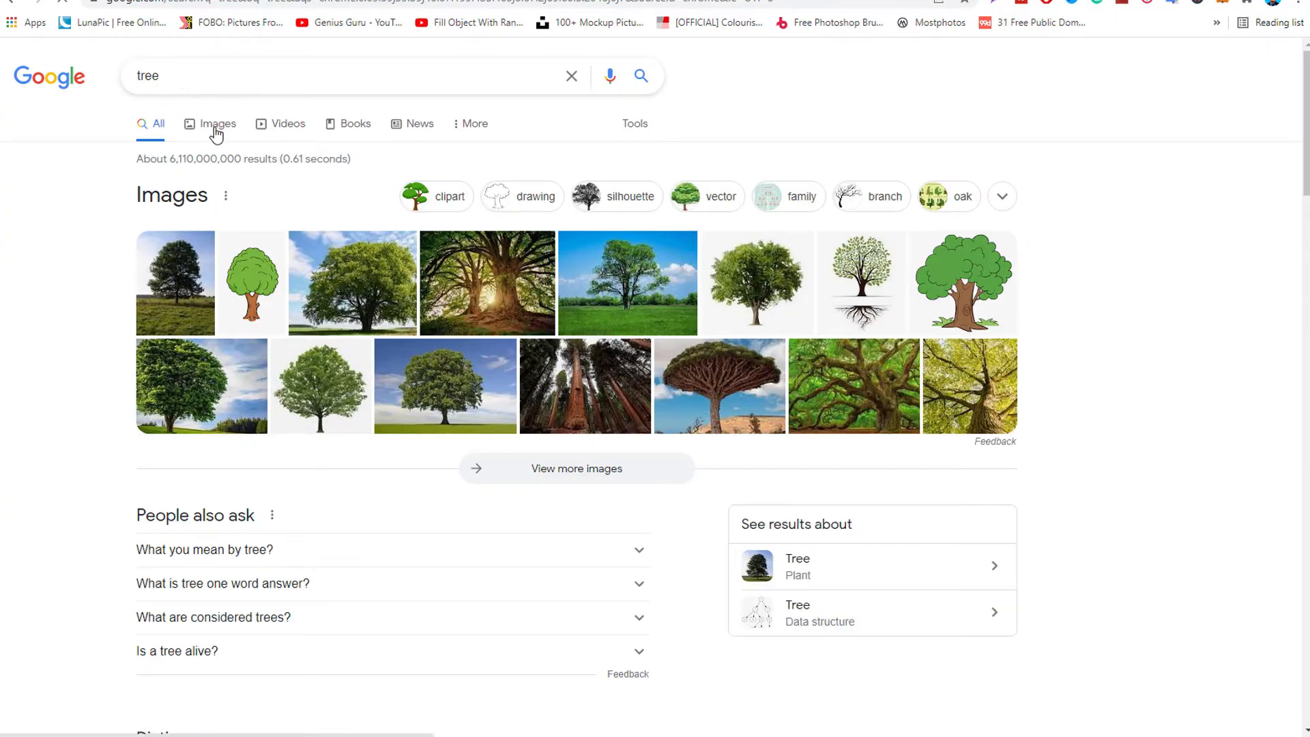
- Browse Google Images results for 'tree' and pick a lone tree photo as reference
{"action": "left_click", "coordinate": [217, 122]}
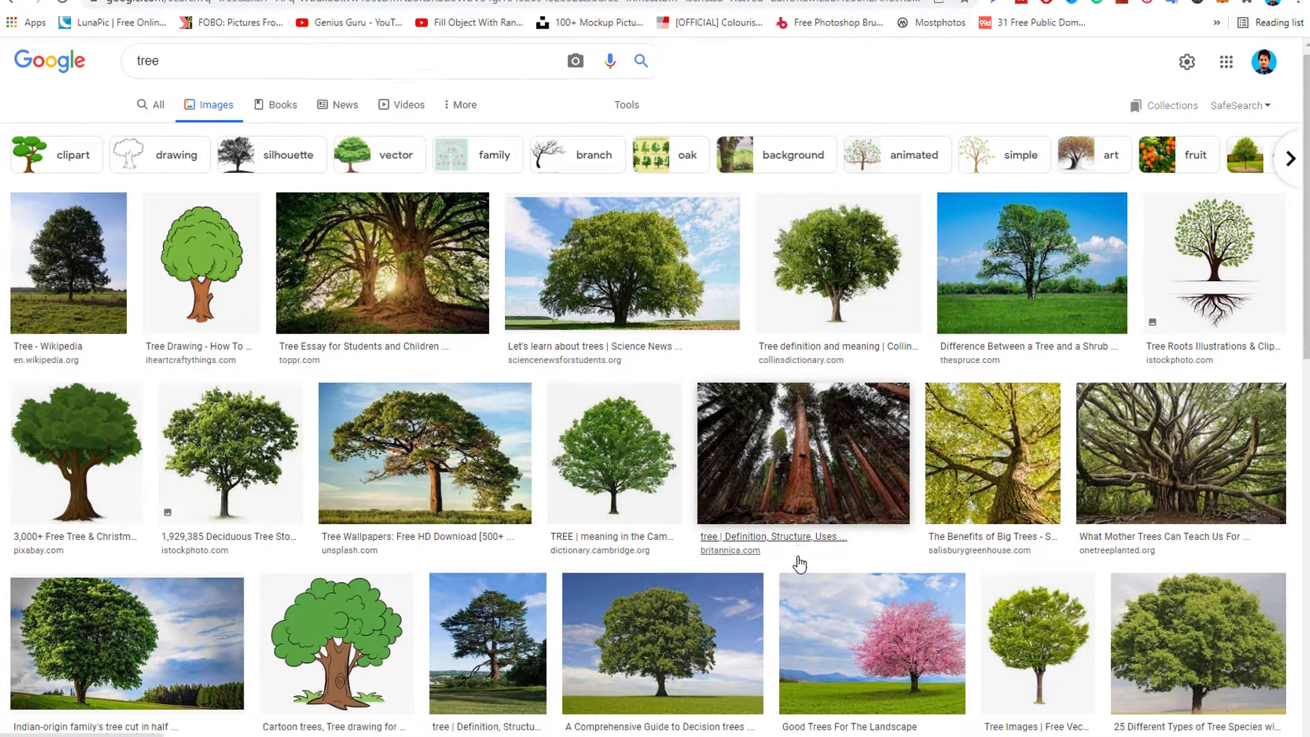
{"action": "scroll", "scroll_direction": "down", "scroll_amount": 3}
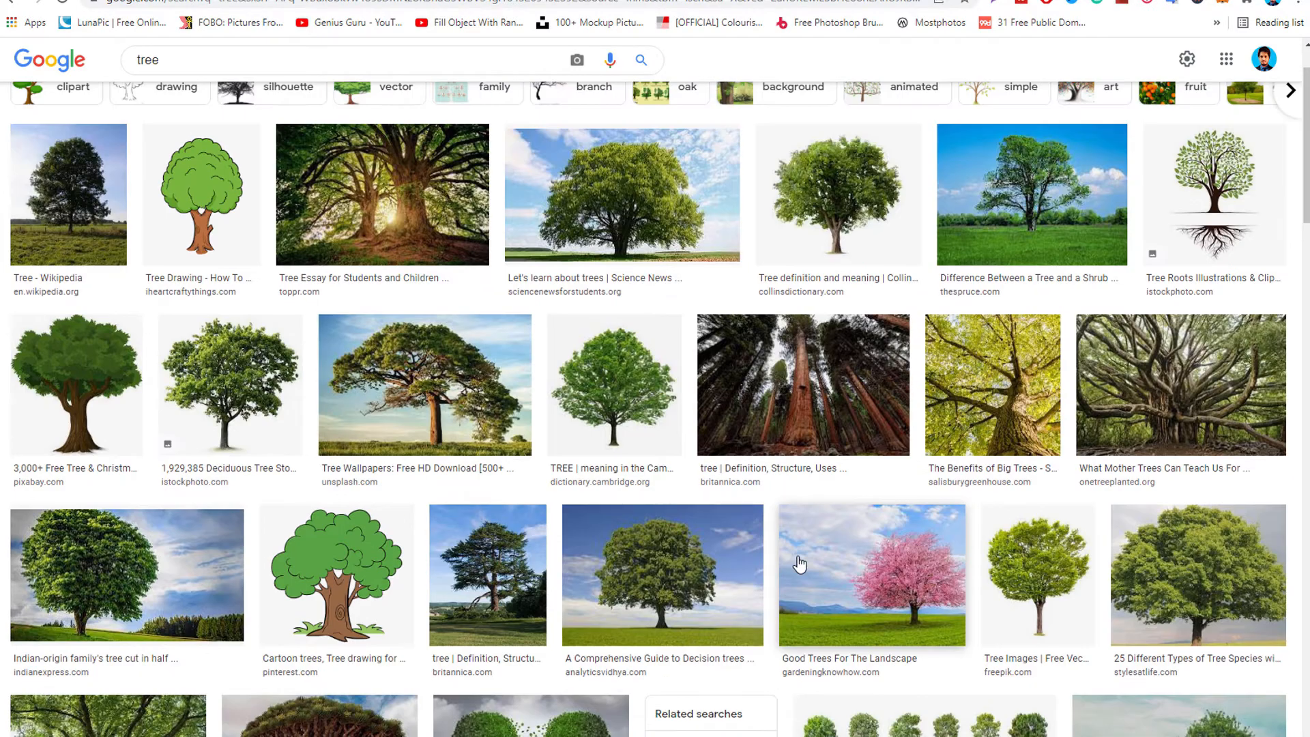
{"action": "scroll", "scroll_direction": "down", "scroll_amount": 3}
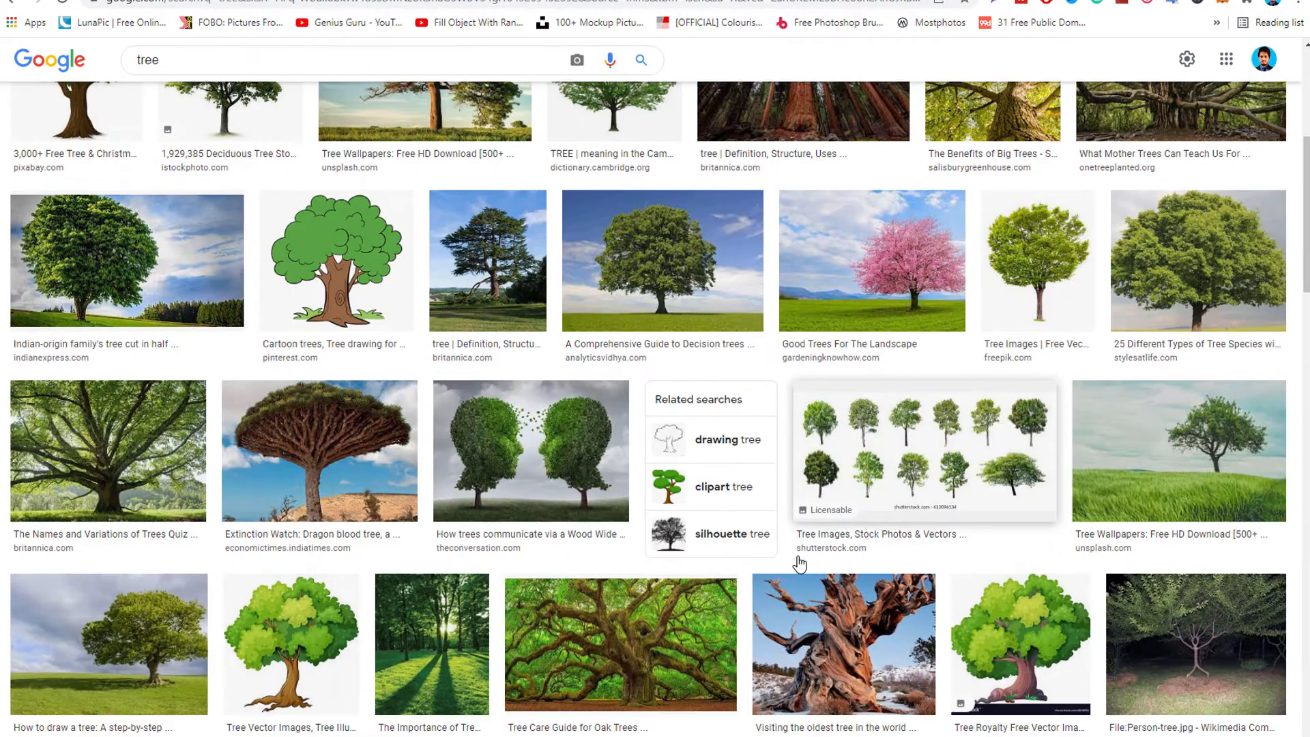
{"action": "left_click", "coordinate": [661, 260]}
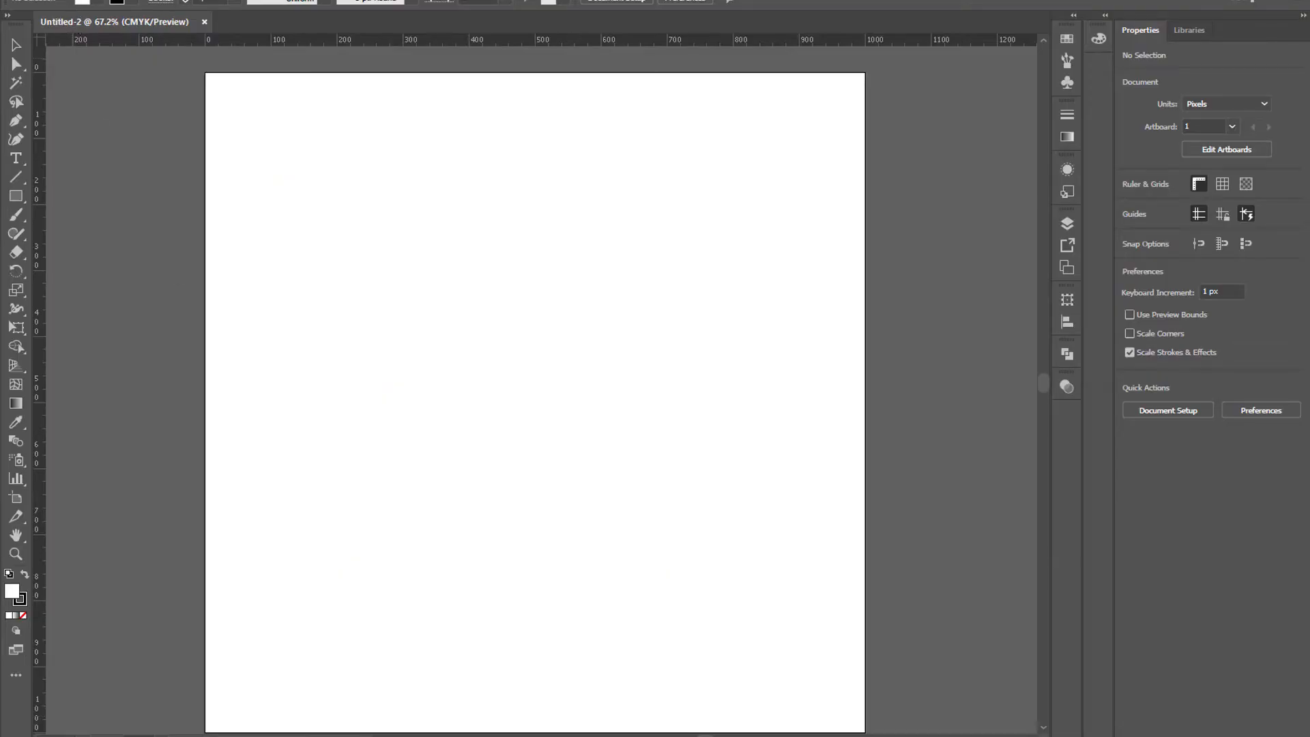
{"action": "mouse_move", "coordinate": [93, 10]}
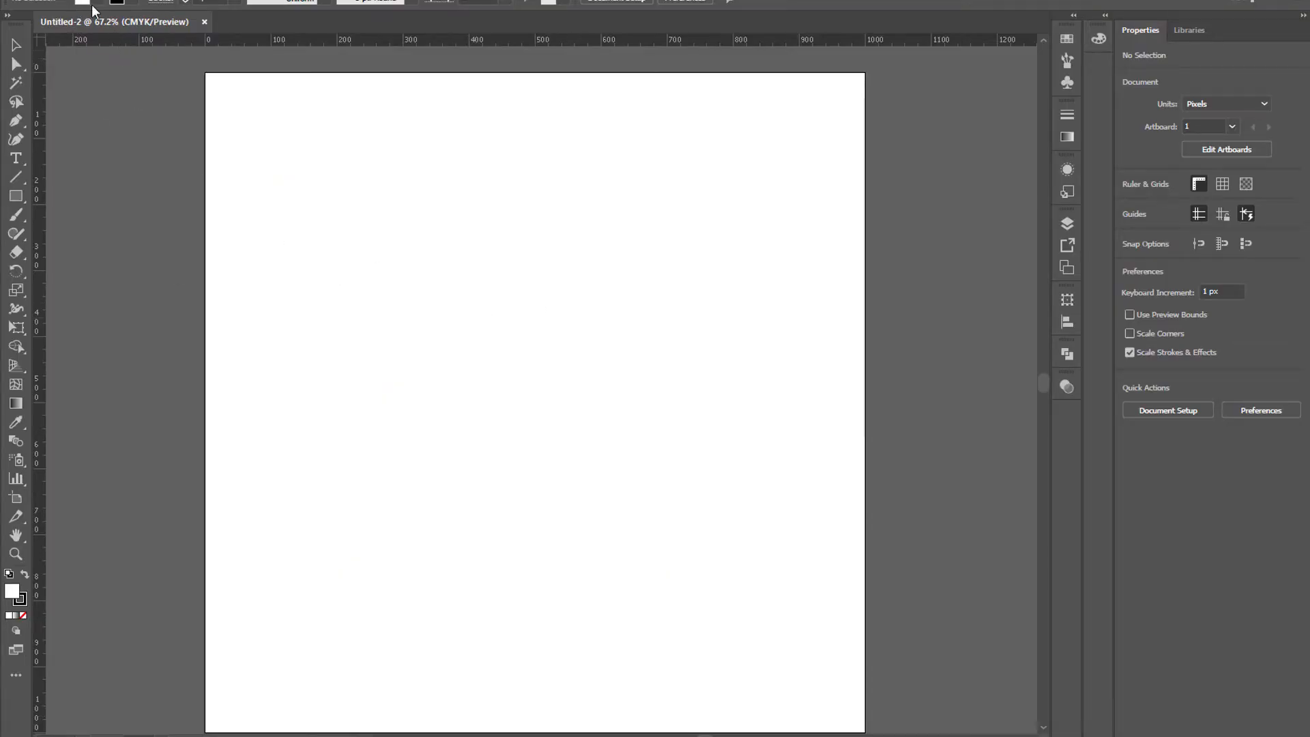
- Place the tree photo onto the artboard via File > Place and lock it with Ctrl+2
{"action": "left_click", "coordinate": [84, 4]}
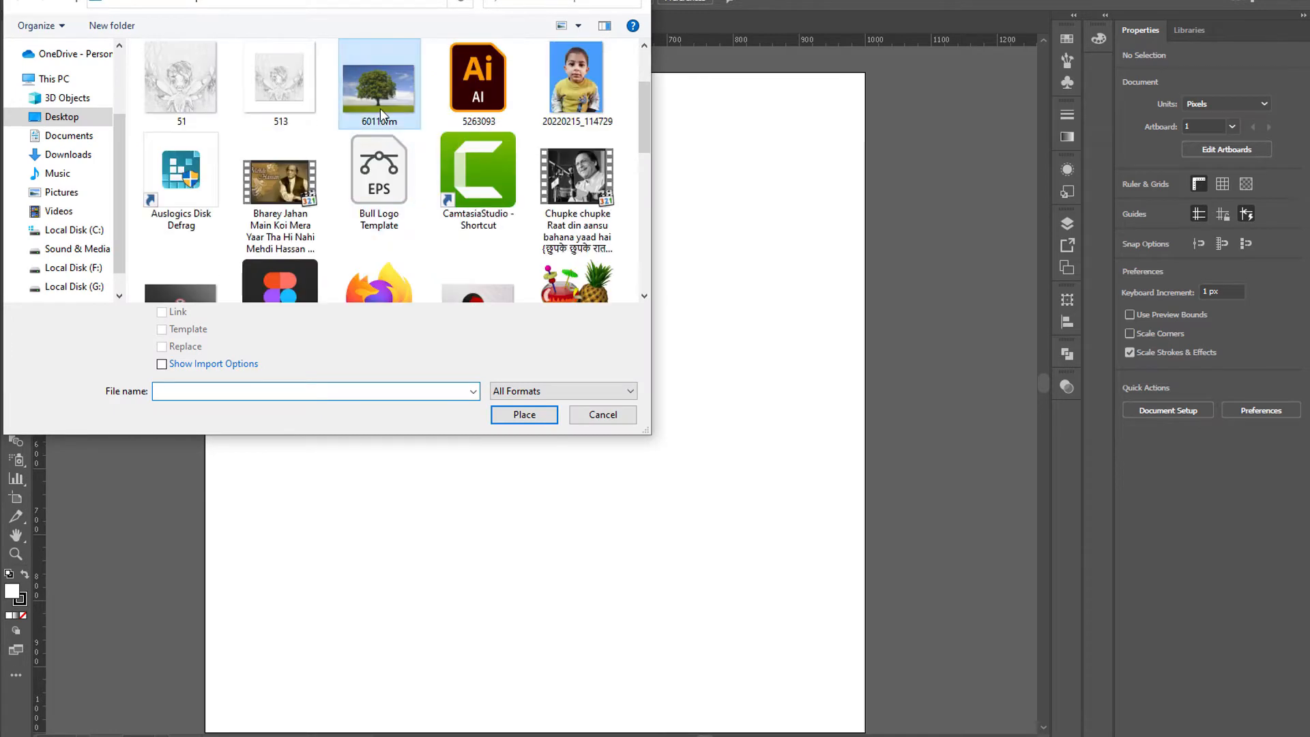
{"action": "left_click", "coordinate": [524, 415]}
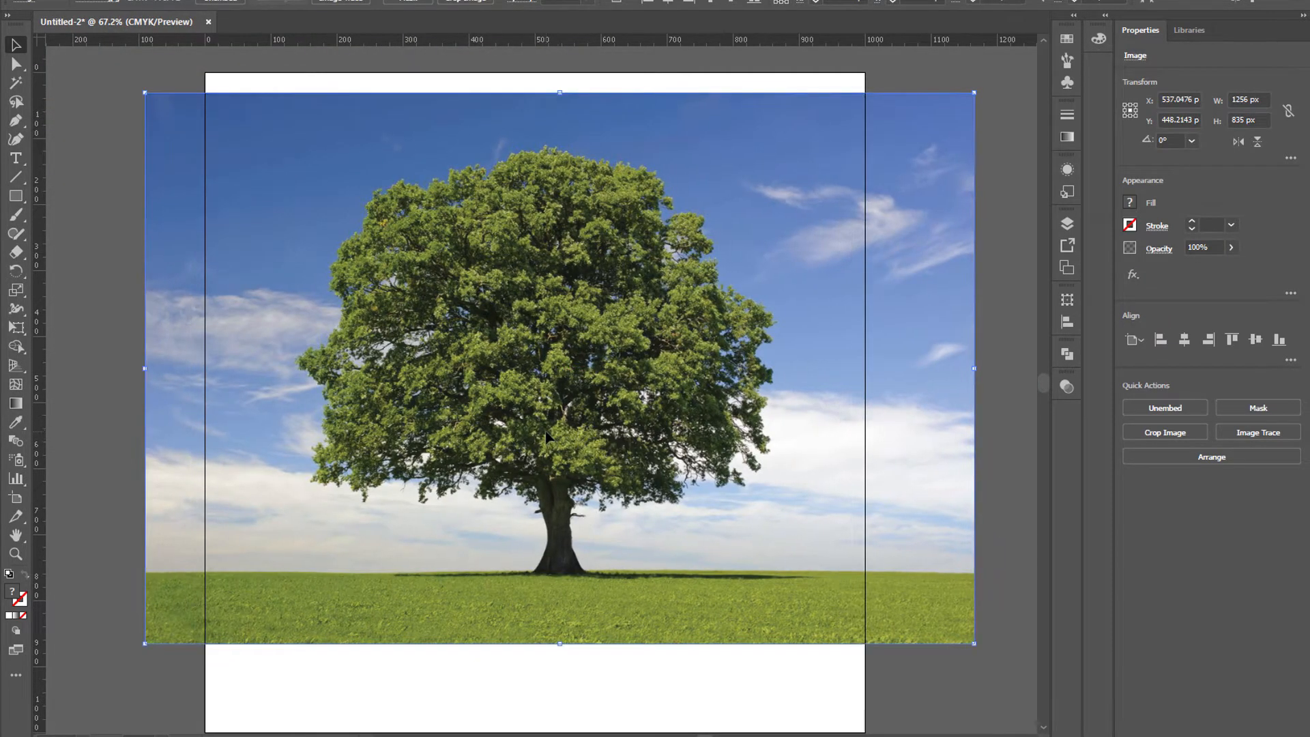
{"action": "key", "text": "ctrl+2"}
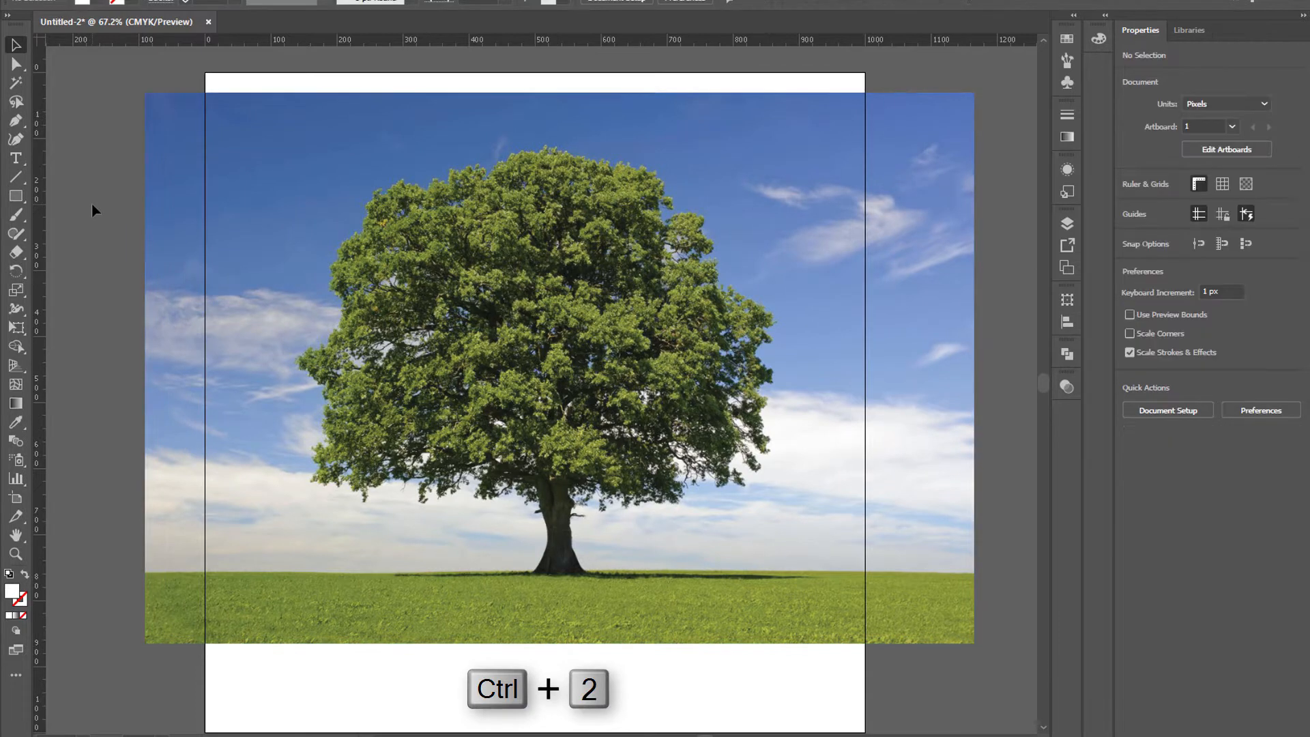
{"action": "key", "text": "ctrl+2"}
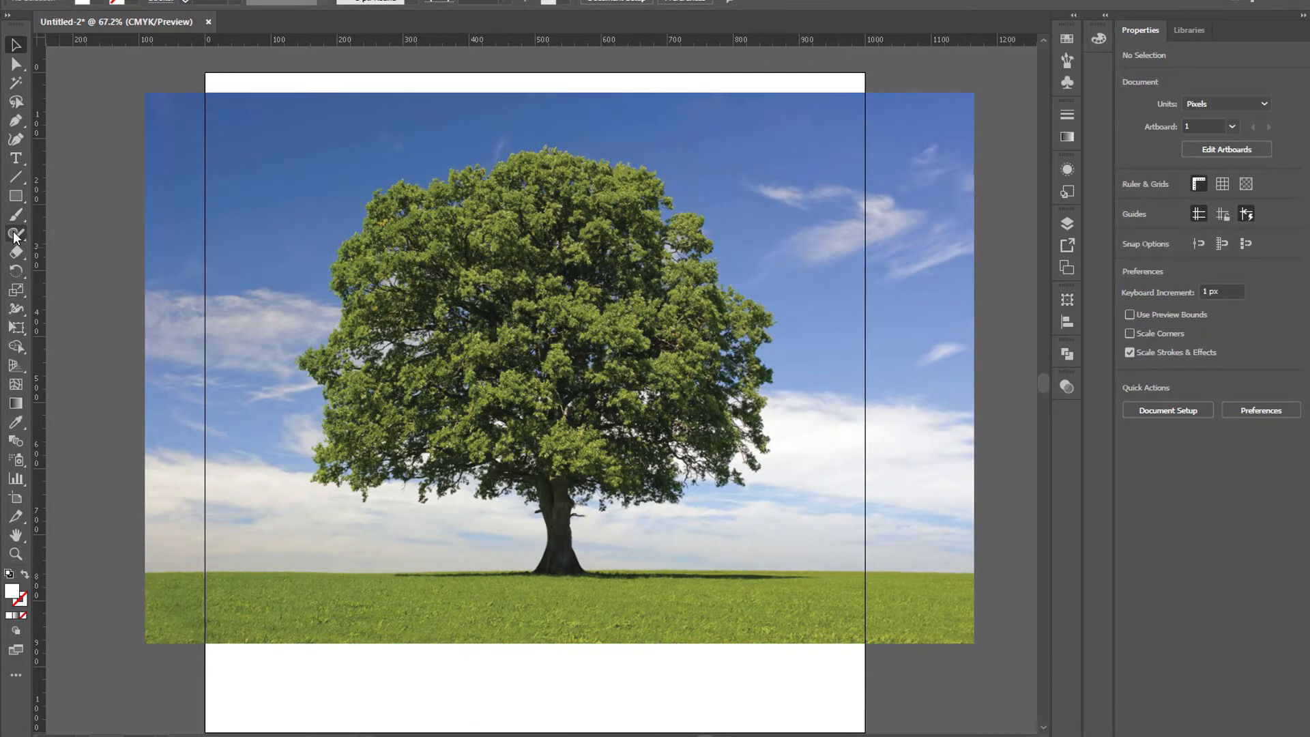
- Trace a closed black-filled Pencil path around the tree's canopy and trunk
{"action": "left_click", "coordinate": [15, 215]}
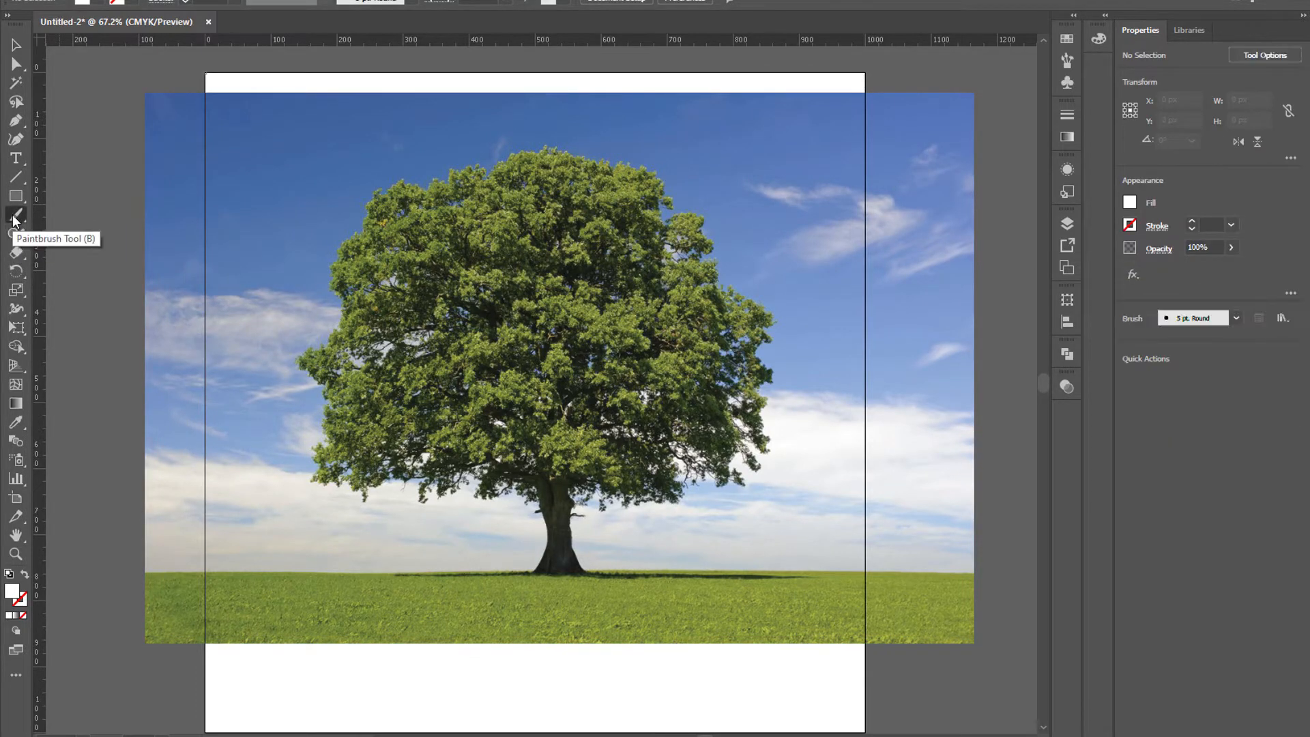
{"action": "mouse_move", "coordinate": [15, 238]}
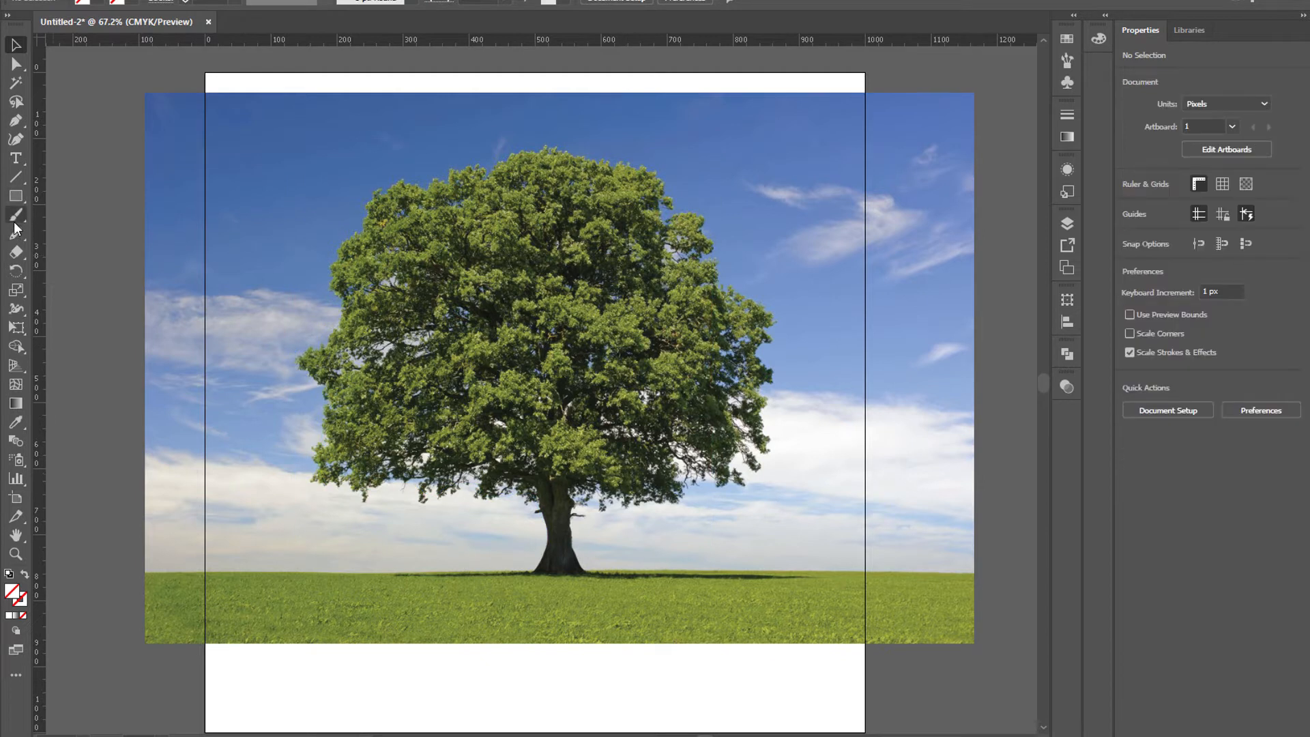
{"action": "left_click", "coordinate": [15, 216]}
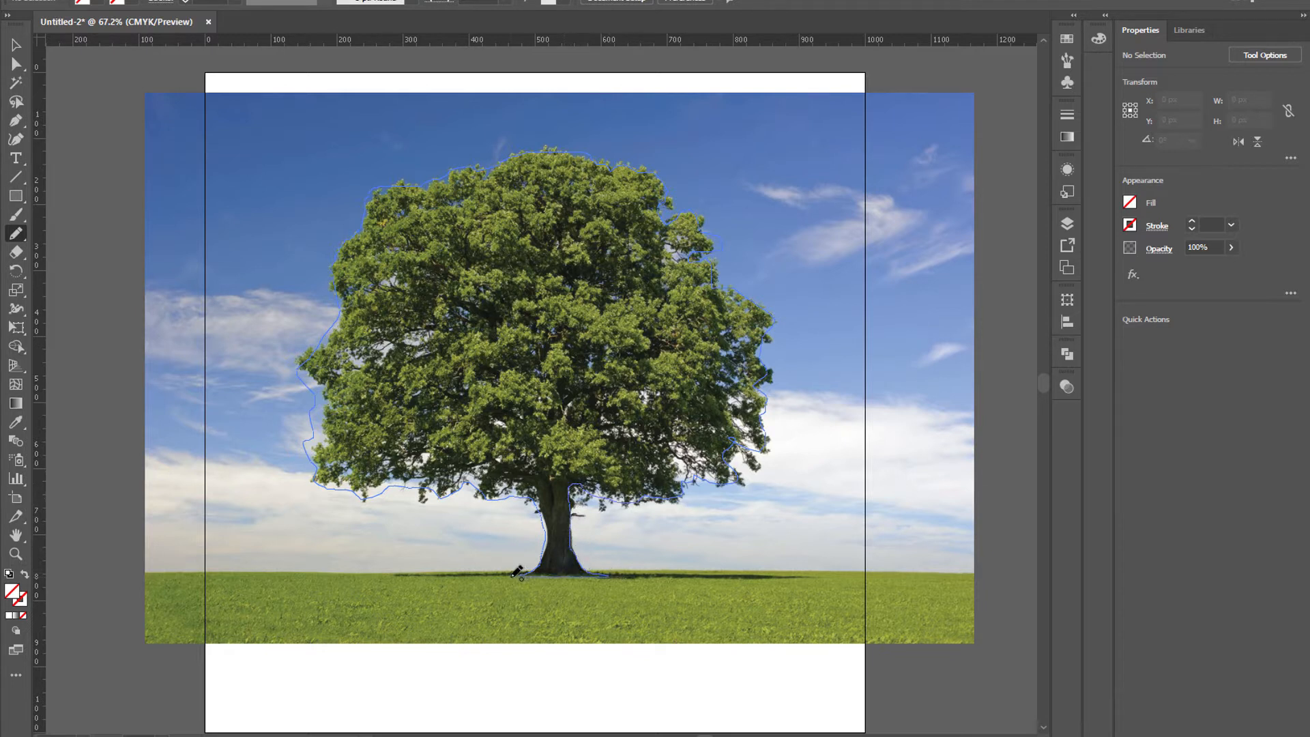
{"action": "left_click", "coordinate": [519, 572]}
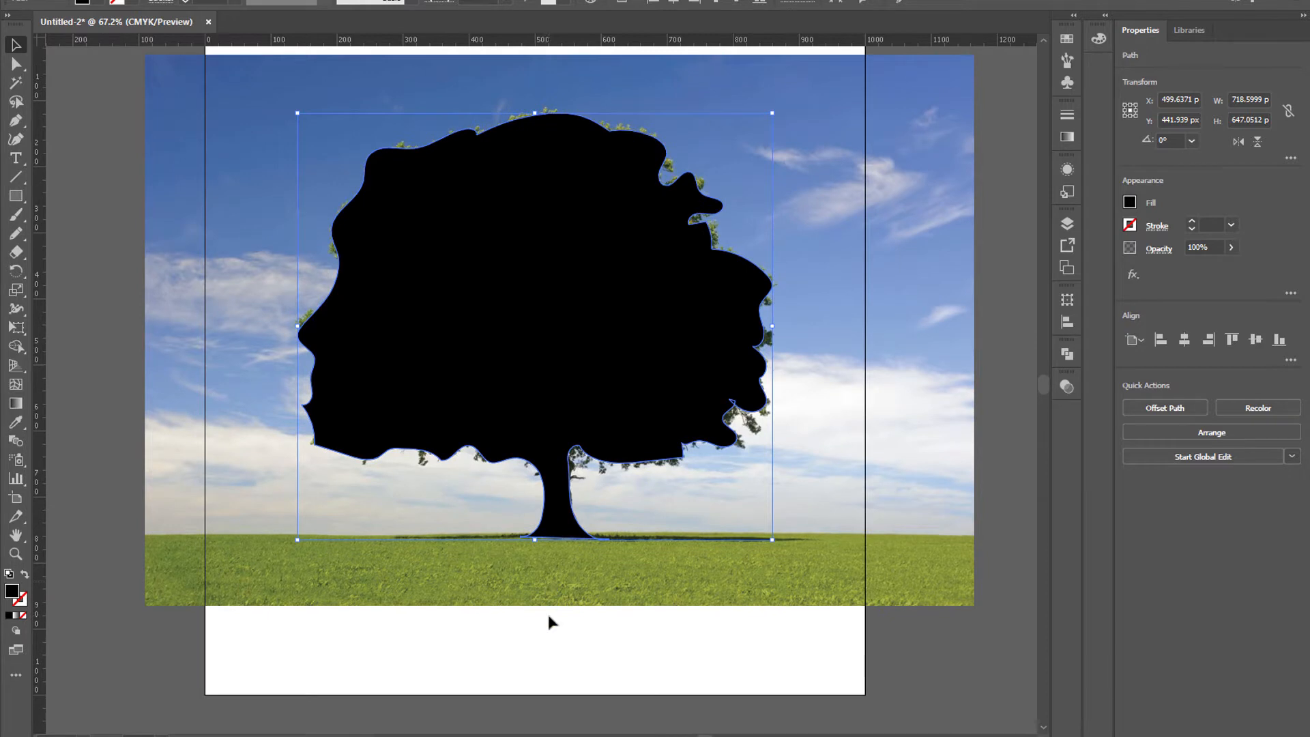
- Draw a black flared trunk base and Unite it with the canopy in Pathfinder
{"action": "double_click", "coordinate": [15, 257]}
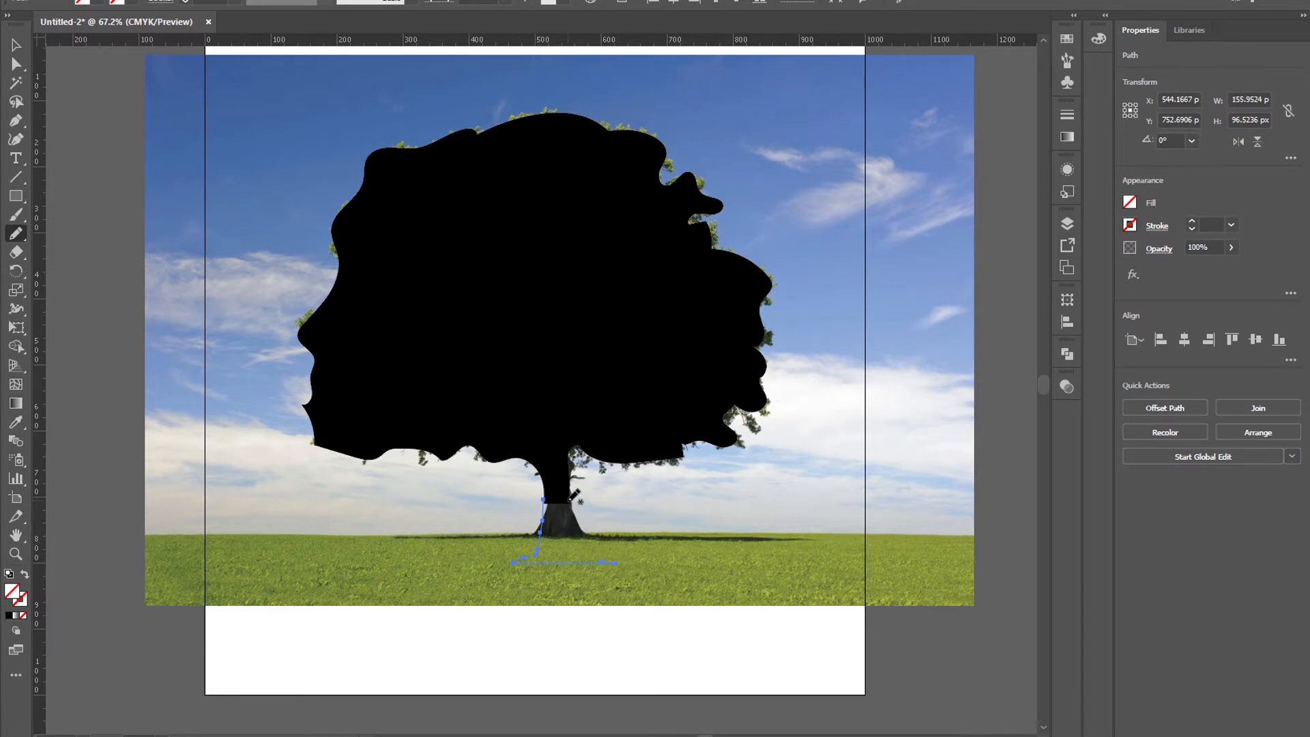
{"action": "mouse_move", "coordinate": [606, 550]}
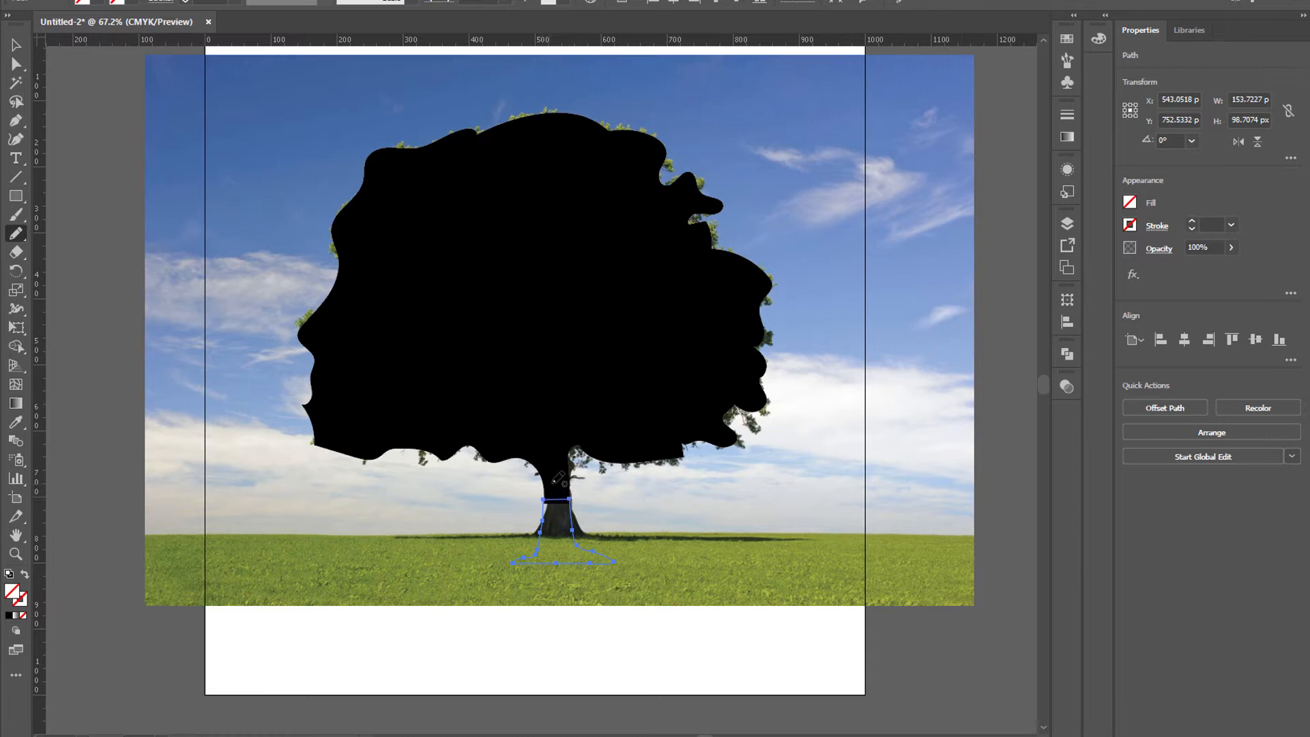
{"action": "left_click", "coordinate": [318, 382]}
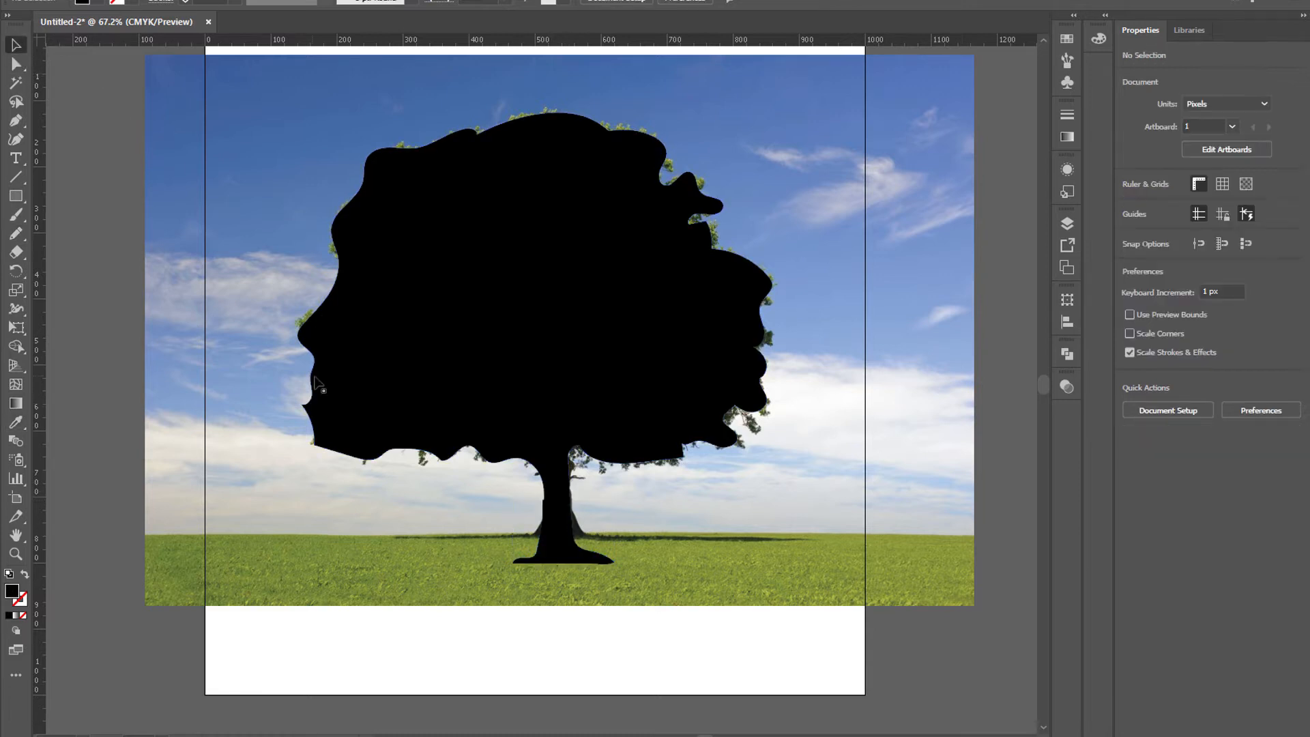
{"action": "left_click", "coordinate": [564, 531]}
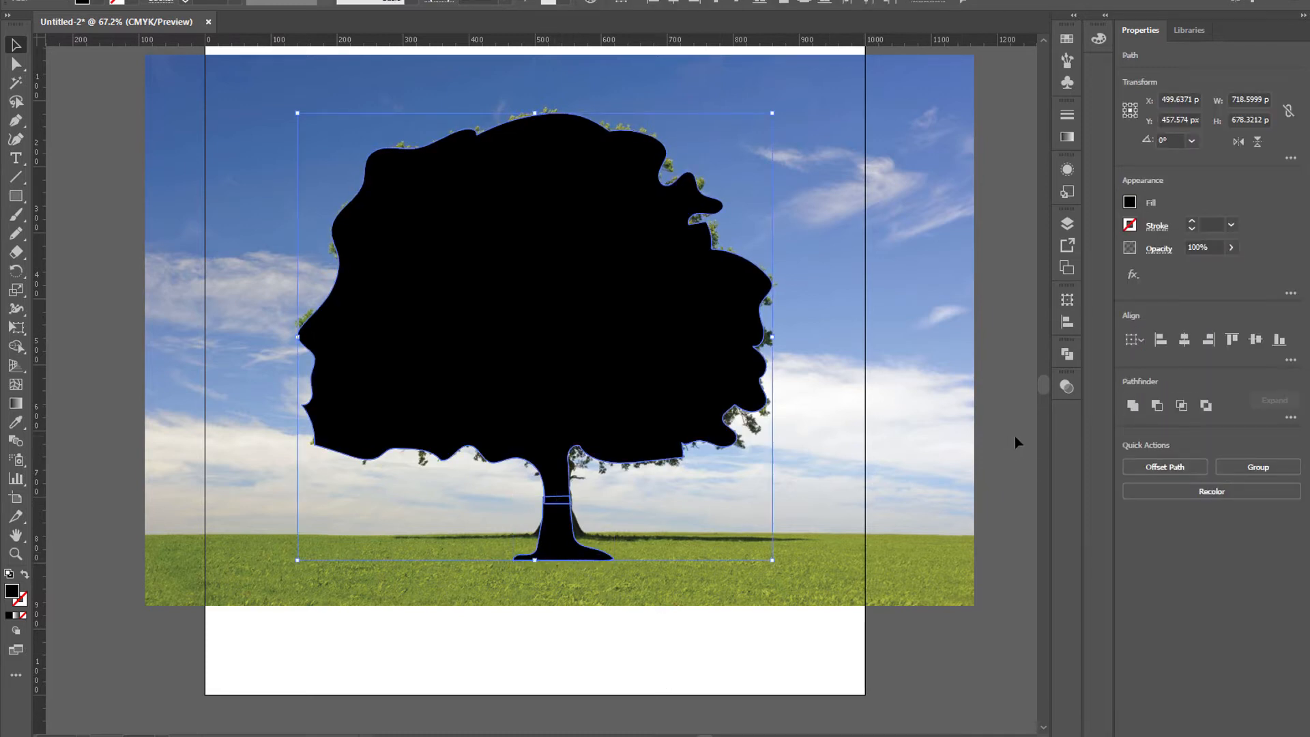
{"action": "mouse_move", "coordinate": [1132, 405]}
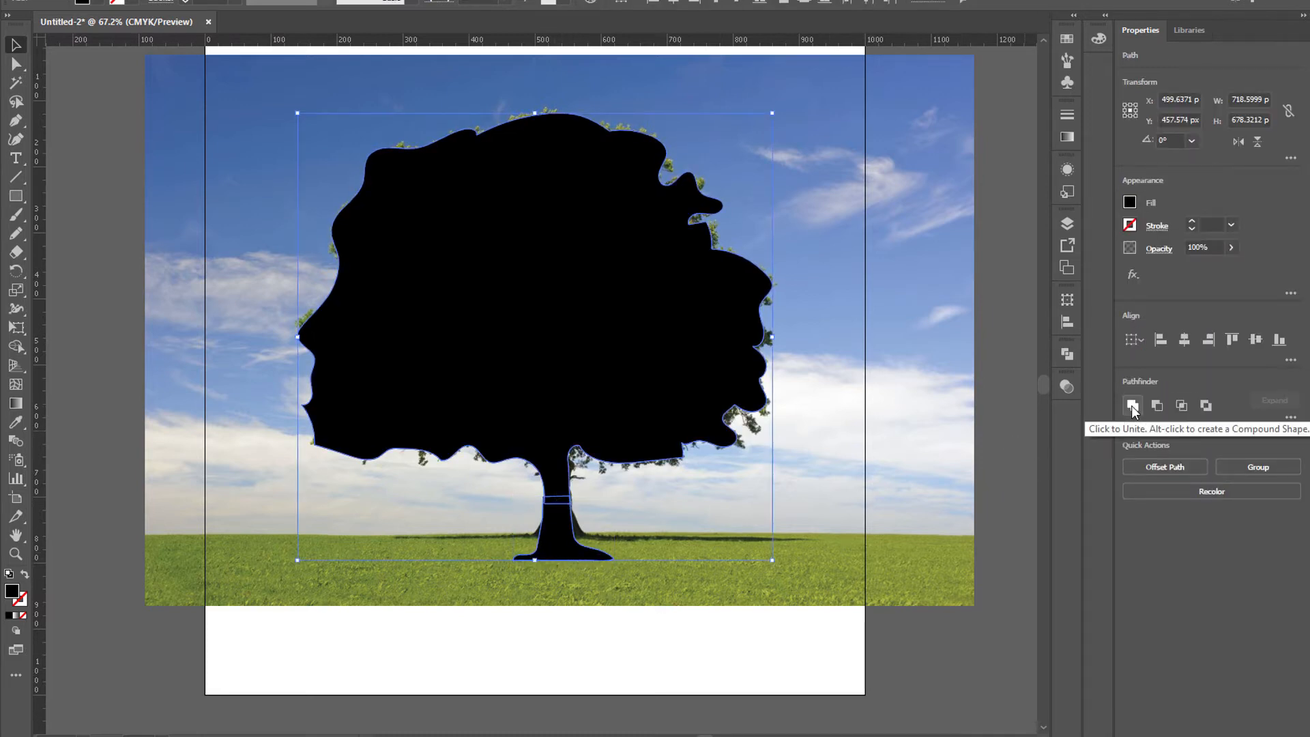
{"action": "left_click", "coordinate": [15, 234]}
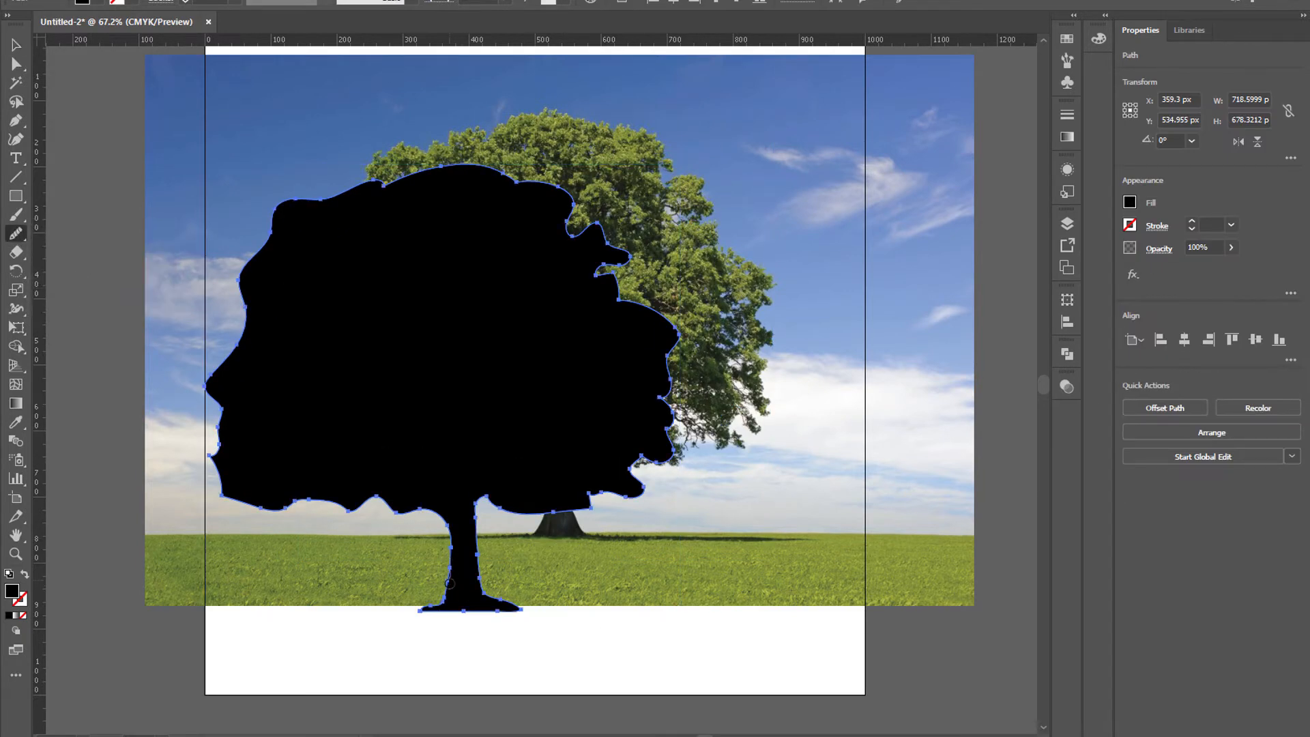
- Drag the united silhouette off to the left so the tree photo shows again
{"action": "left_click", "coordinate": [15, 45]}
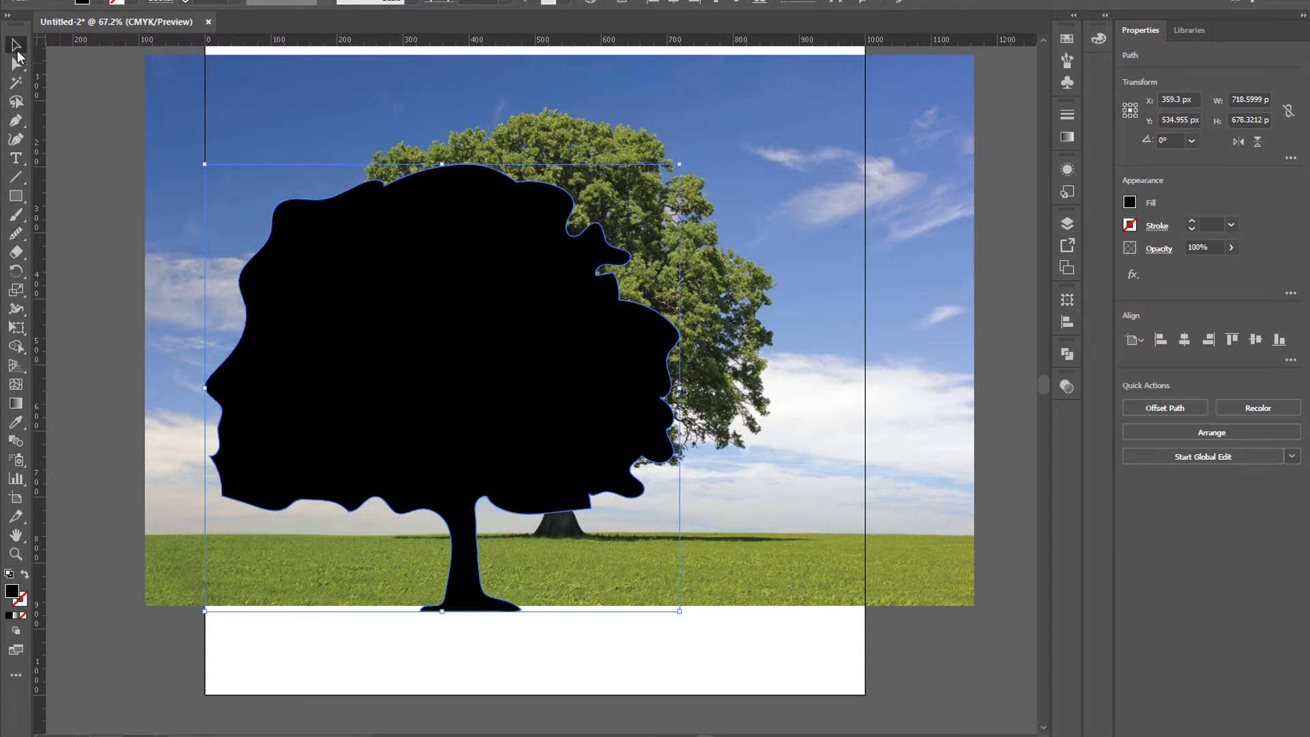
{"action": "left_click", "coordinate": [519, 382]}
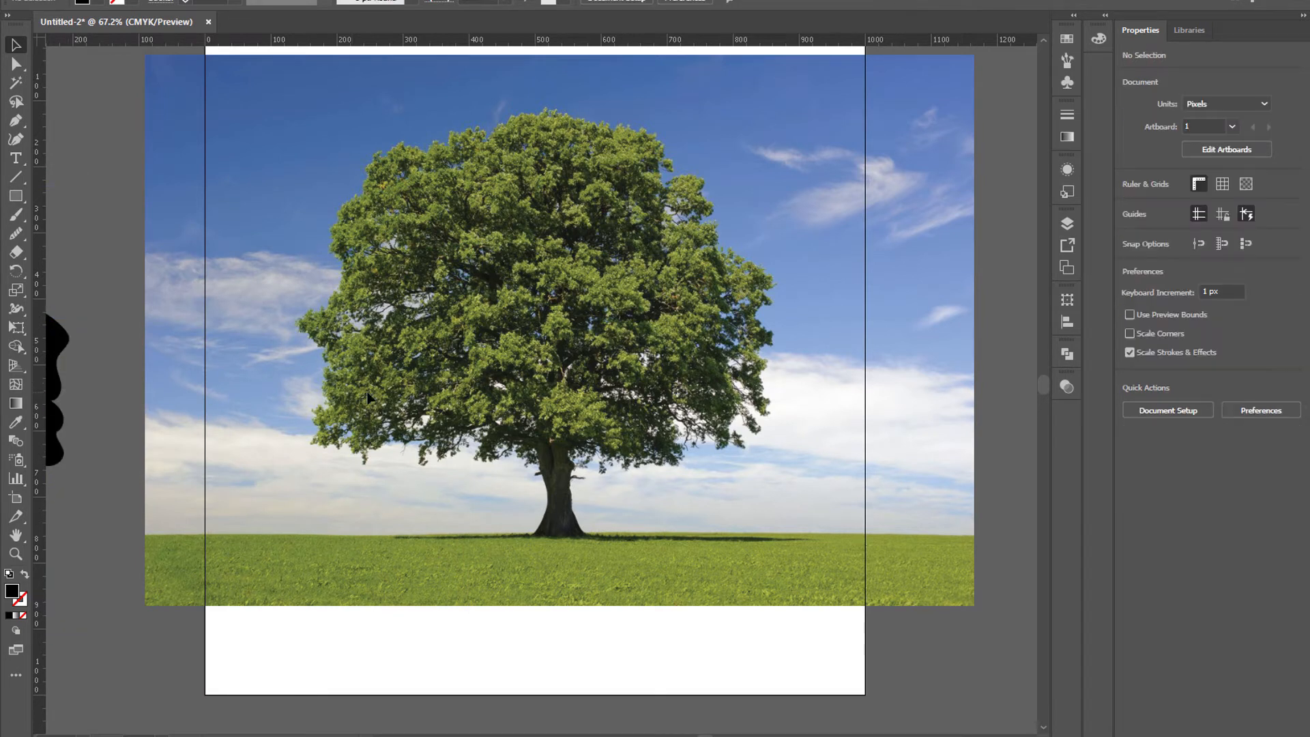
{"action": "mouse_move", "coordinate": [417, 326]}
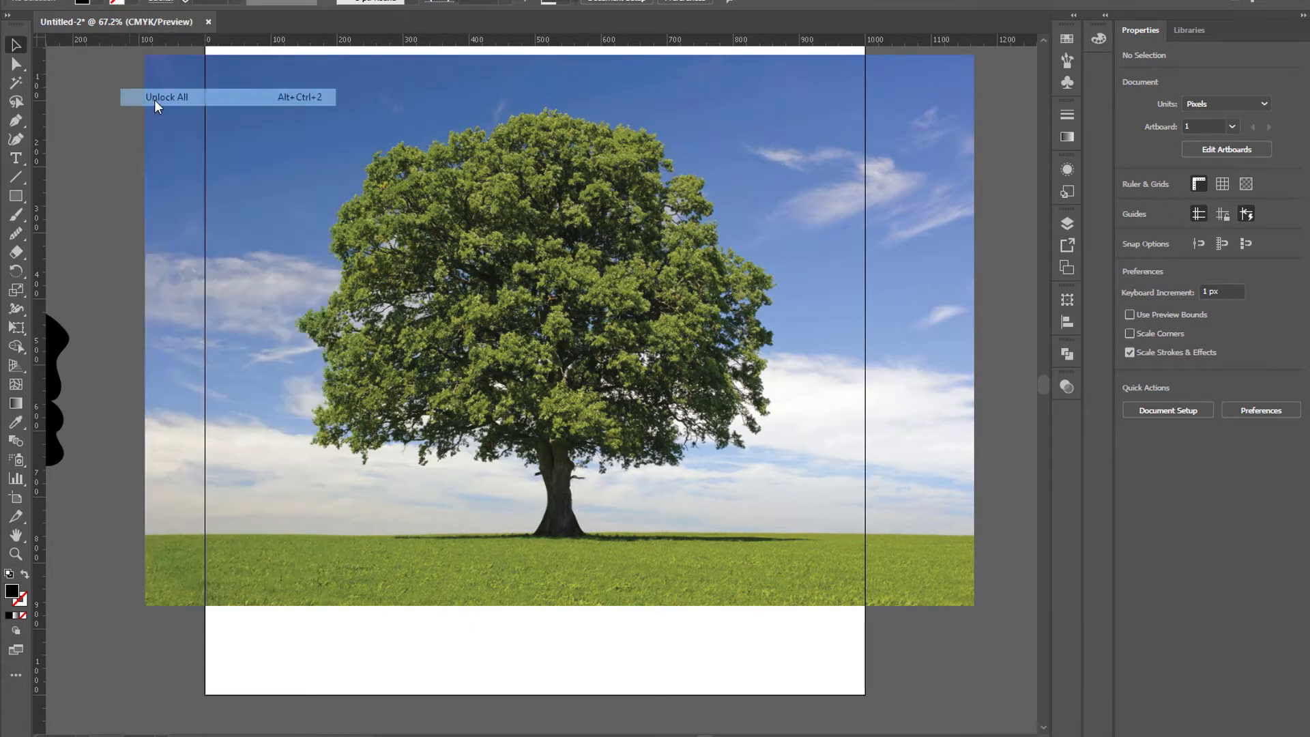
- Unlock the photo and Image Trace it in Black and White with Threshold 83
{"action": "left_click", "coordinate": [165, 96]}
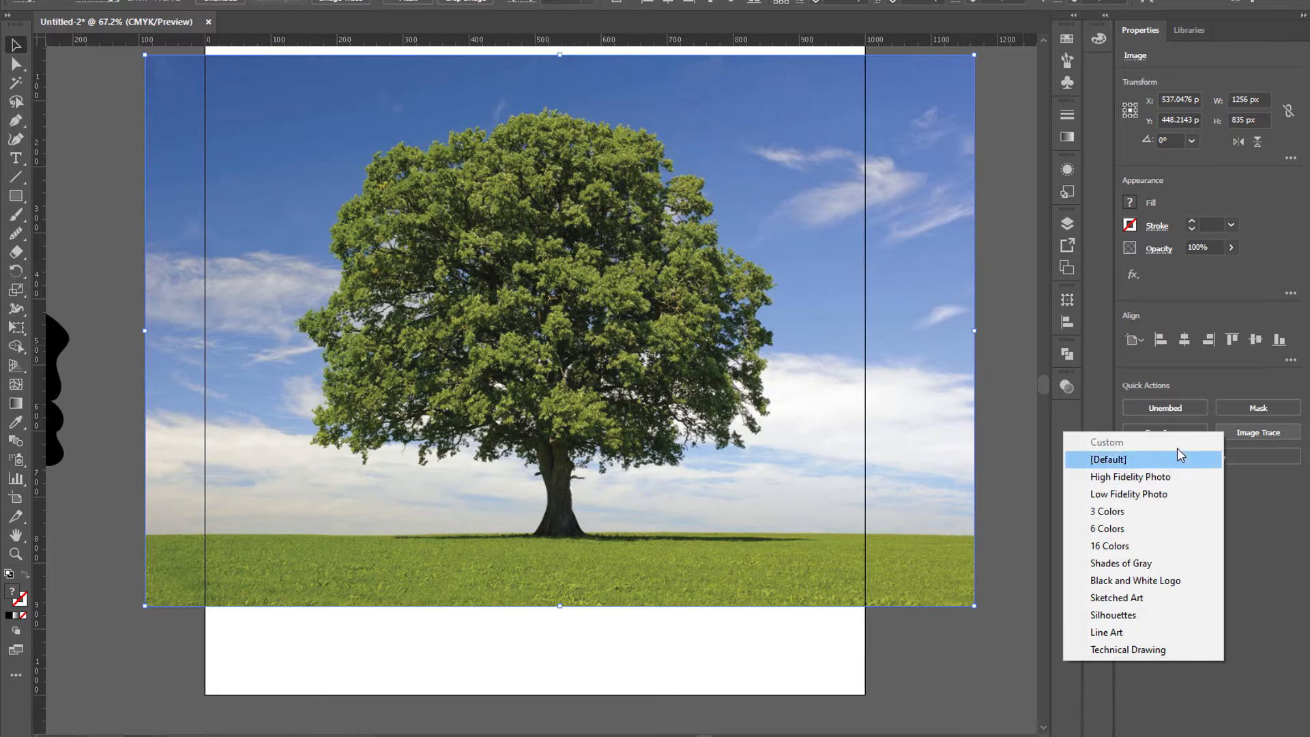
{"action": "left_click", "coordinate": [906, 427]}
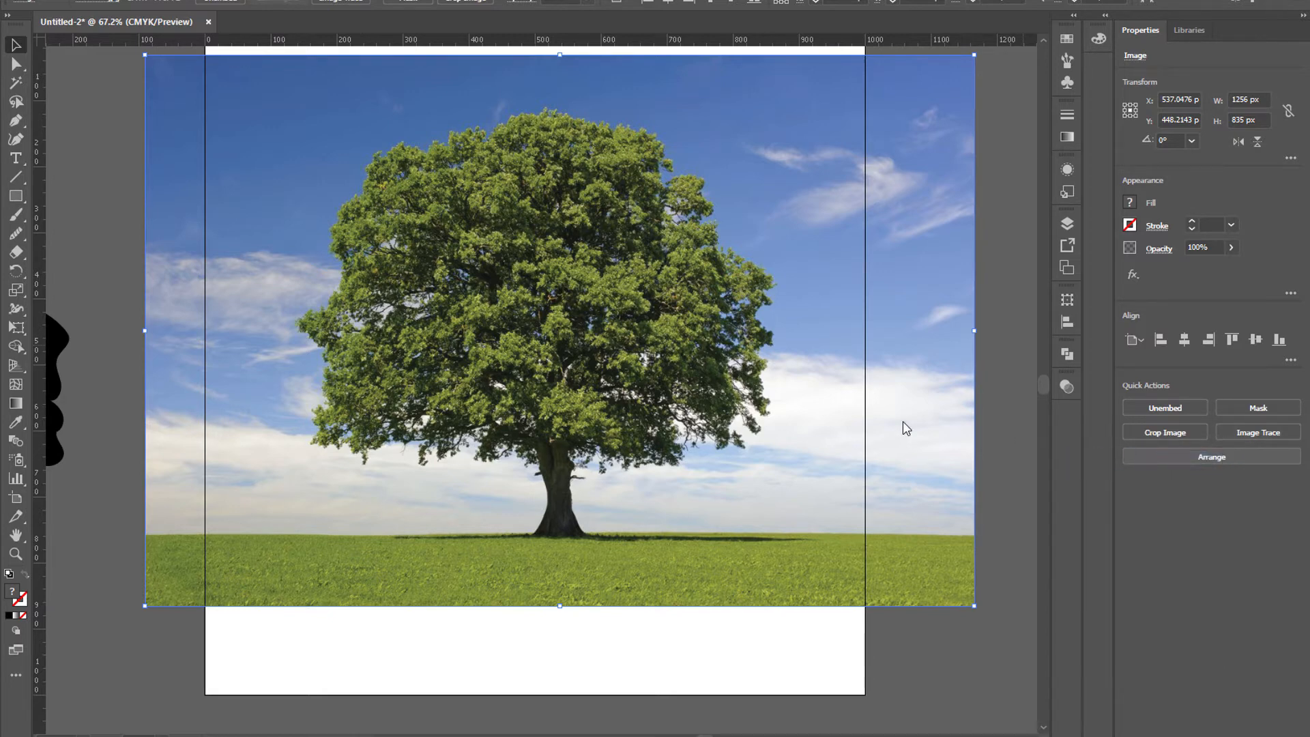
{"action": "left_click", "coordinate": [1257, 433]}
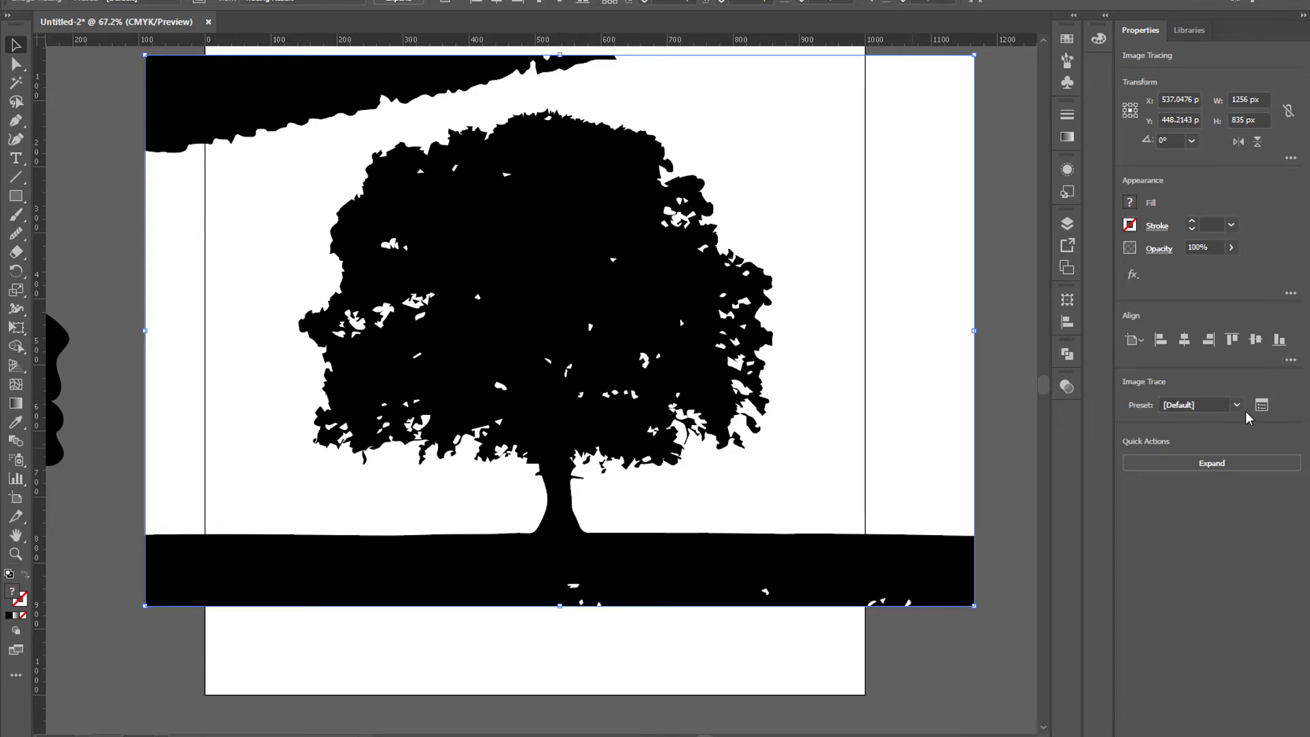
{"action": "mouse_move", "coordinate": [1262, 406]}
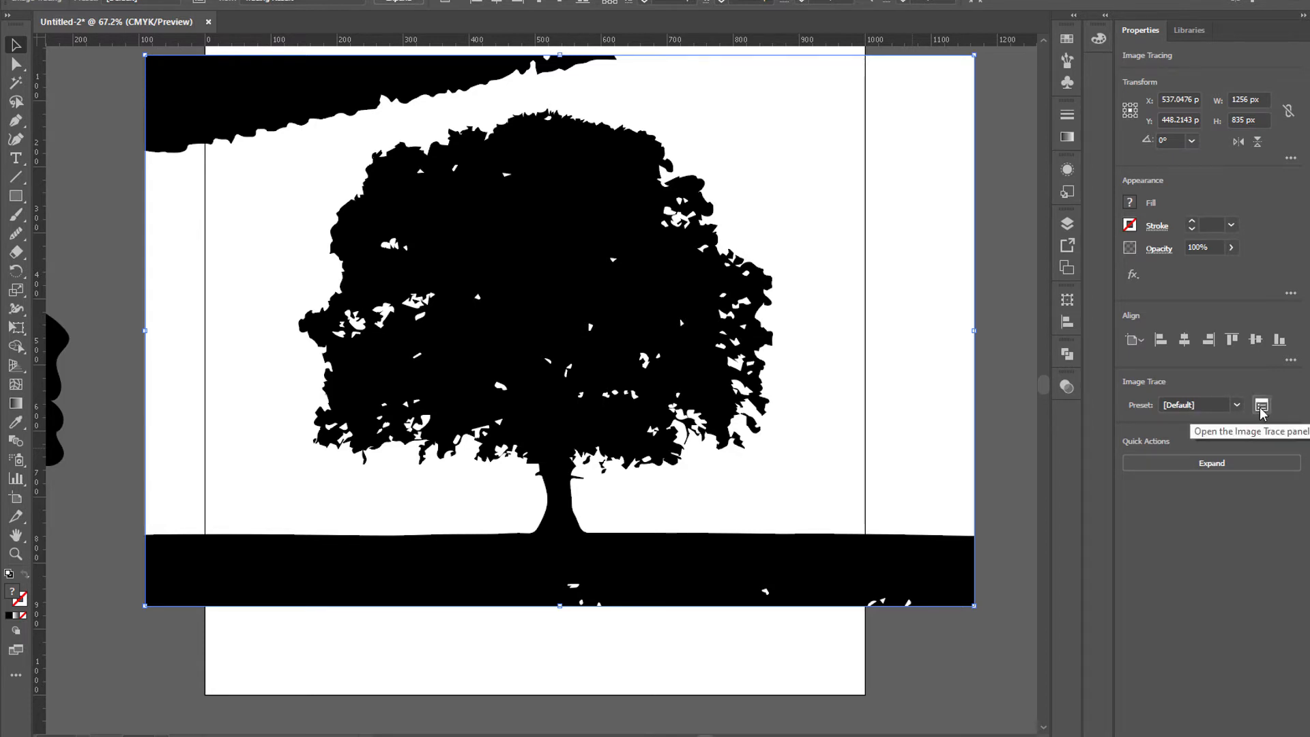
{"action": "left_click", "coordinate": [1261, 408]}
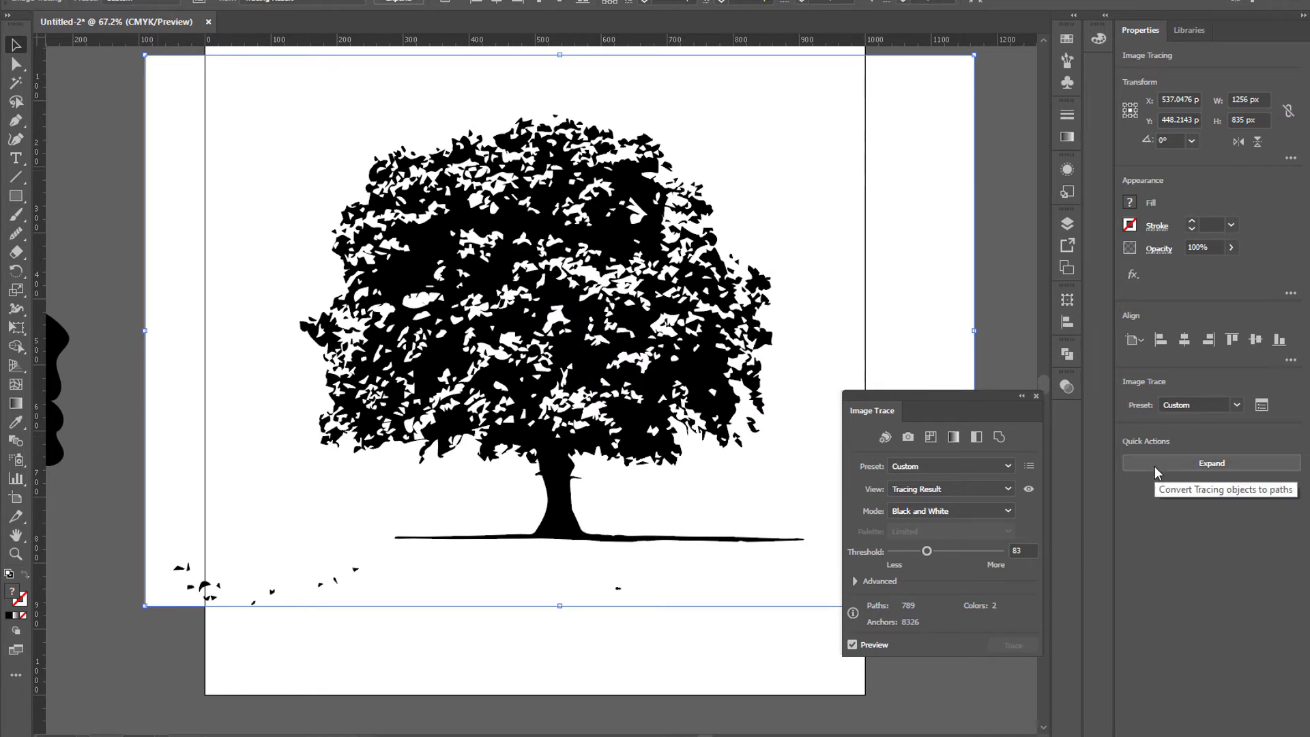
- Expand the trace into paths and Unite the leaf speckles into one white shape
{"action": "left_click", "coordinate": [1035, 396]}
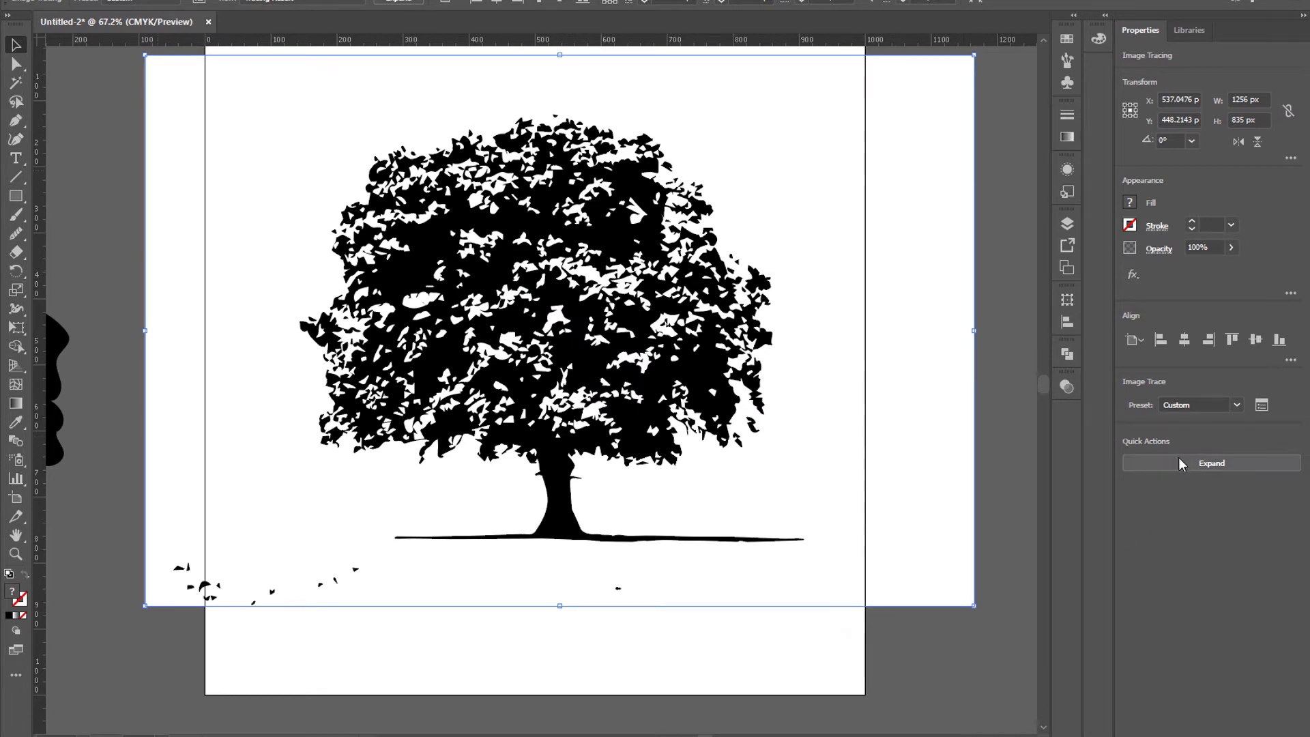
{"action": "left_click", "coordinate": [1211, 462]}
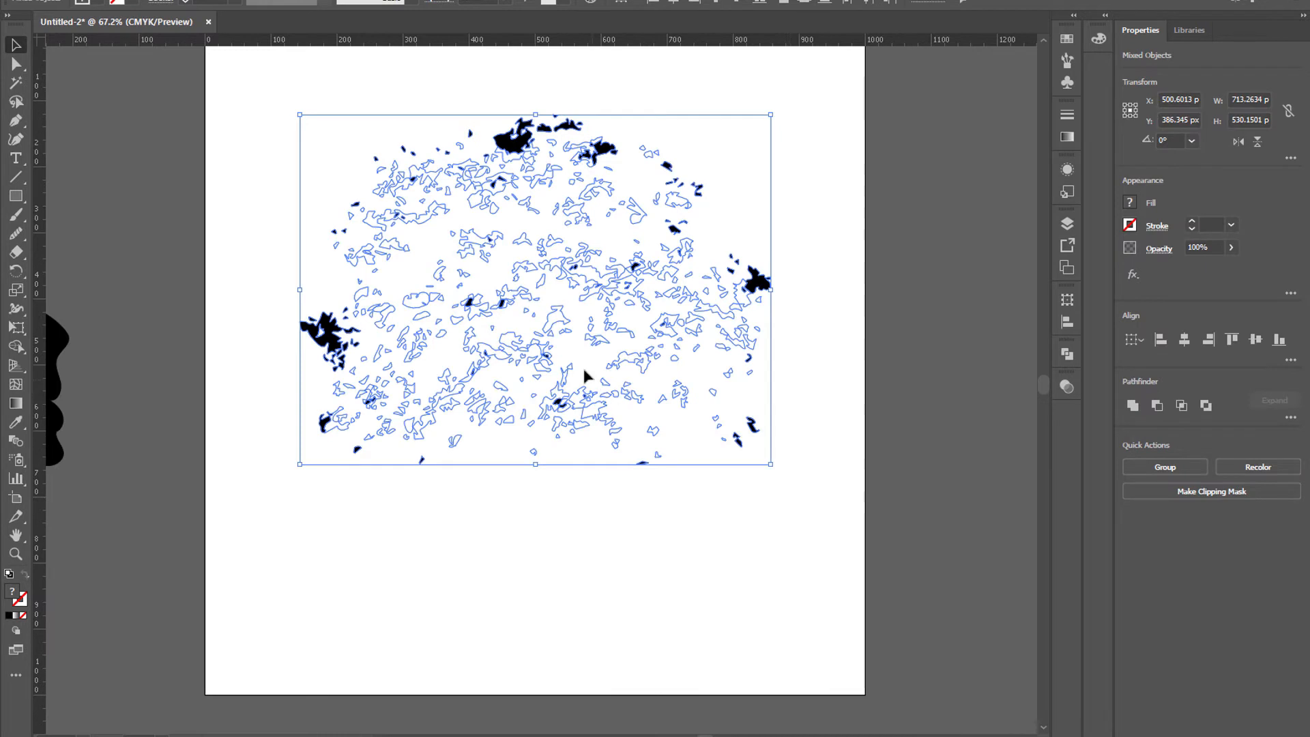
{"action": "mouse_move", "coordinate": [568, 339]}
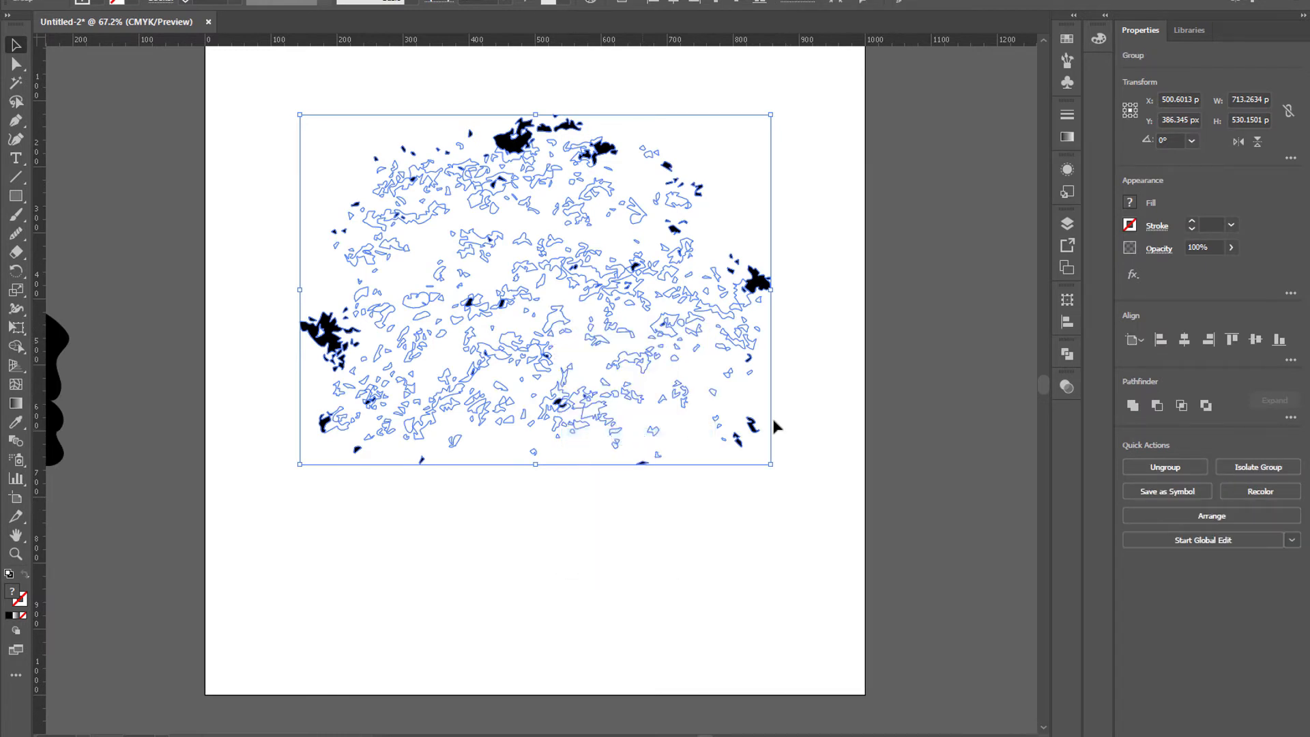
{"action": "left_click", "coordinate": [1133, 405]}
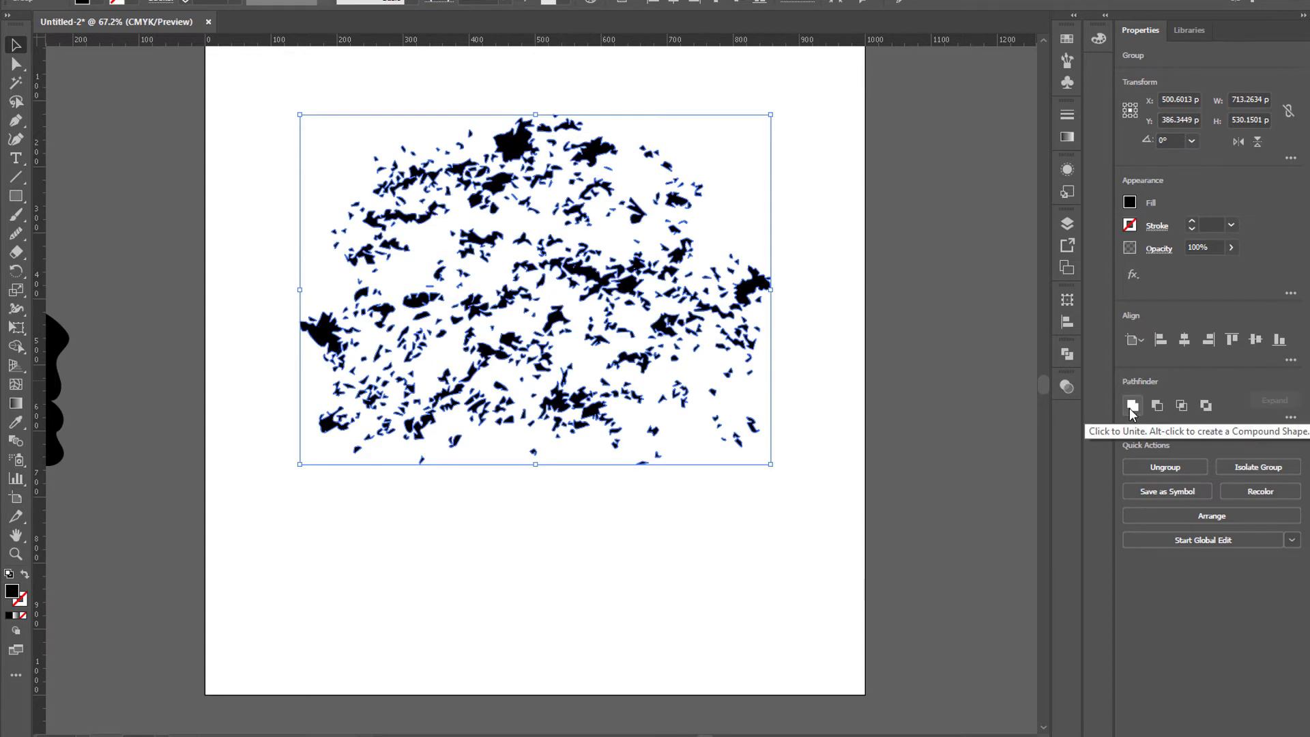
{"action": "mouse_move", "coordinate": [110, 44]}
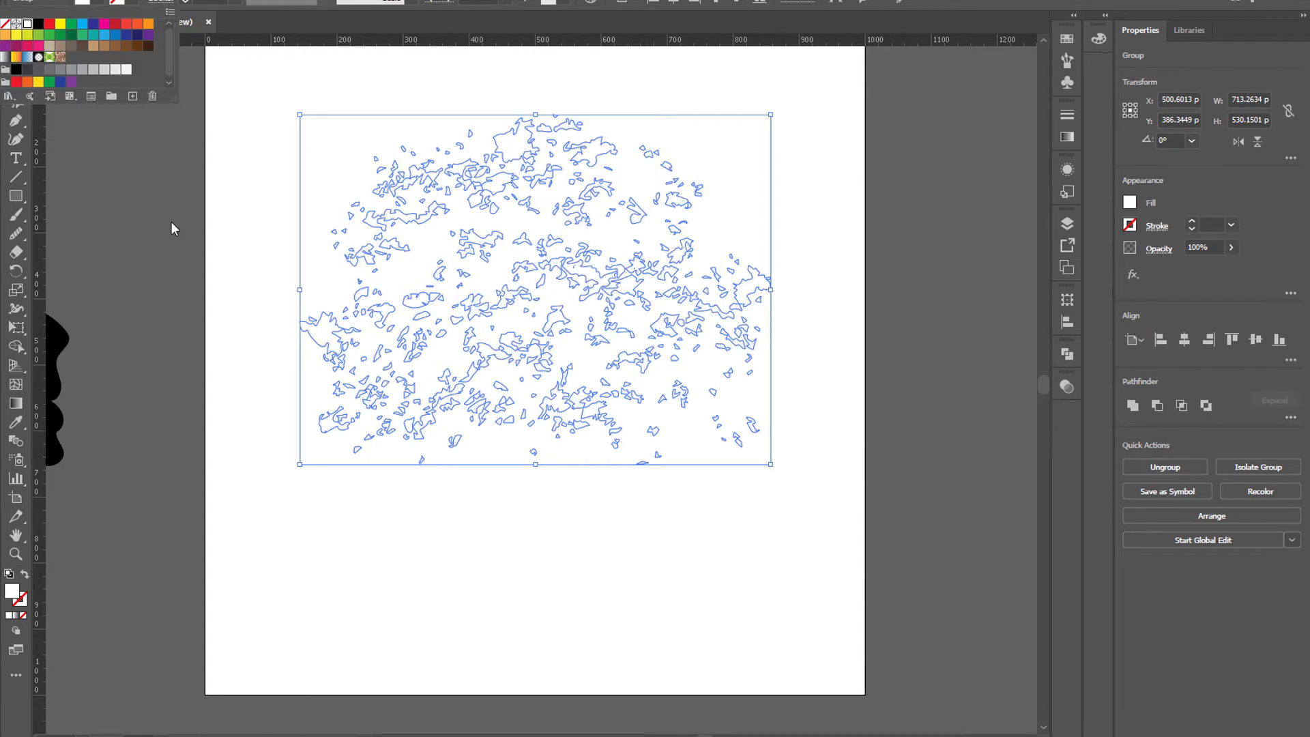
{"action": "mouse_move", "coordinate": [567, 291]}
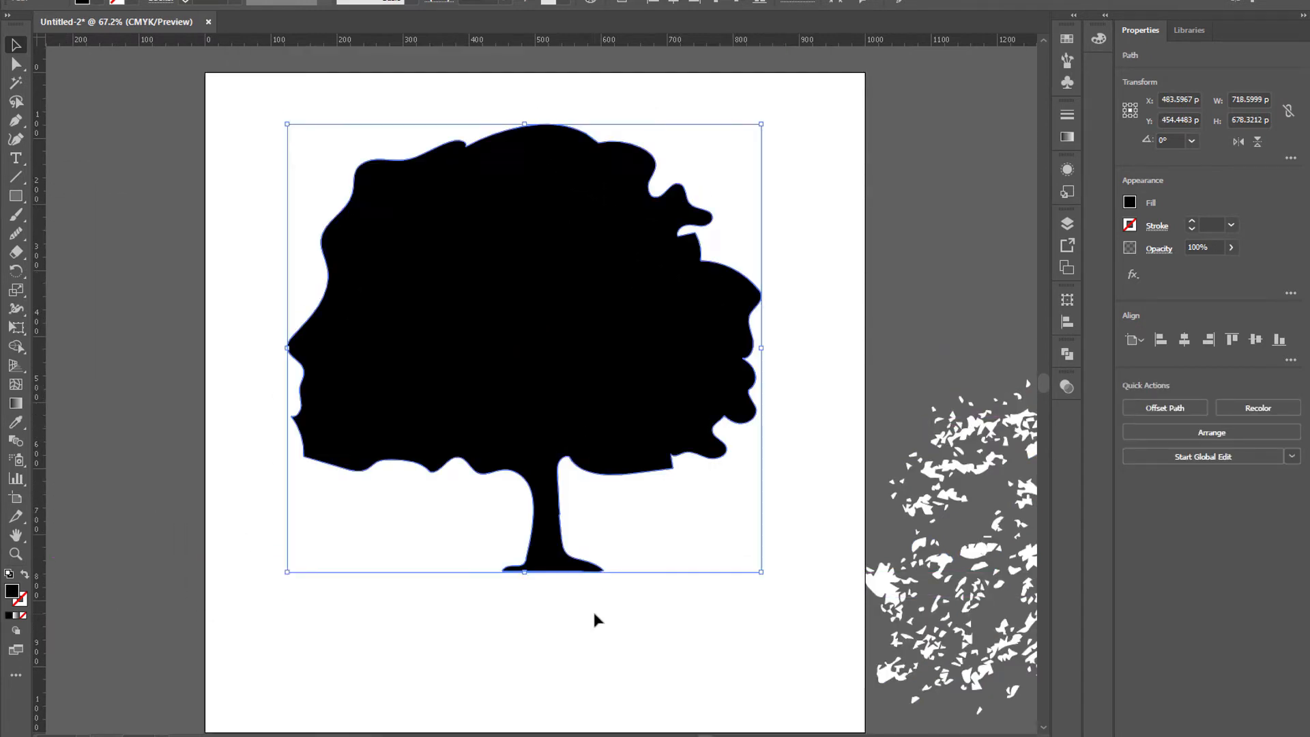
- Zoom in on the trunk and cut a thin white highlight streak along it
{"action": "left_click", "coordinate": [179, 509]}
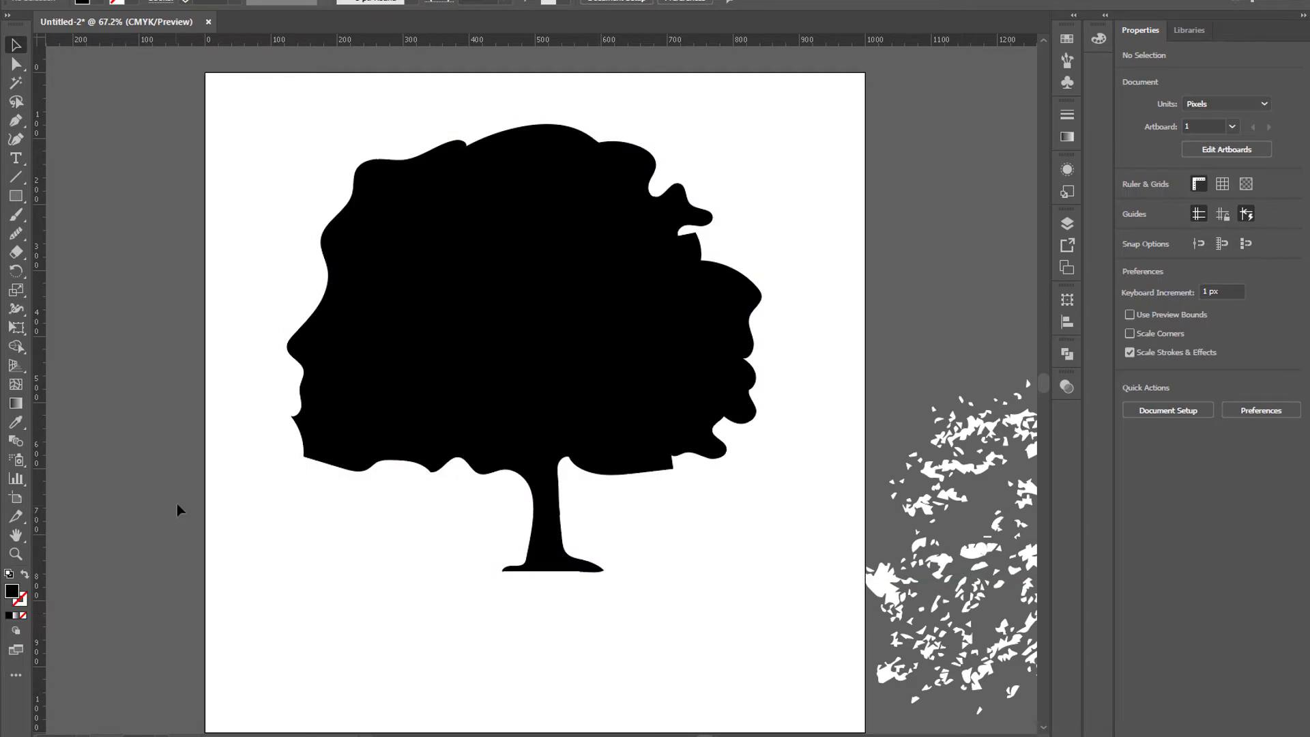
{"action": "mouse_move", "coordinate": [243, 518]}
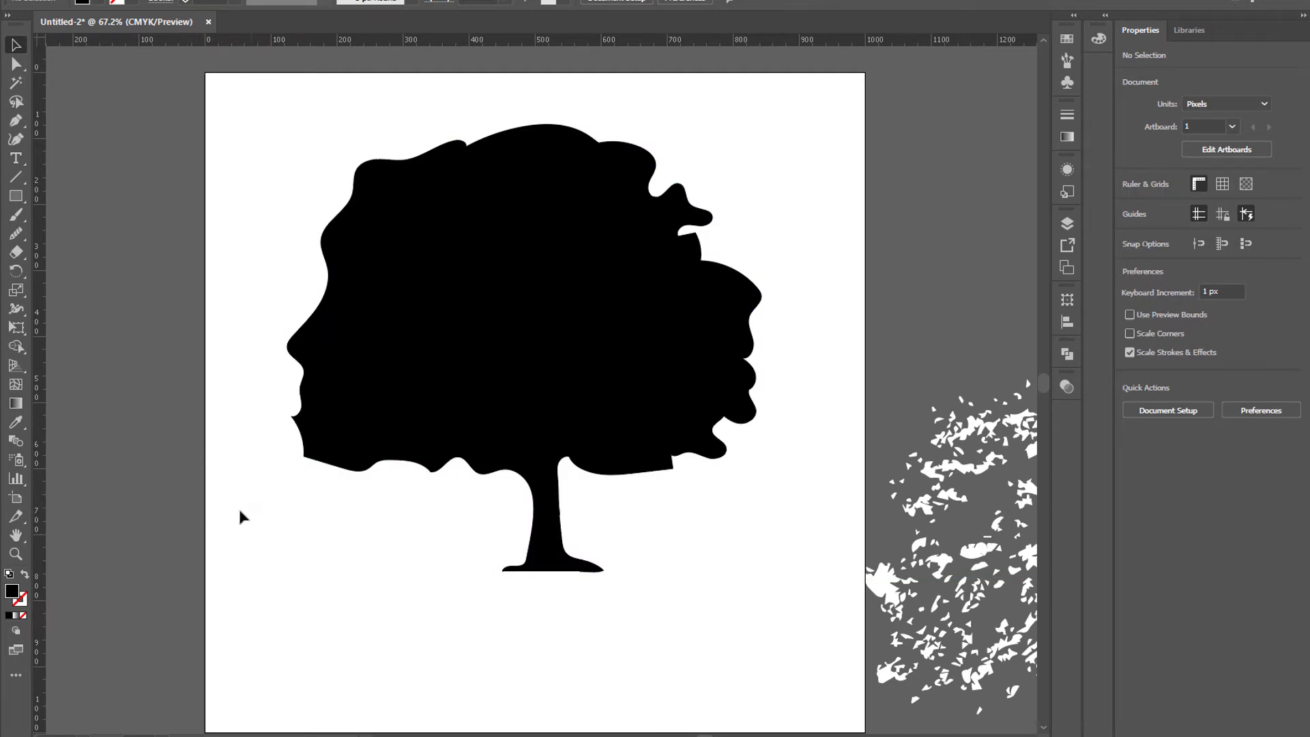
{"action": "mouse_move", "coordinate": [15, 146]}
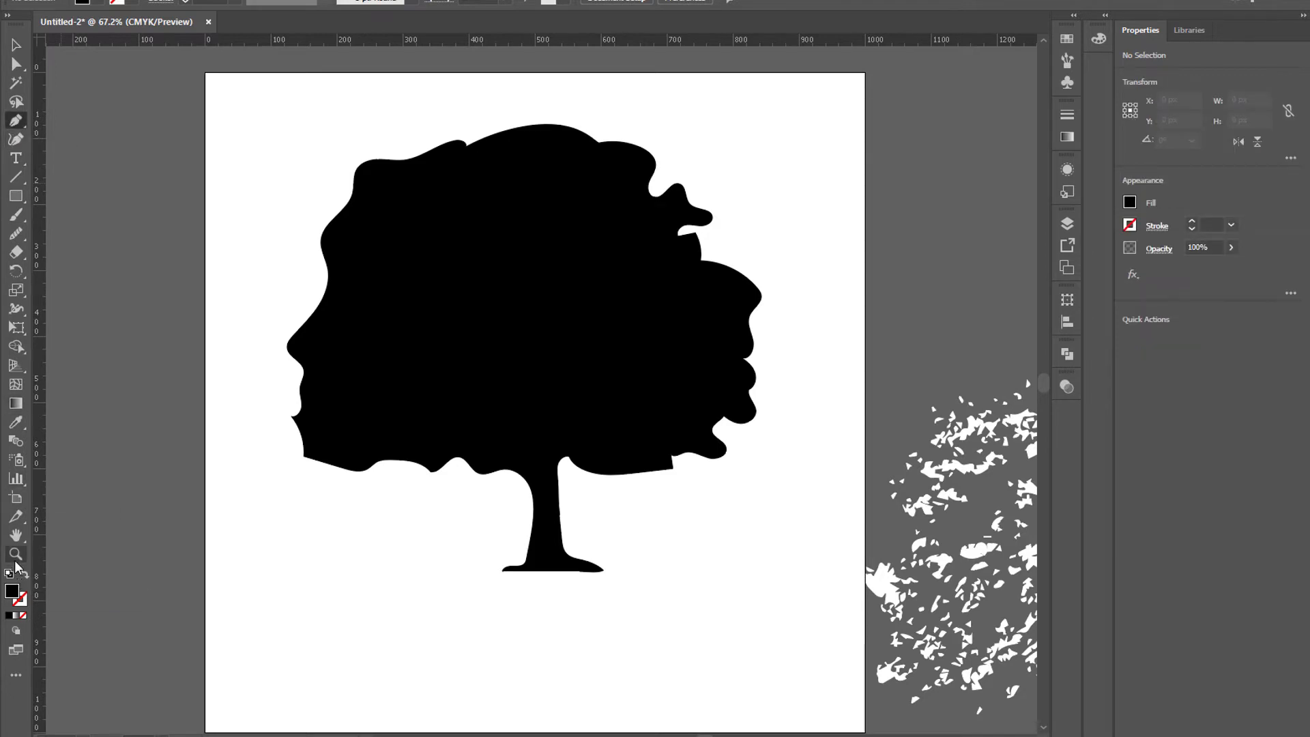
{"action": "left_click", "coordinate": [523, 426]}
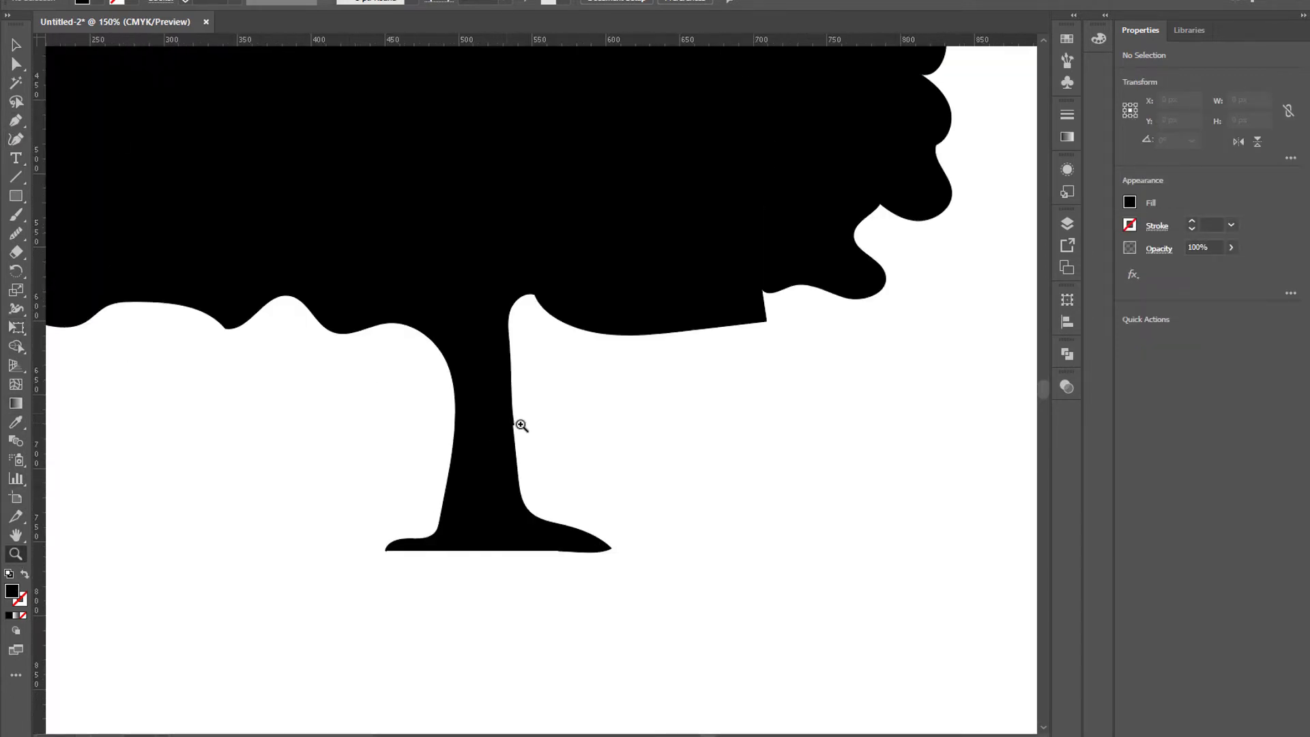
{"action": "left_click", "coordinate": [520, 424]}
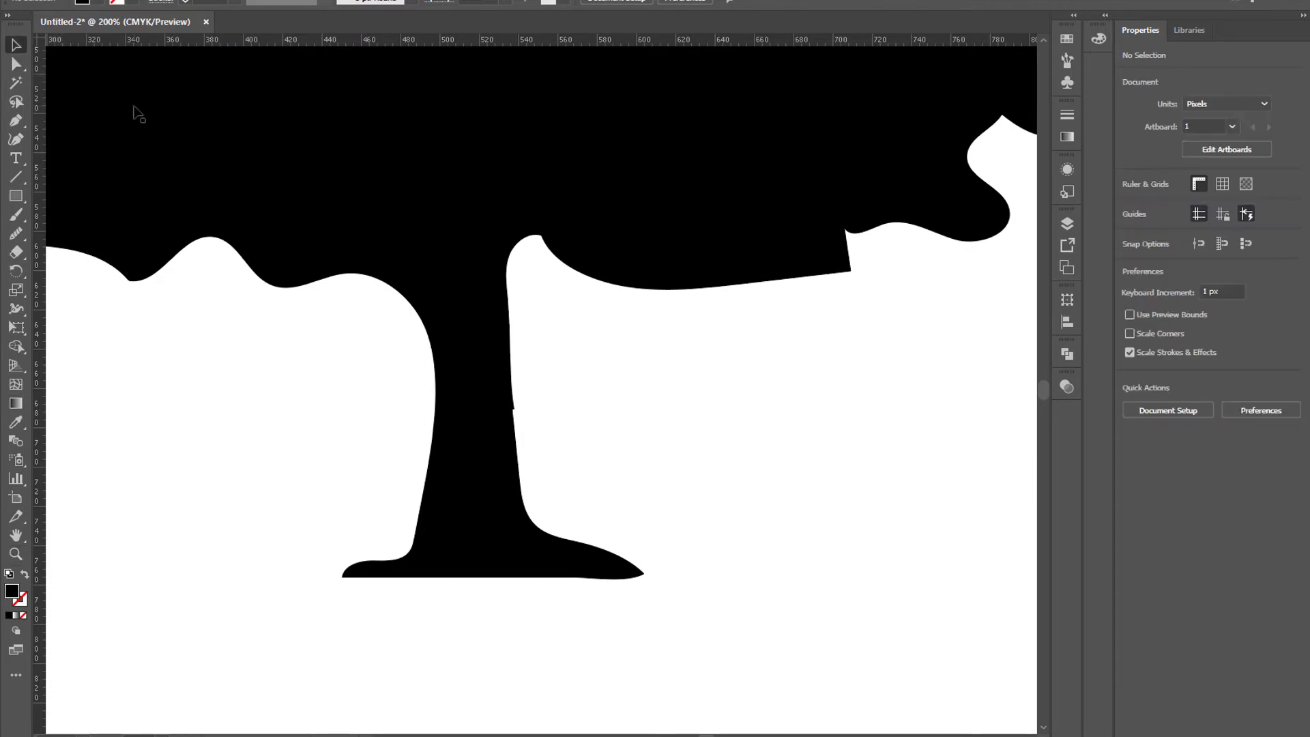
{"action": "left_click", "coordinate": [512, 404]}
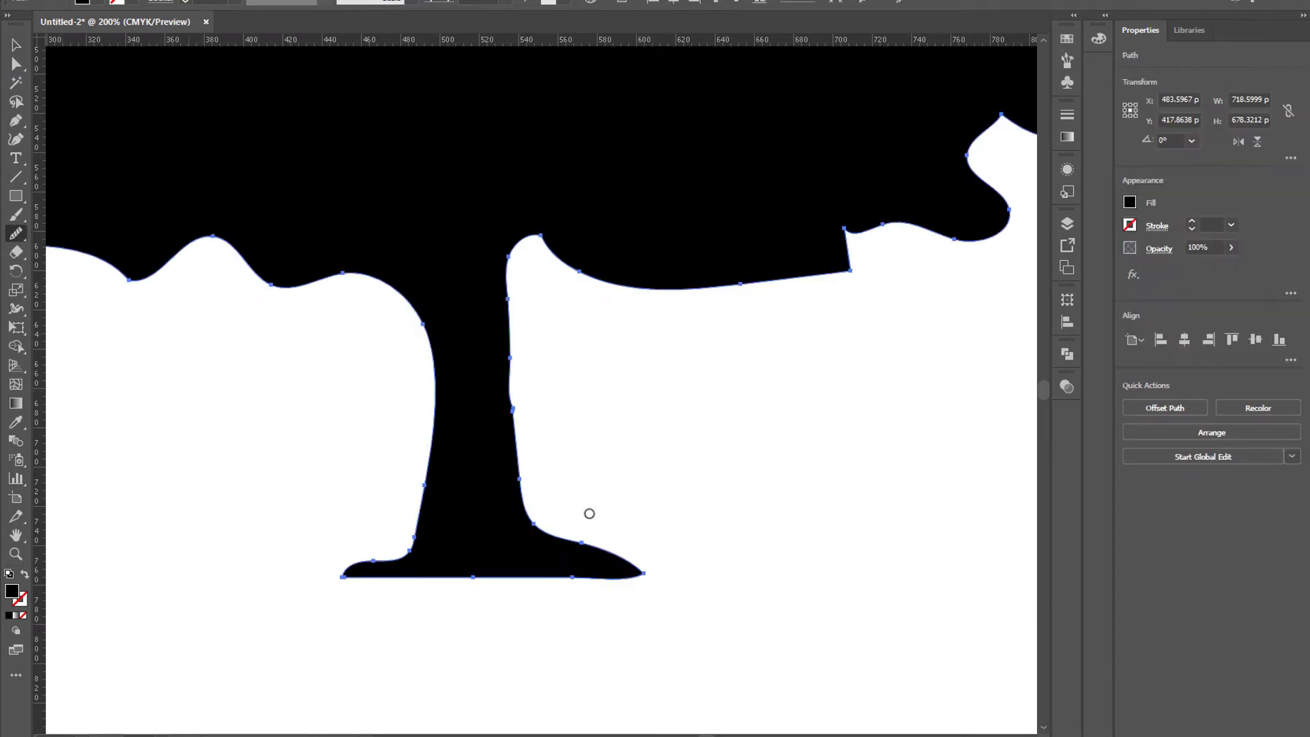
{"action": "mouse_move", "coordinate": [511, 398]}
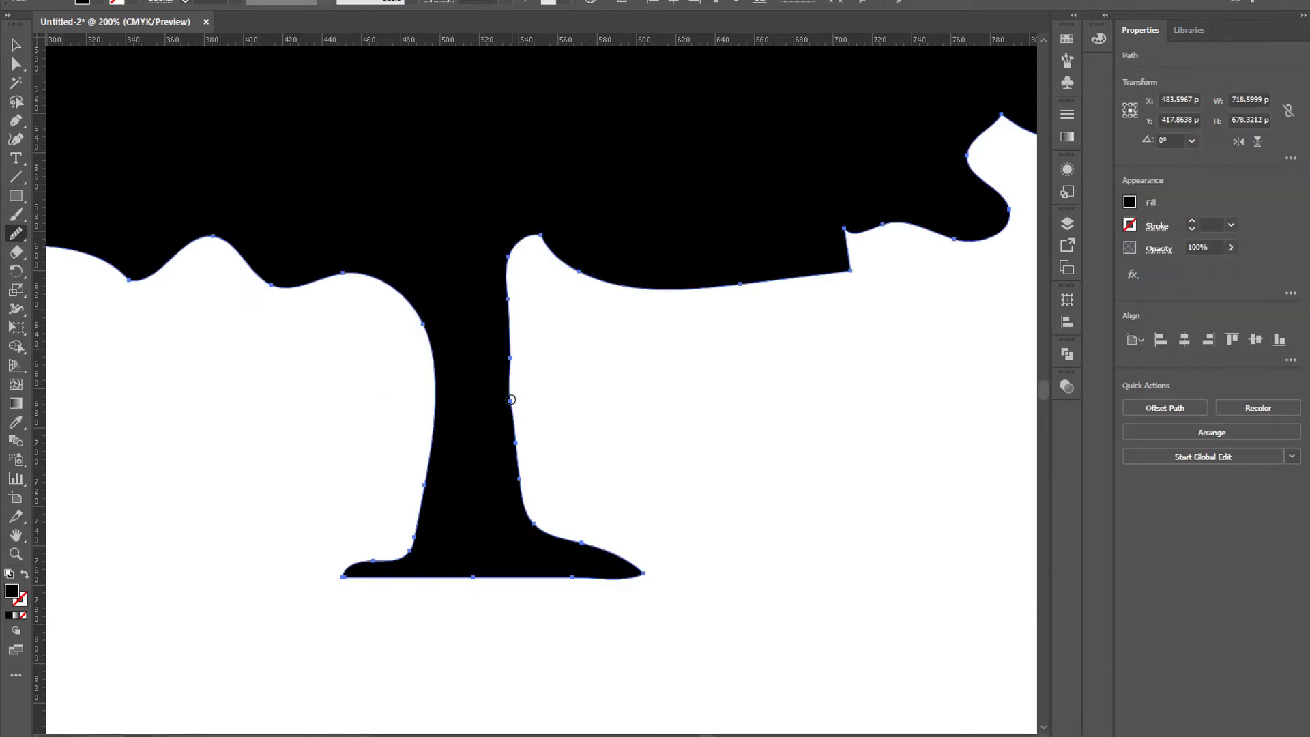
{"action": "left_click", "coordinate": [198, 399]}
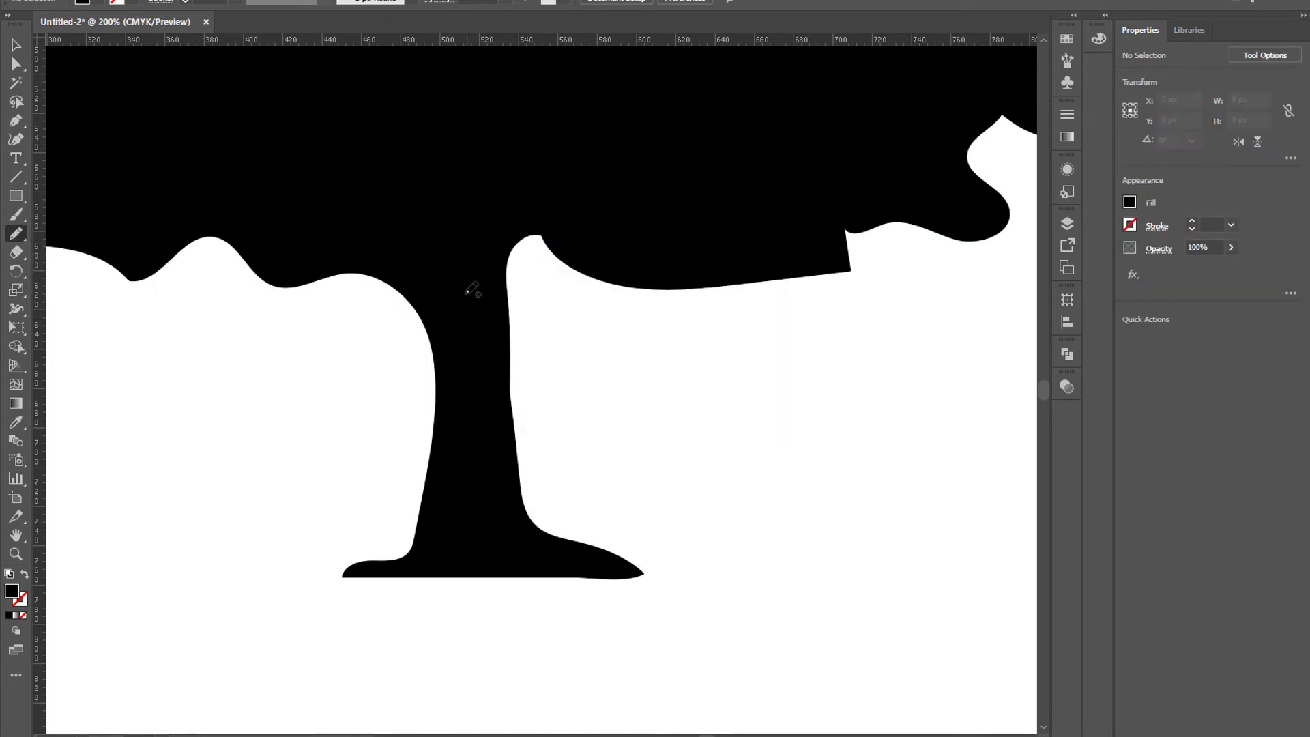
{"action": "left_click_drag", "start_coordinate": [412, 268], "coordinate": [434, 296]}
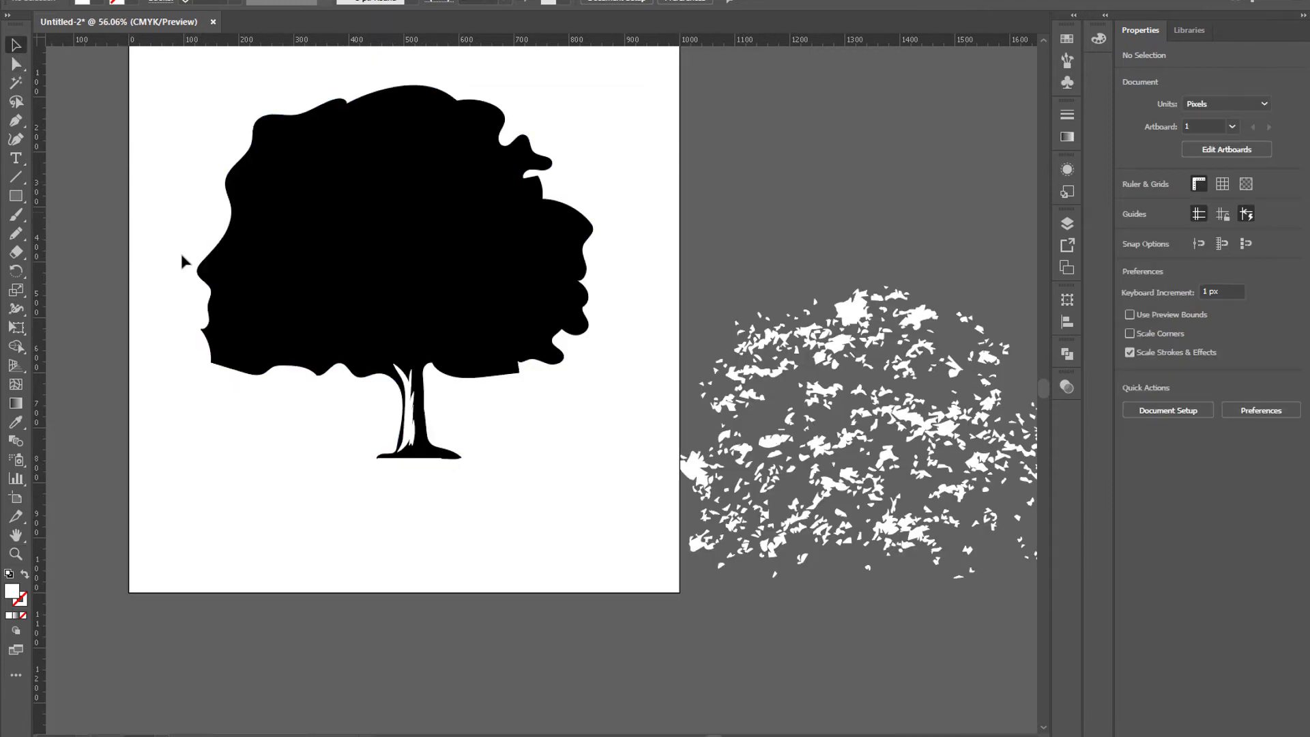
{"action": "mouse_move", "coordinate": [215, 485]}
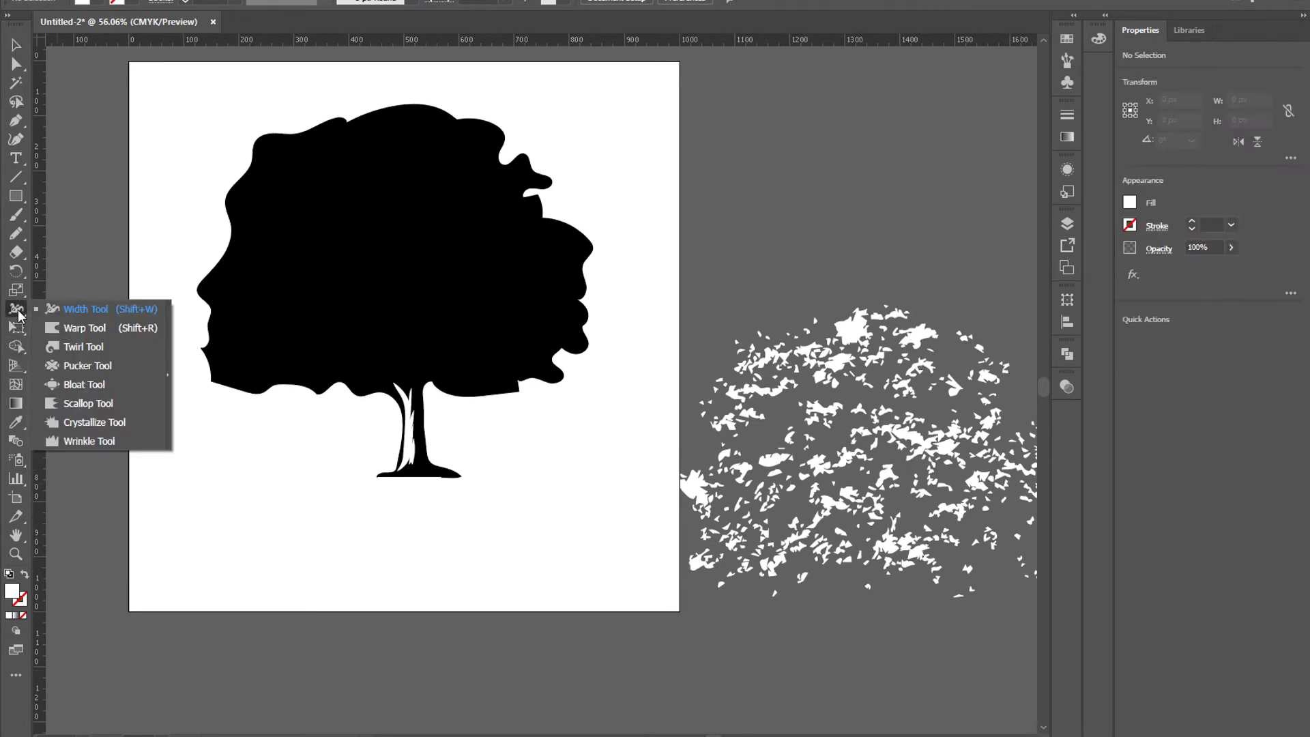
{"action": "mouse_move", "coordinate": [89, 441]}
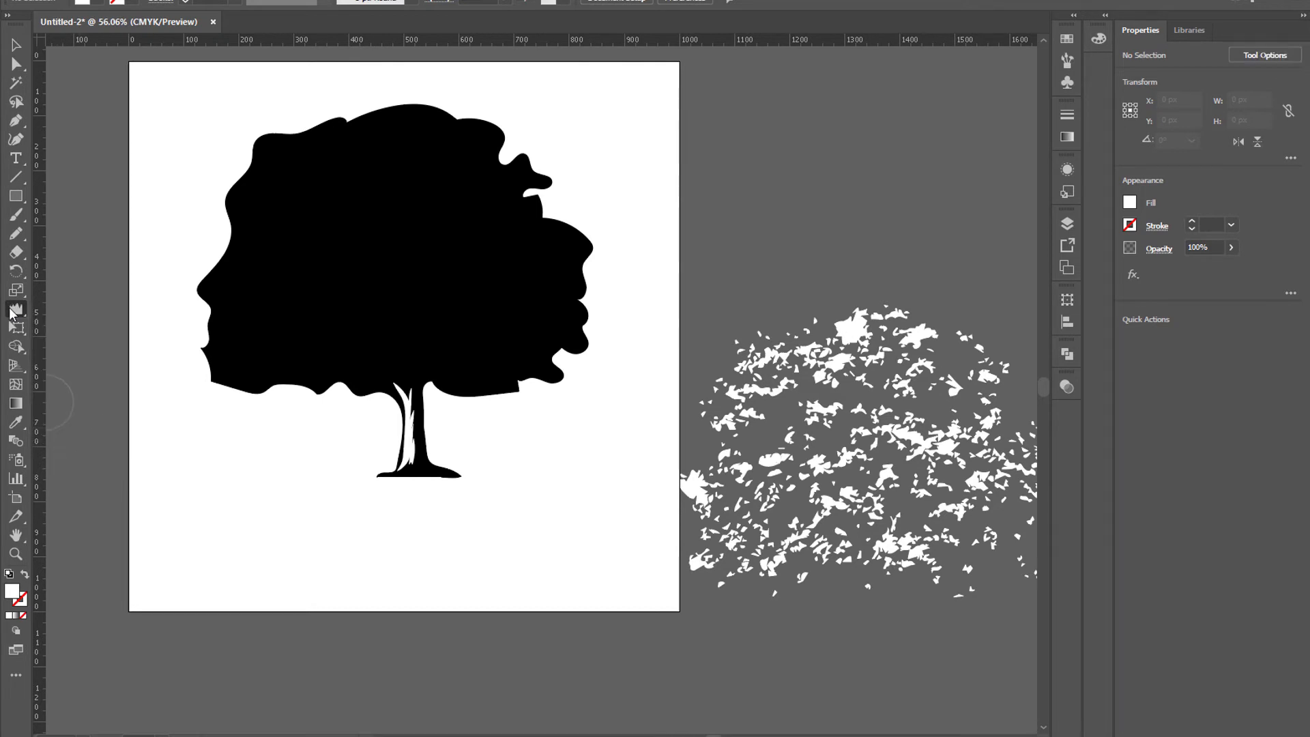
{"action": "mouse_move", "coordinate": [209, 337]}
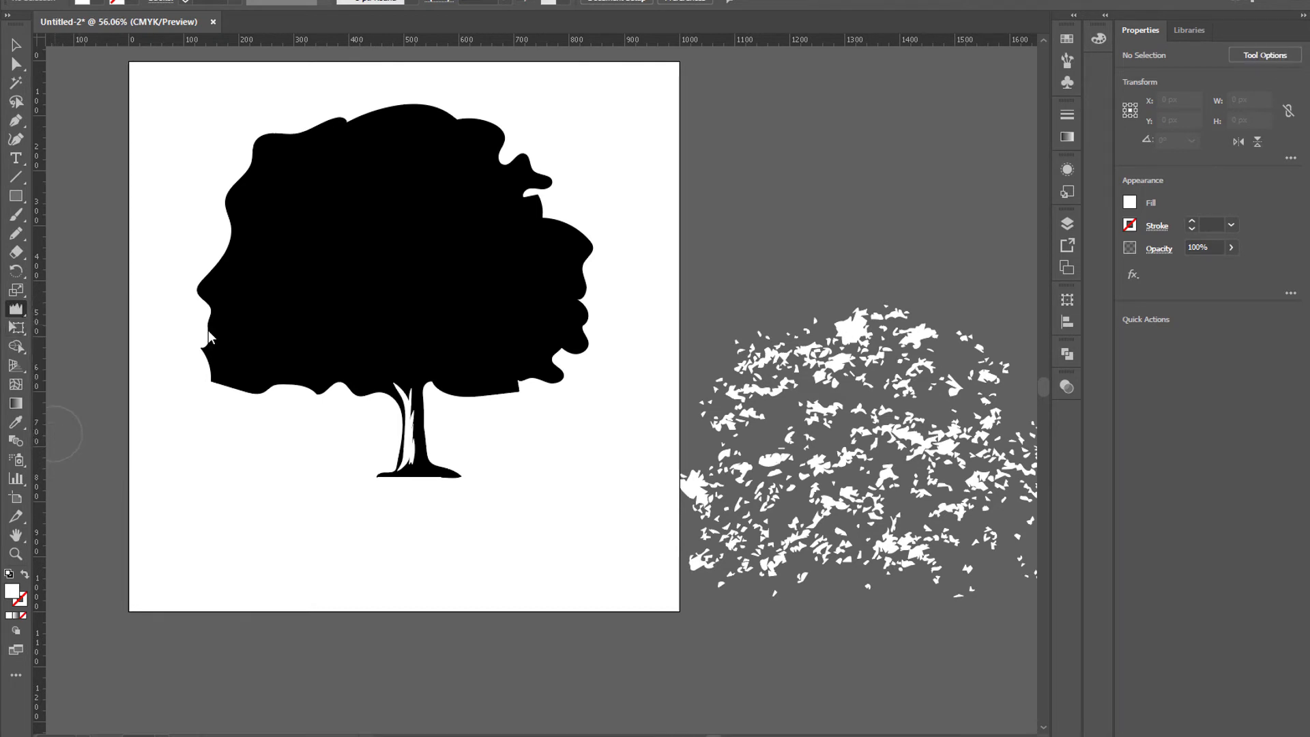
- Set the Wrinkle Tool angle to -90° and brush the foliage edges
{"action": "double_click", "coordinate": [17, 329]}
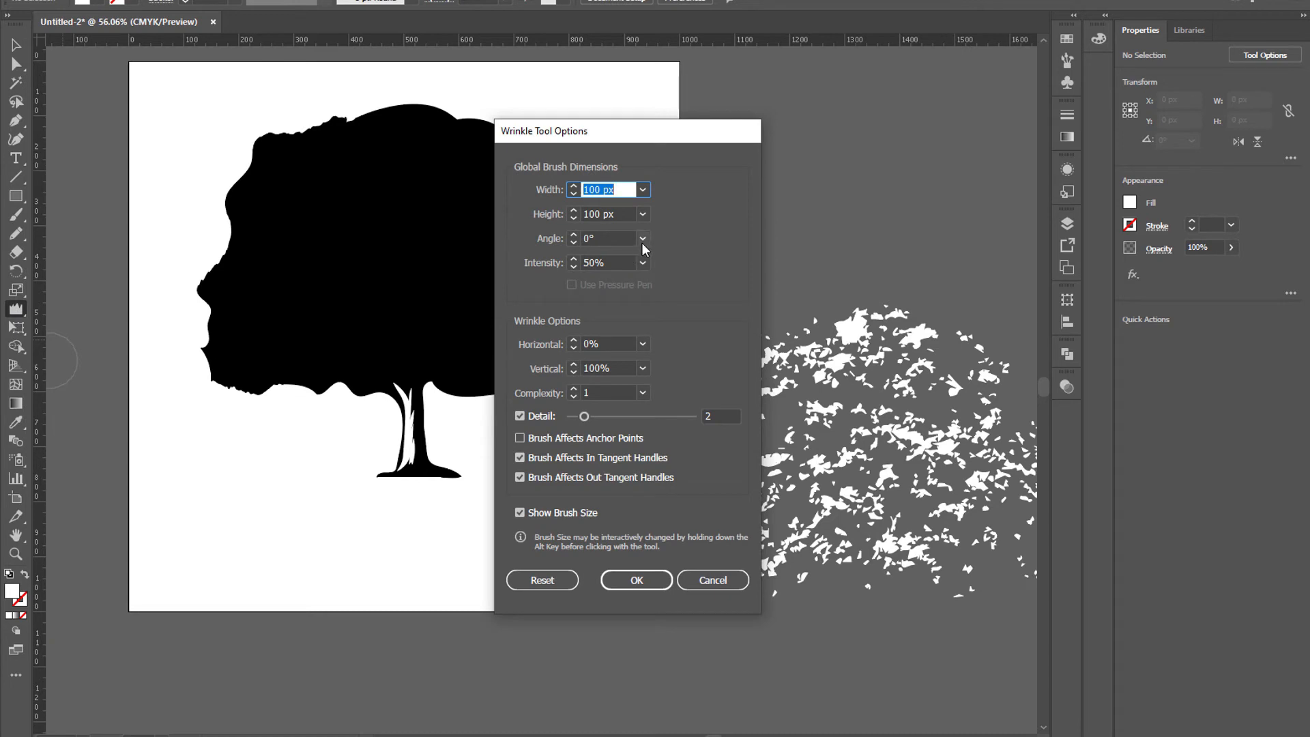
{"action": "left_click", "coordinate": [642, 237]}
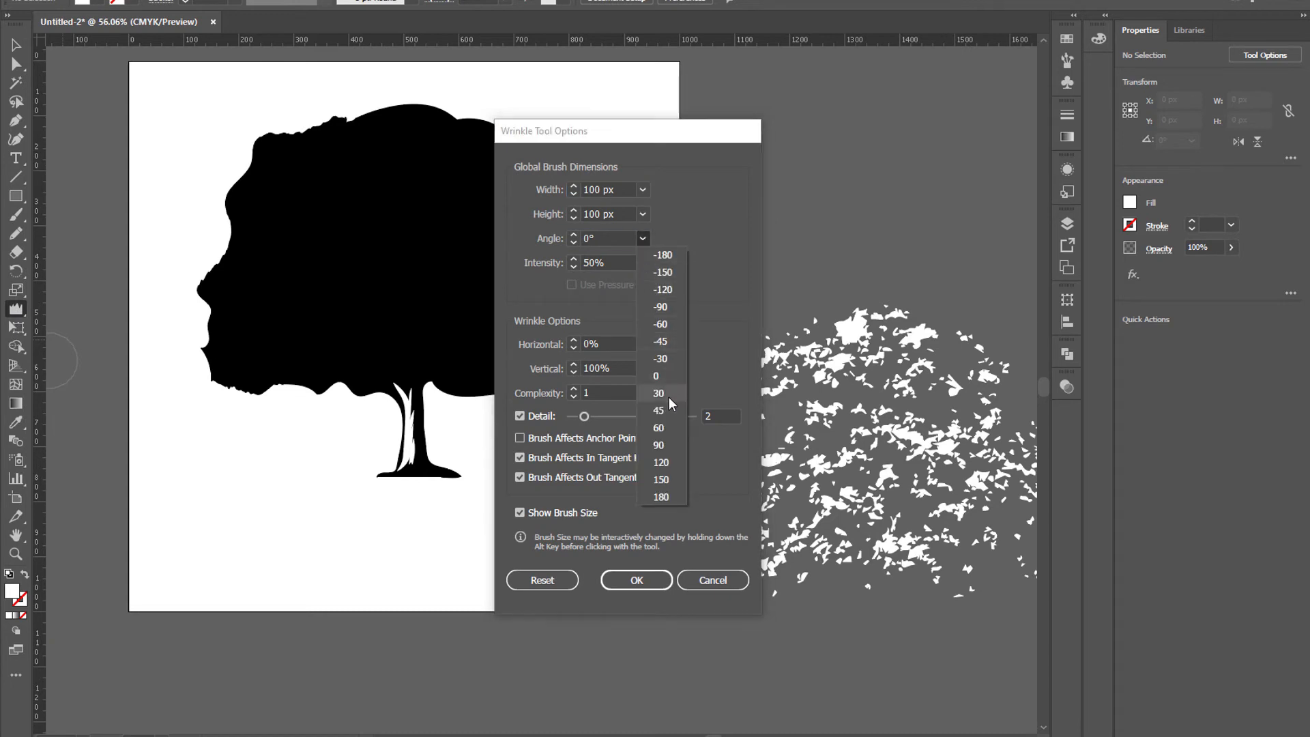
{"action": "left_click", "coordinate": [661, 308]}
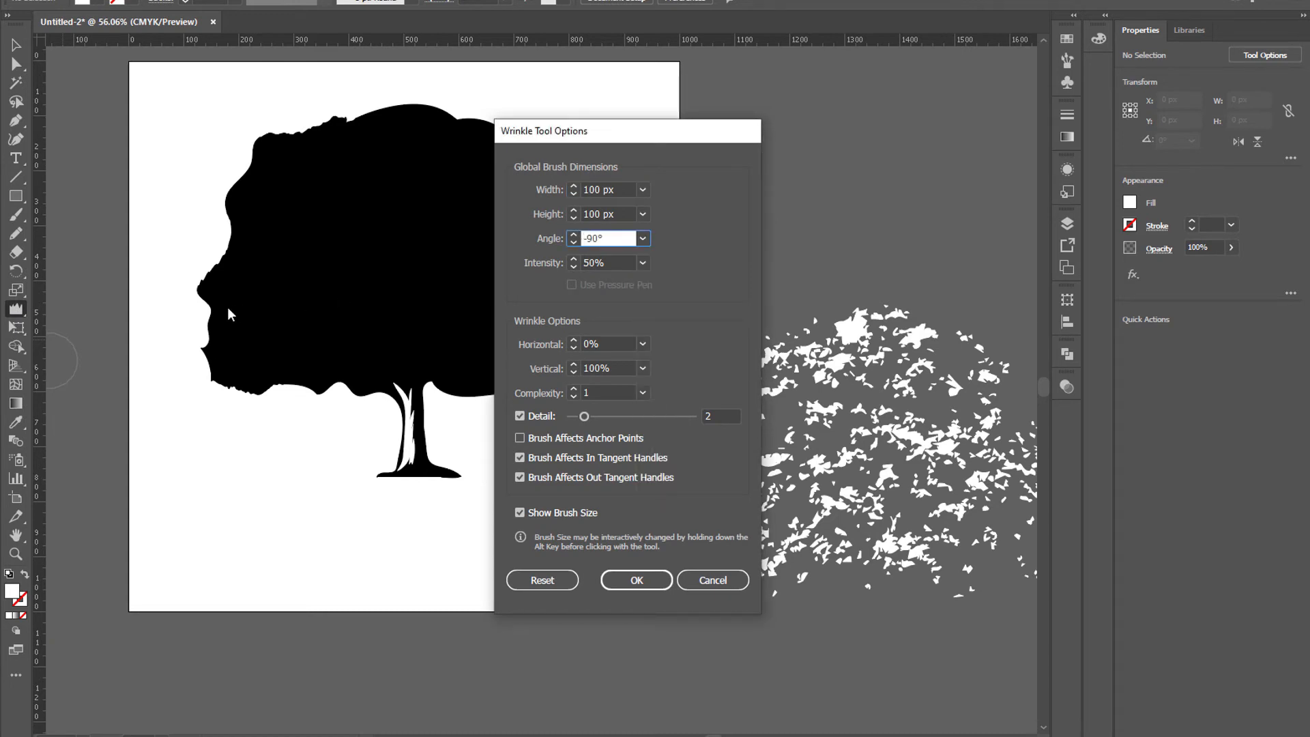
{"action": "left_click", "coordinate": [635, 580]}
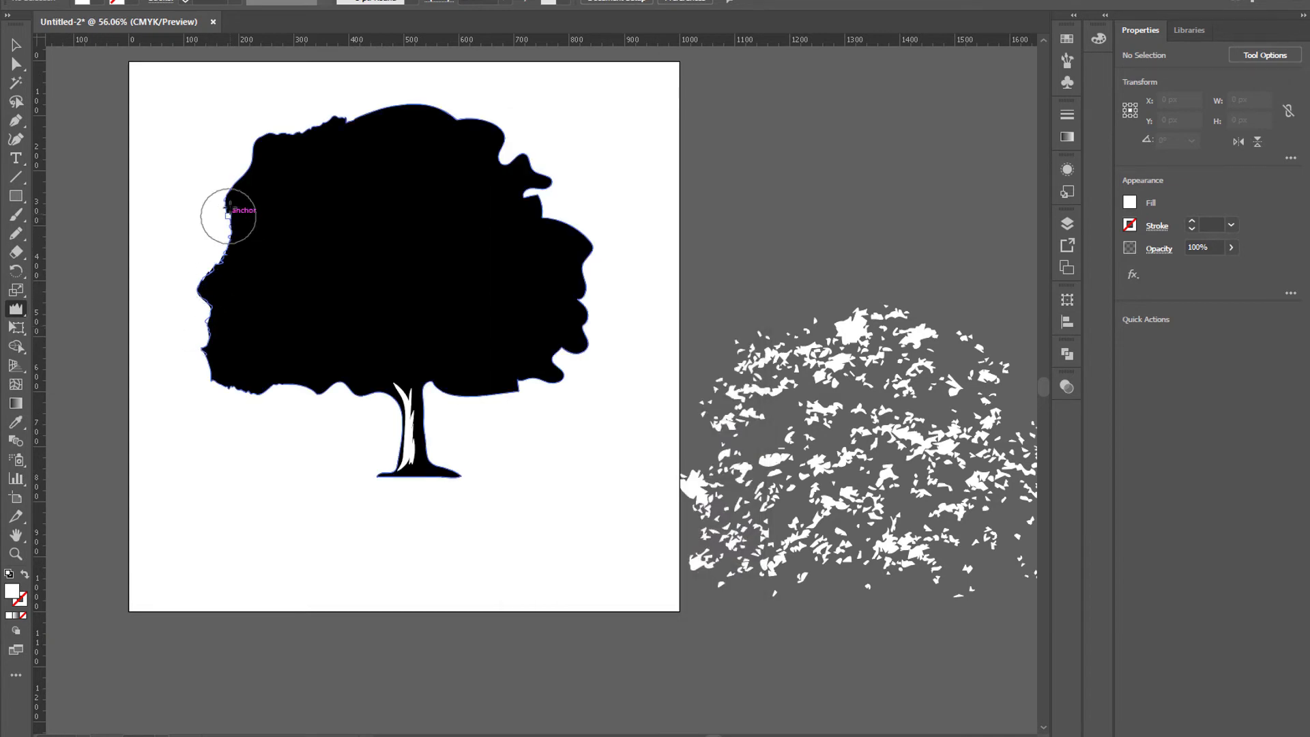
{"action": "mouse_move", "coordinate": [377, 109]}
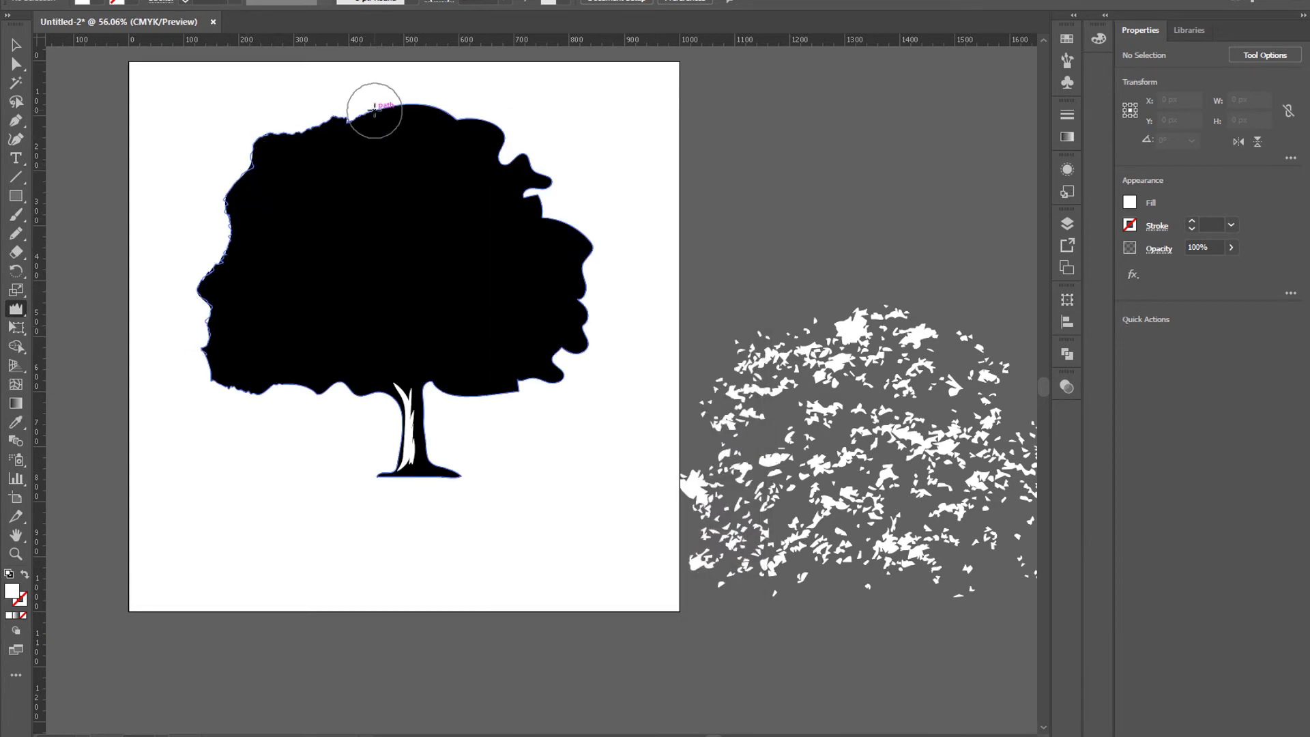
{"action": "mouse_move", "coordinate": [484, 122]}
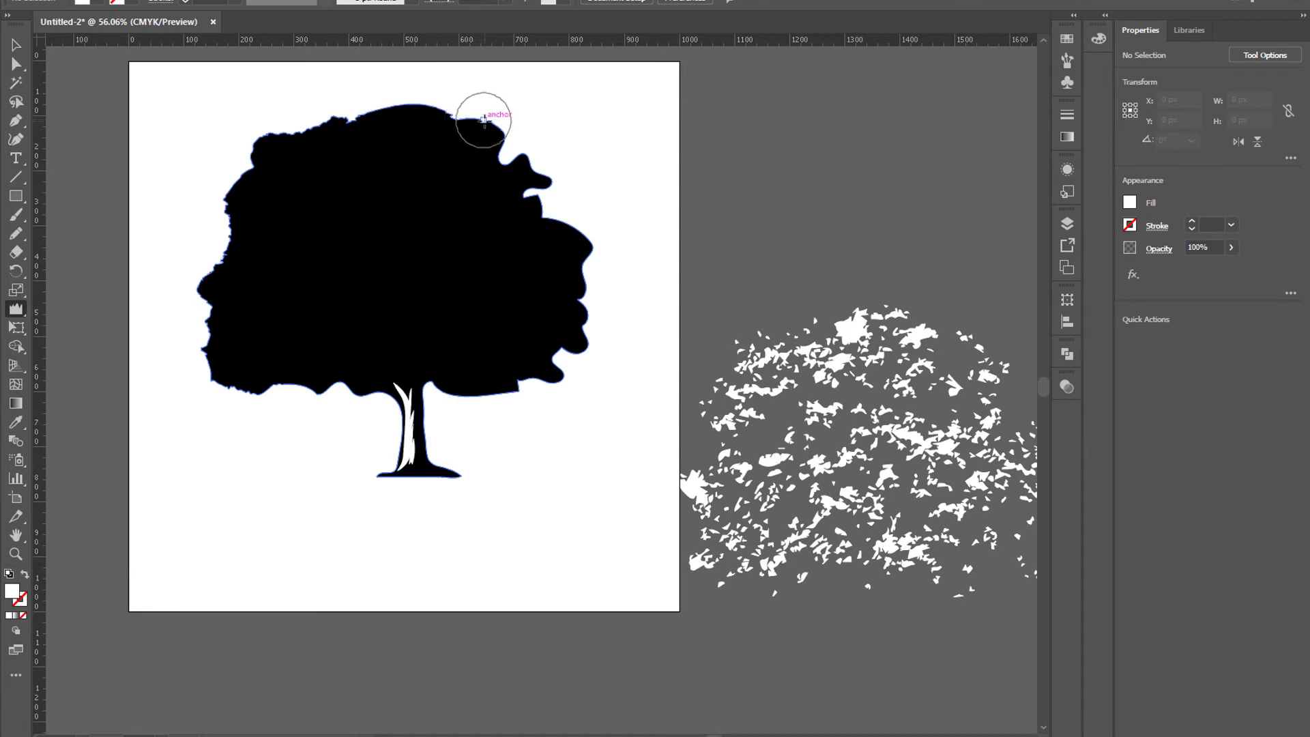
{"action": "mouse_move", "coordinate": [582, 272]}
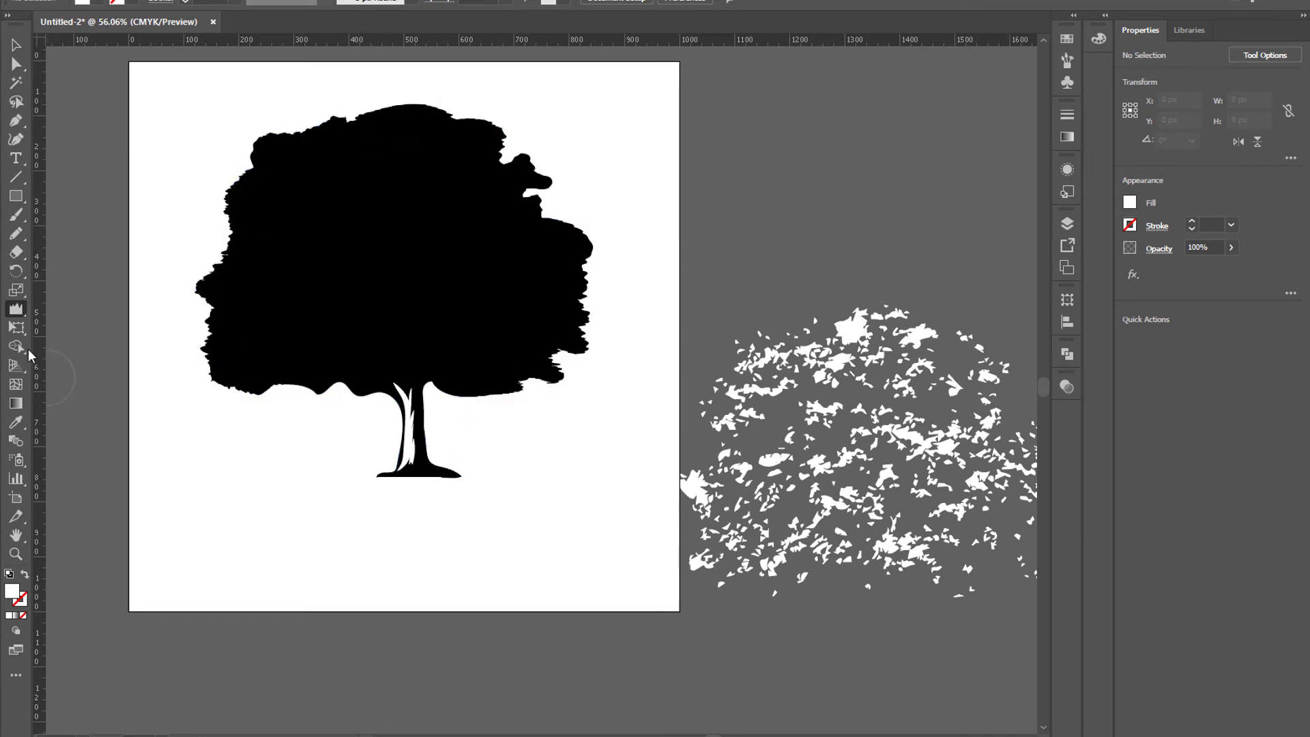
{"action": "mouse_move", "coordinate": [247, 346]}
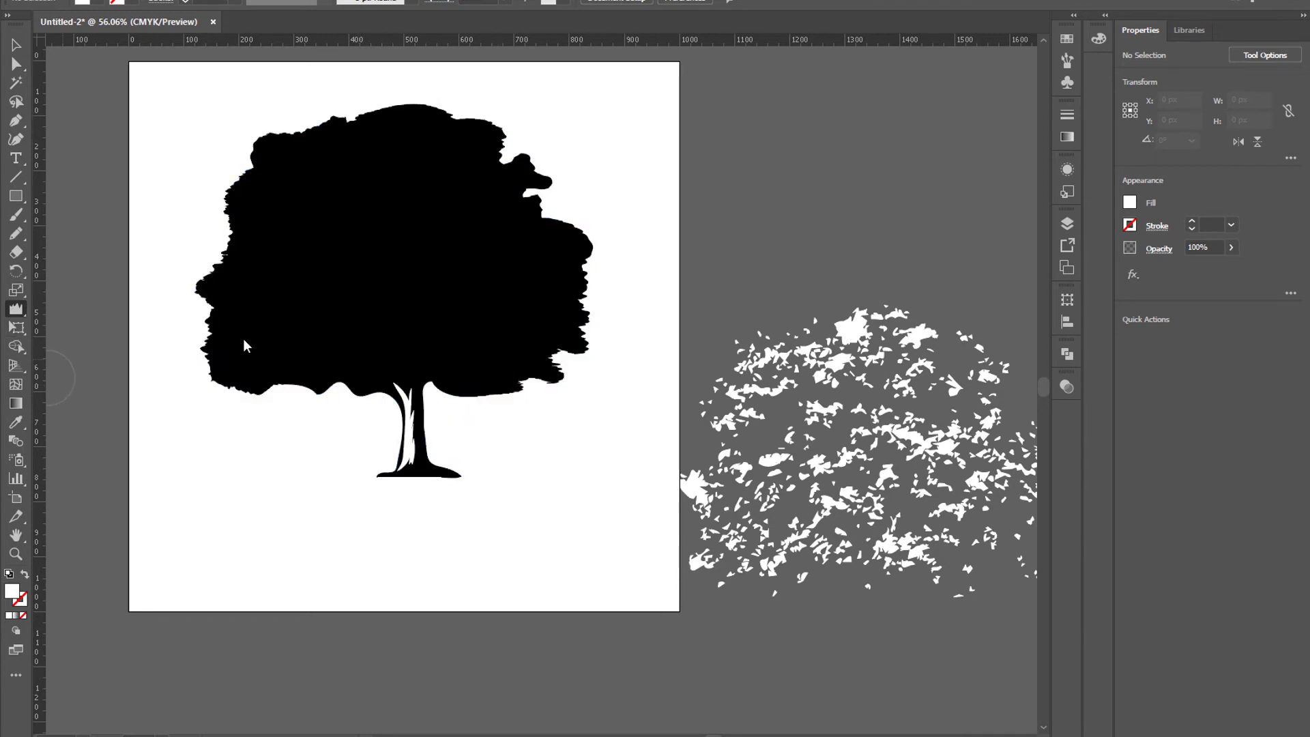
- Change the Wrinkle Tool angle to -120° and roughen the canopy outline further
{"action": "left_click", "coordinate": [643, 238]}
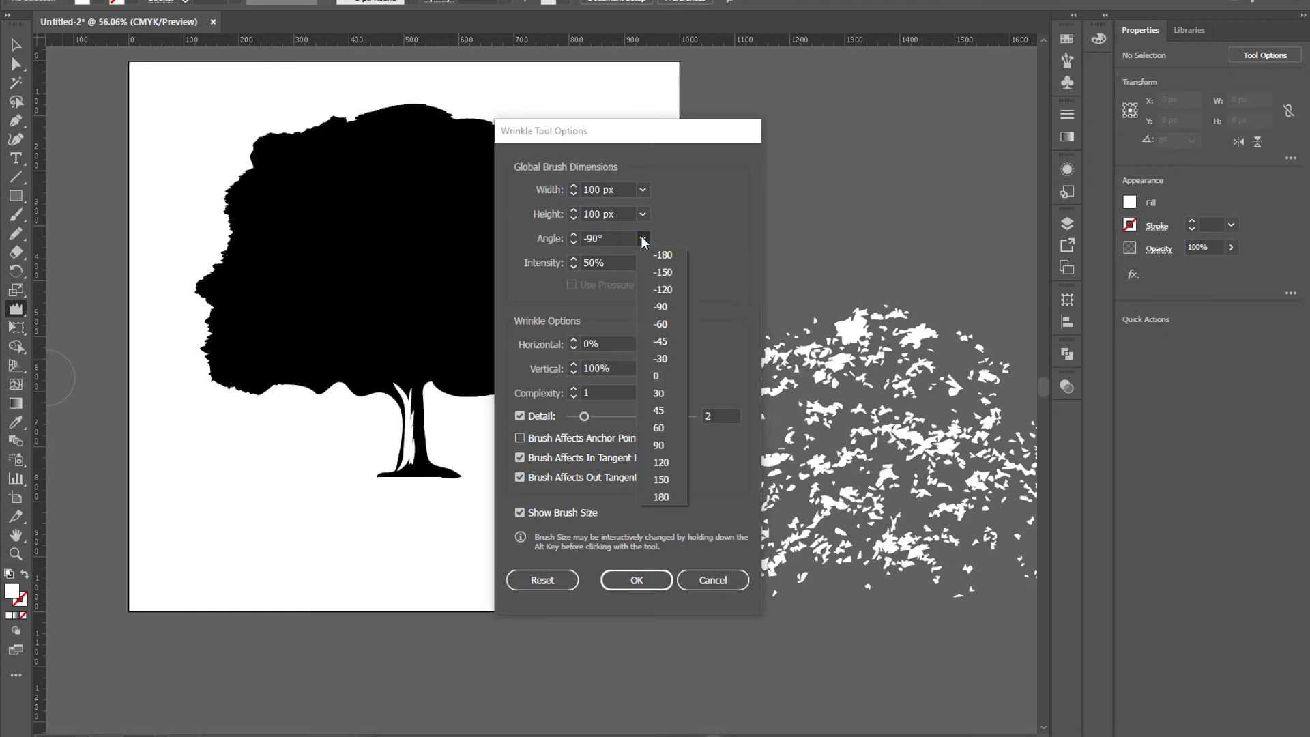
{"action": "left_click", "coordinate": [662, 289]}
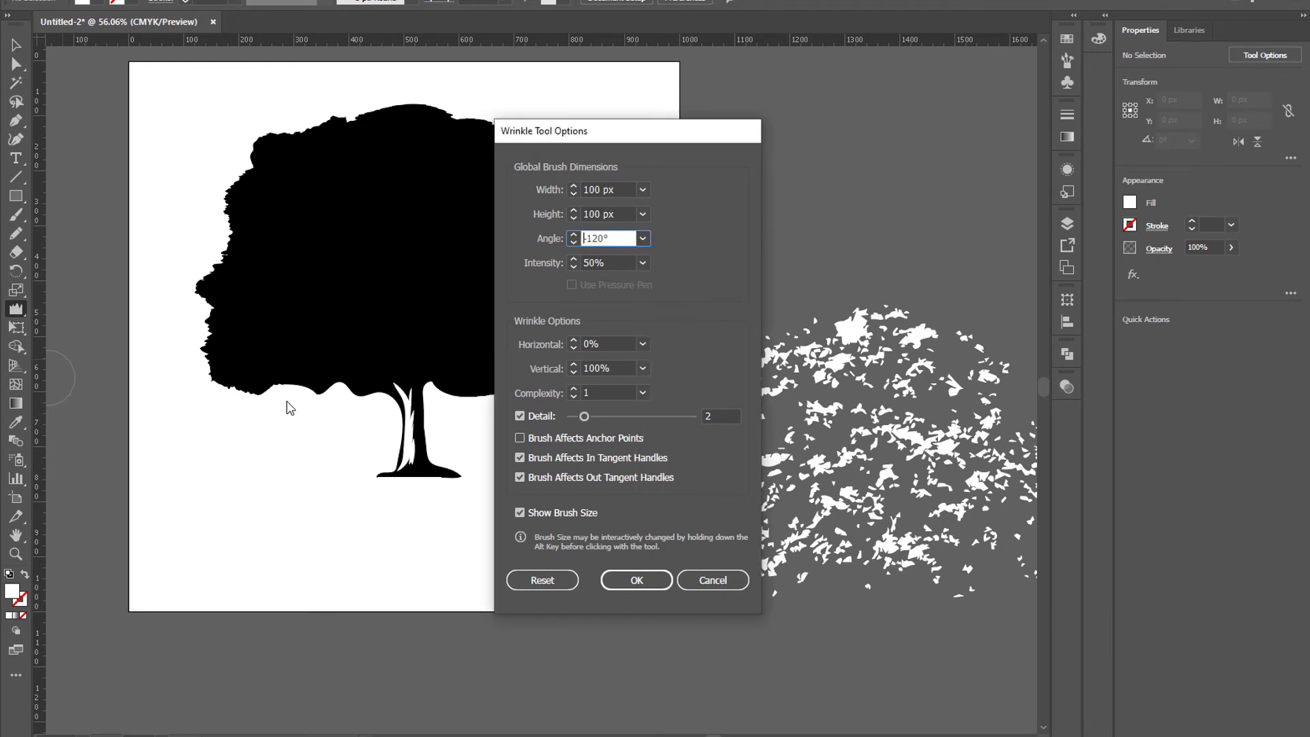
{"action": "left_click", "coordinate": [635, 580]}
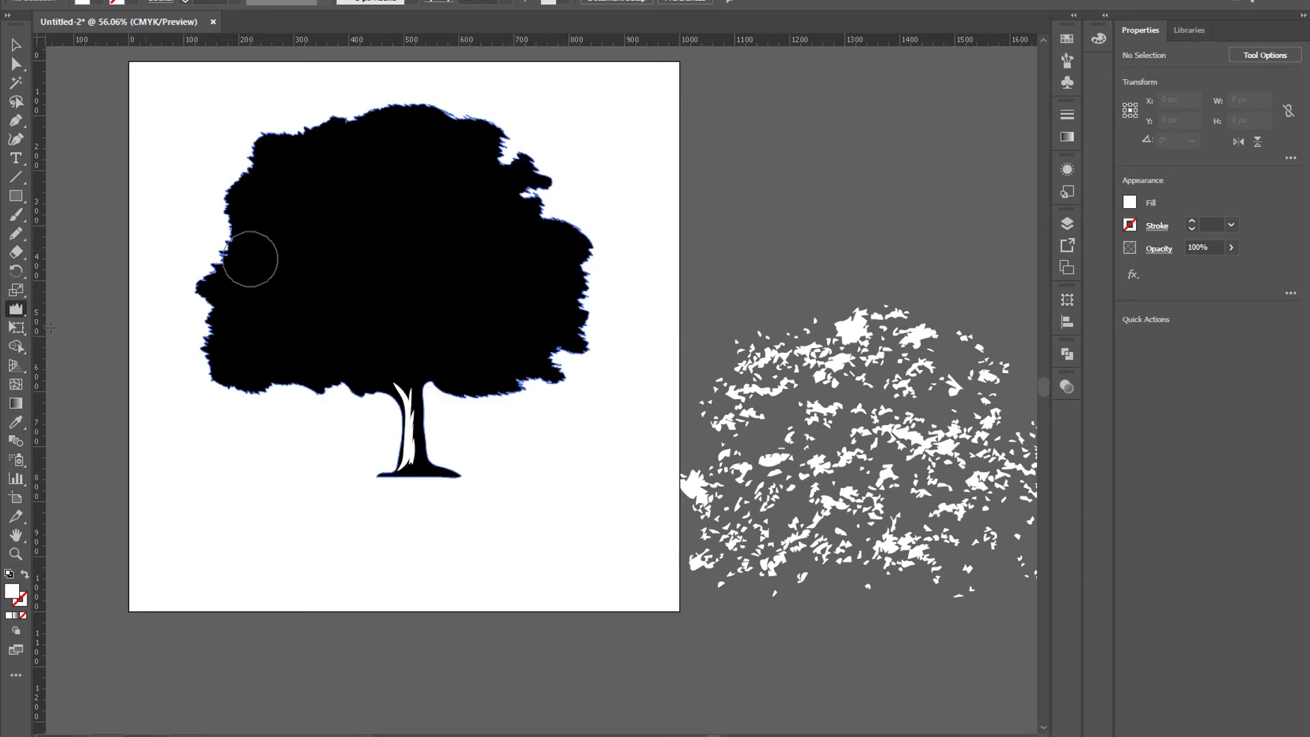
{"action": "double_click", "coordinate": [15, 329]}
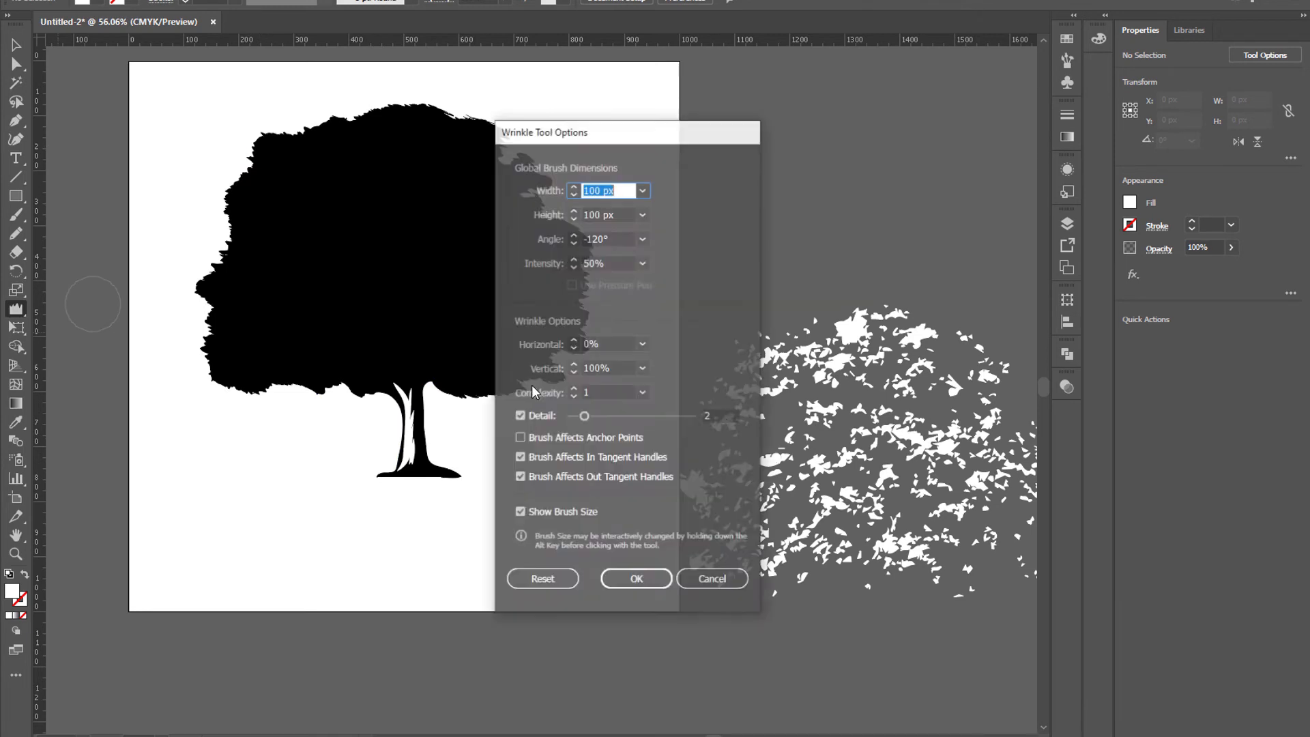
{"action": "left_click", "coordinate": [642, 238]}
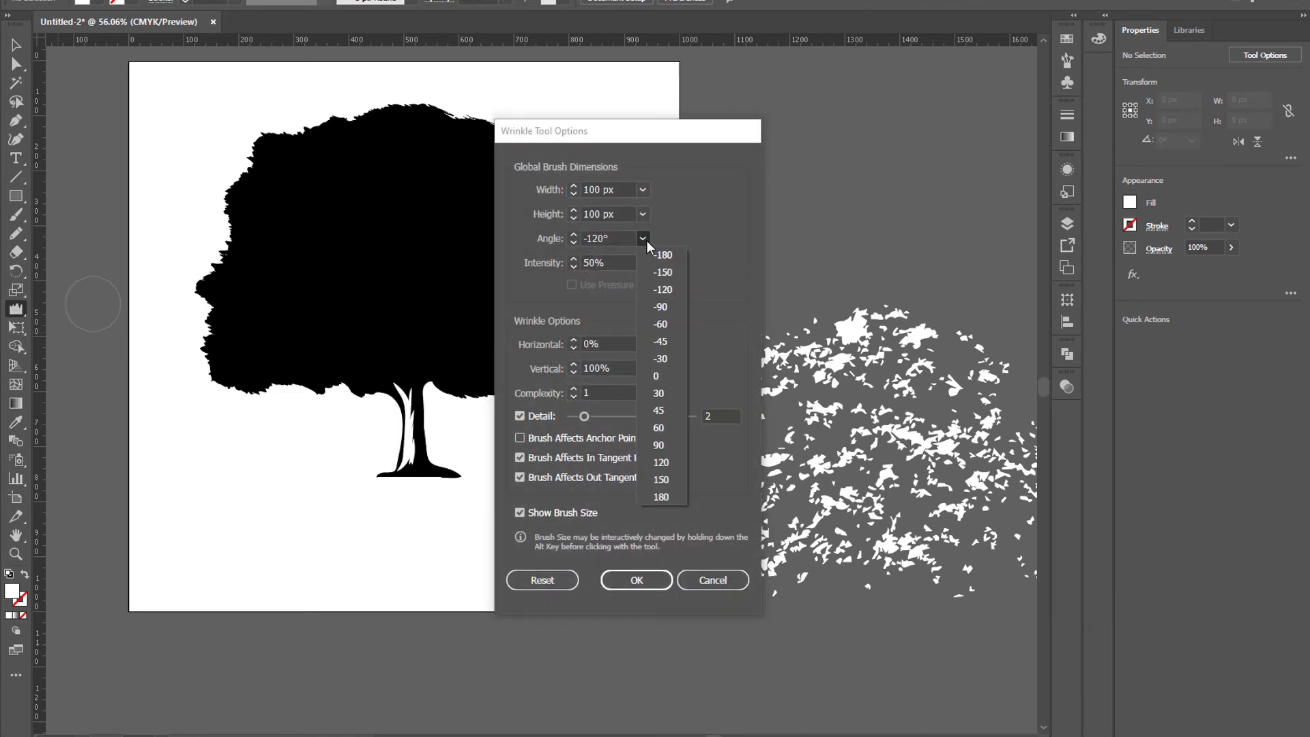
{"action": "mouse_move", "coordinate": [661, 427]}
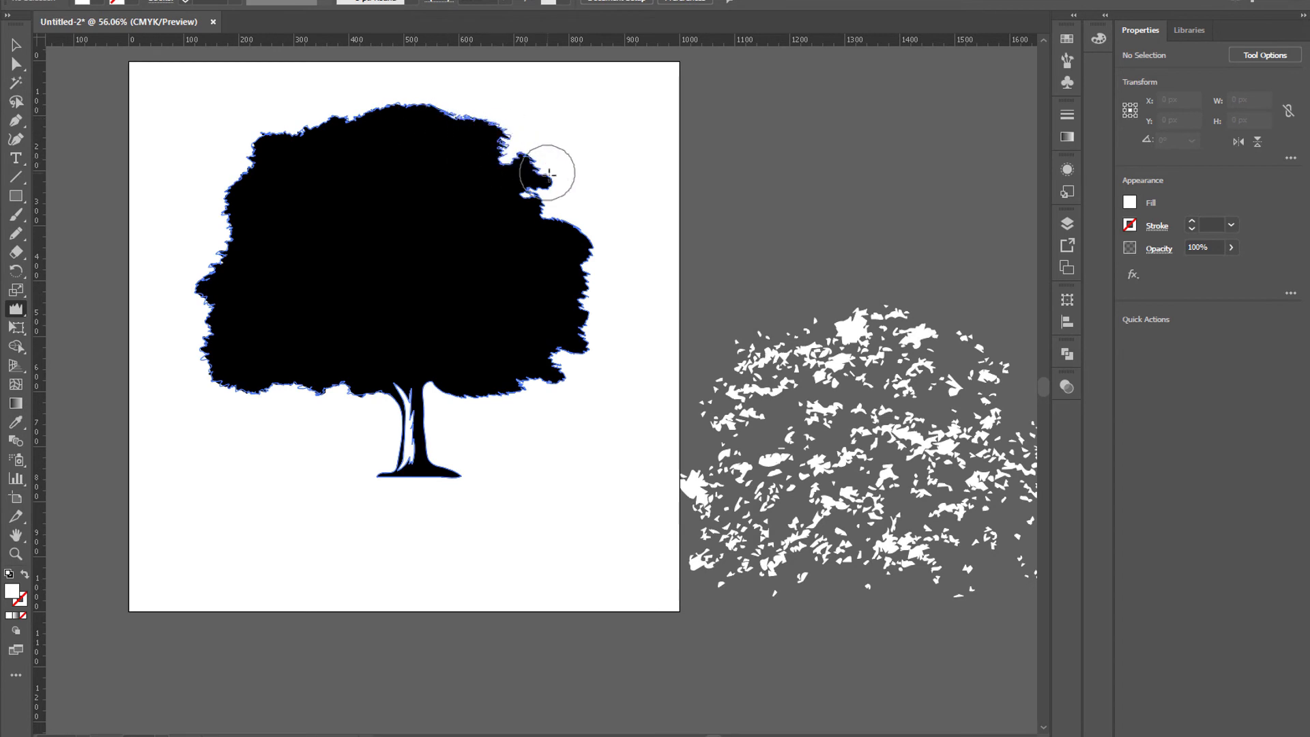
- Move the white speckle cluster onto the tree canopy
{"action": "left_click", "coordinate": [209, 502]}
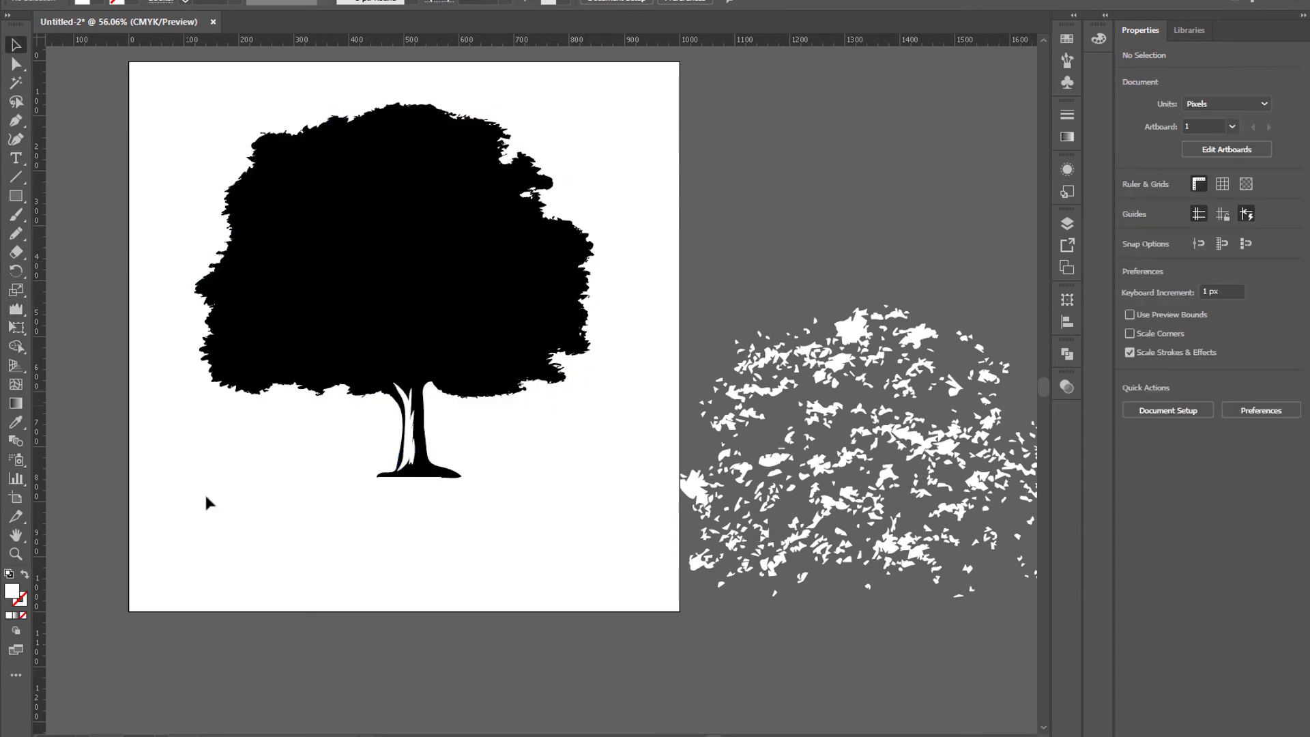
{"action": "left_click", "coordinate": [777, 467]}
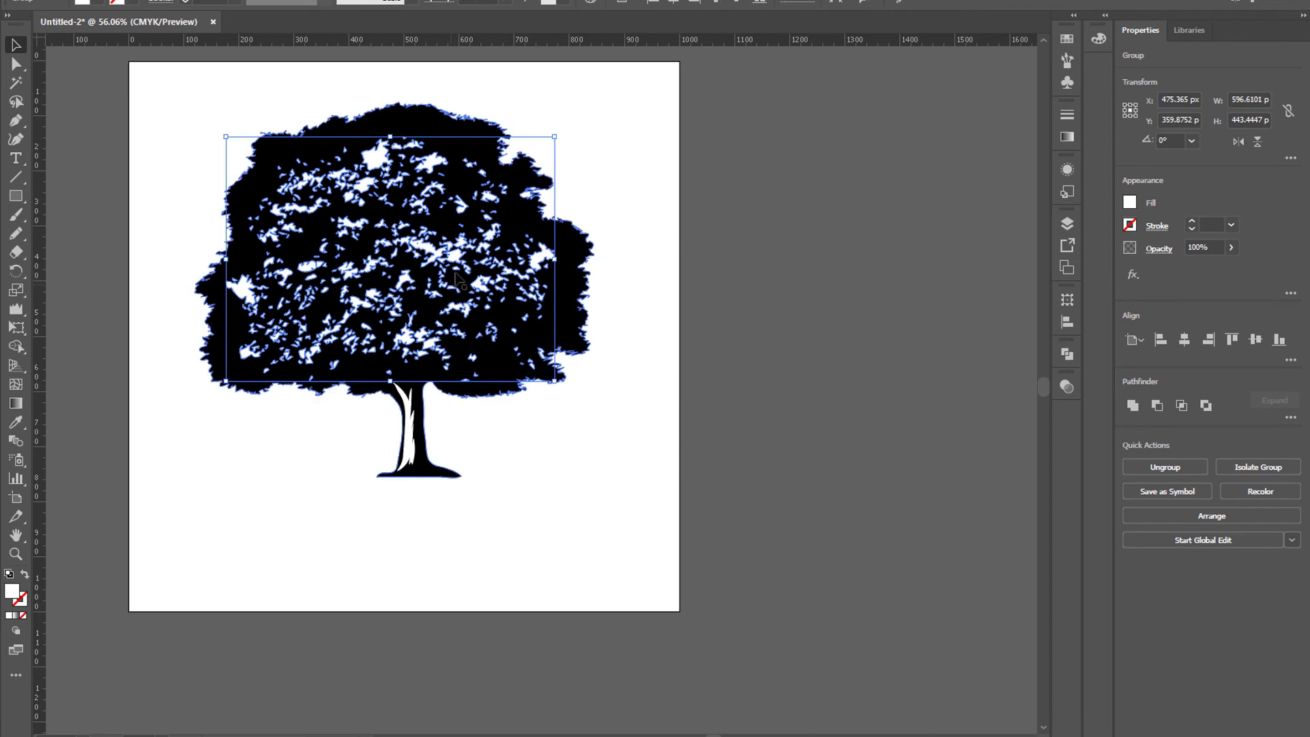
{"action": "left_click_drag", "start_coordinate": [457, 278], "coordinate": [440, 255]}
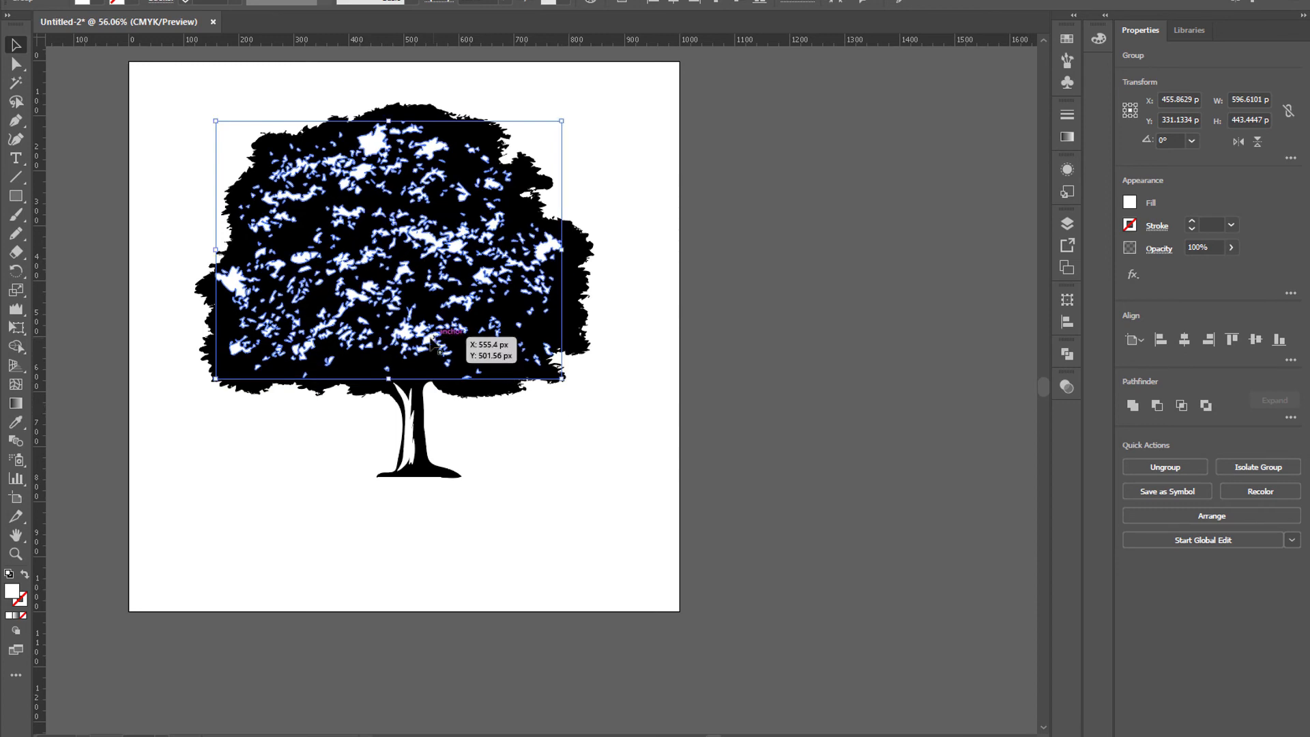
{"action": "left_click", "coordinate": [118, 161]}
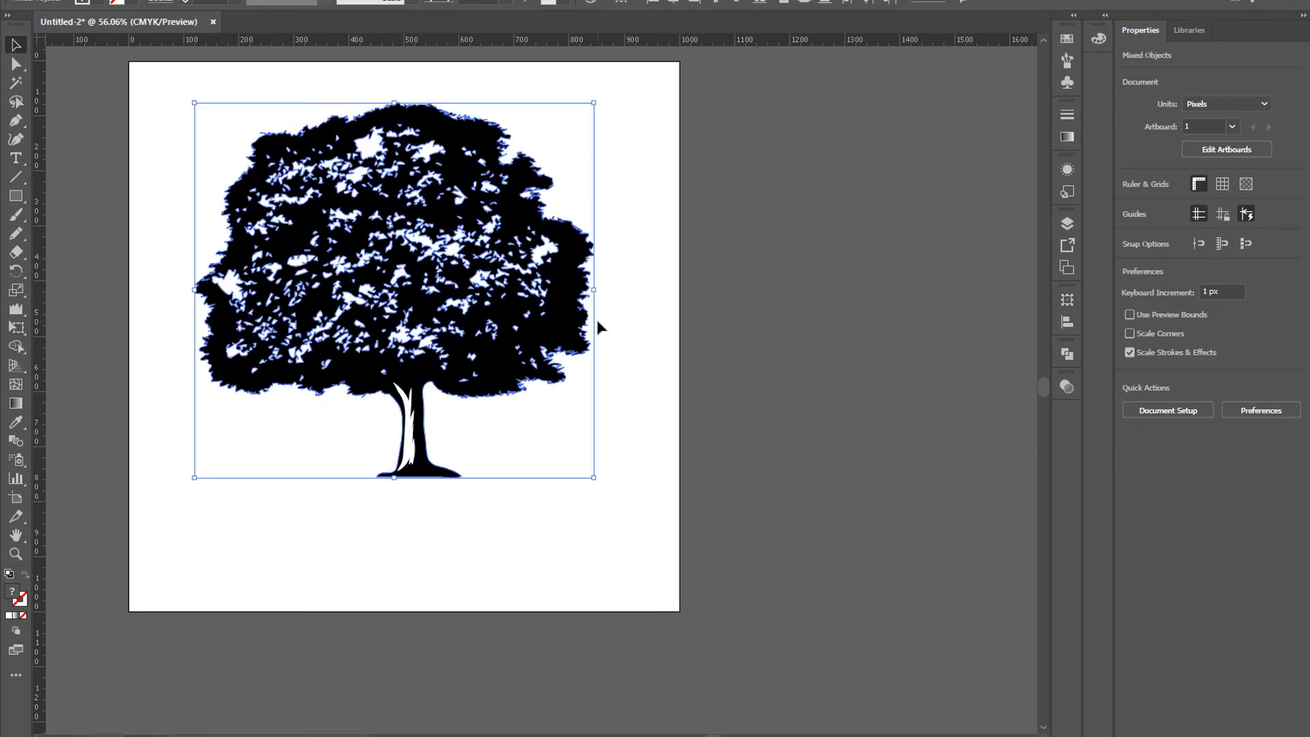
- Select tree and speckles together and apply Pathfinder Trim to cut speckle holes
{"action": "left_click", "coordinate": [376, 292]}
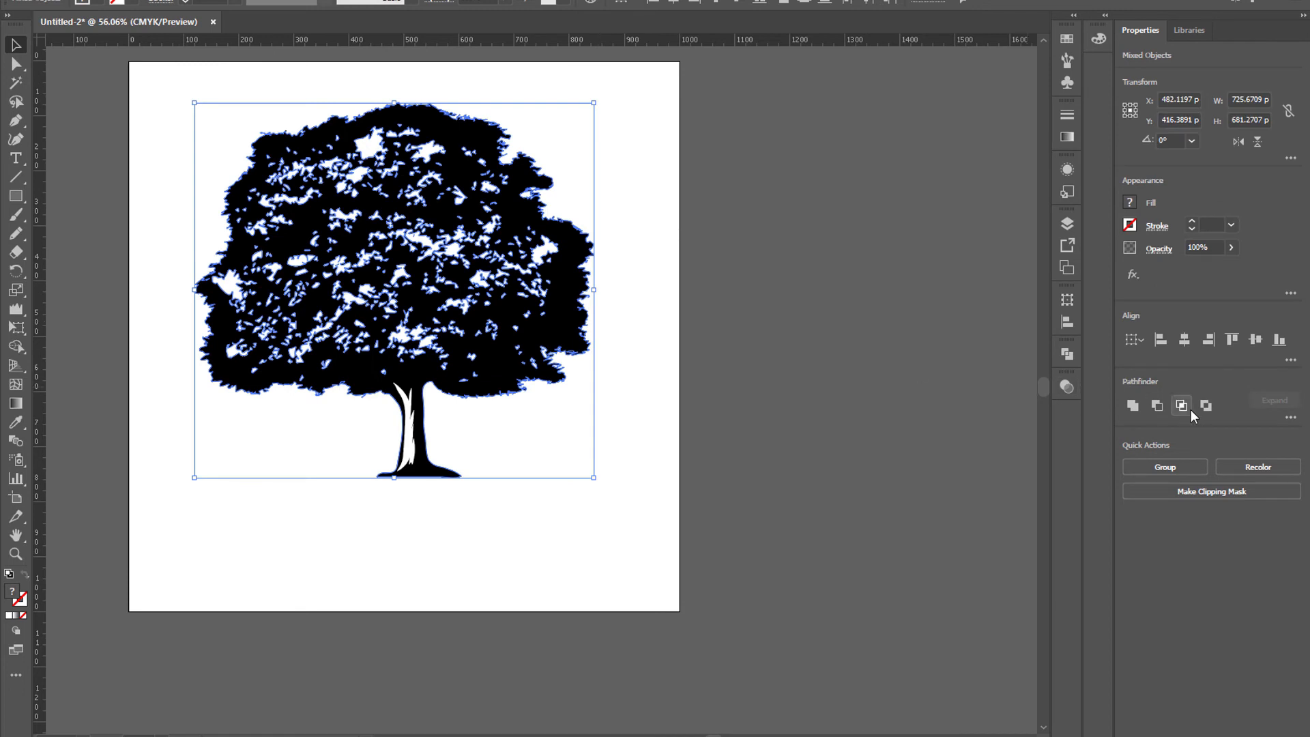
{"action": "mouse_move", "coordinate": [1155, 437]}
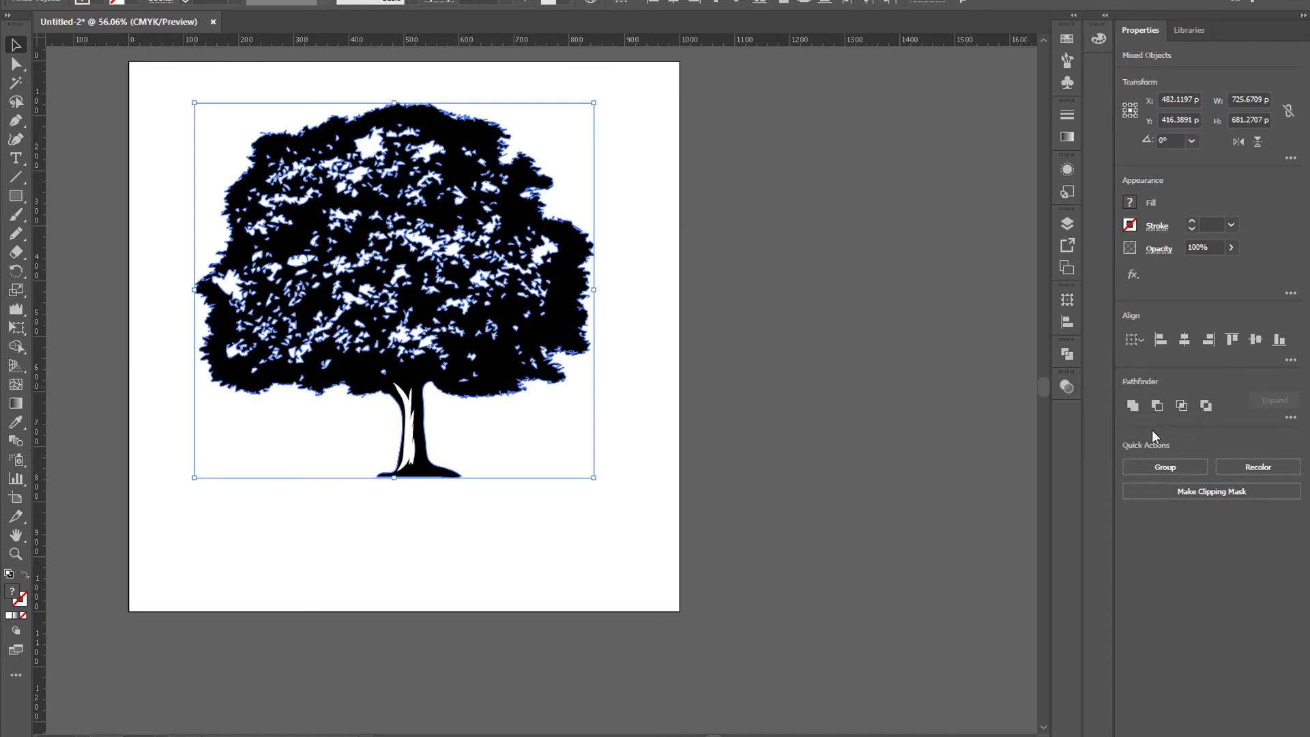
{"action": "left_click", "coordinate": [1290, 429]}
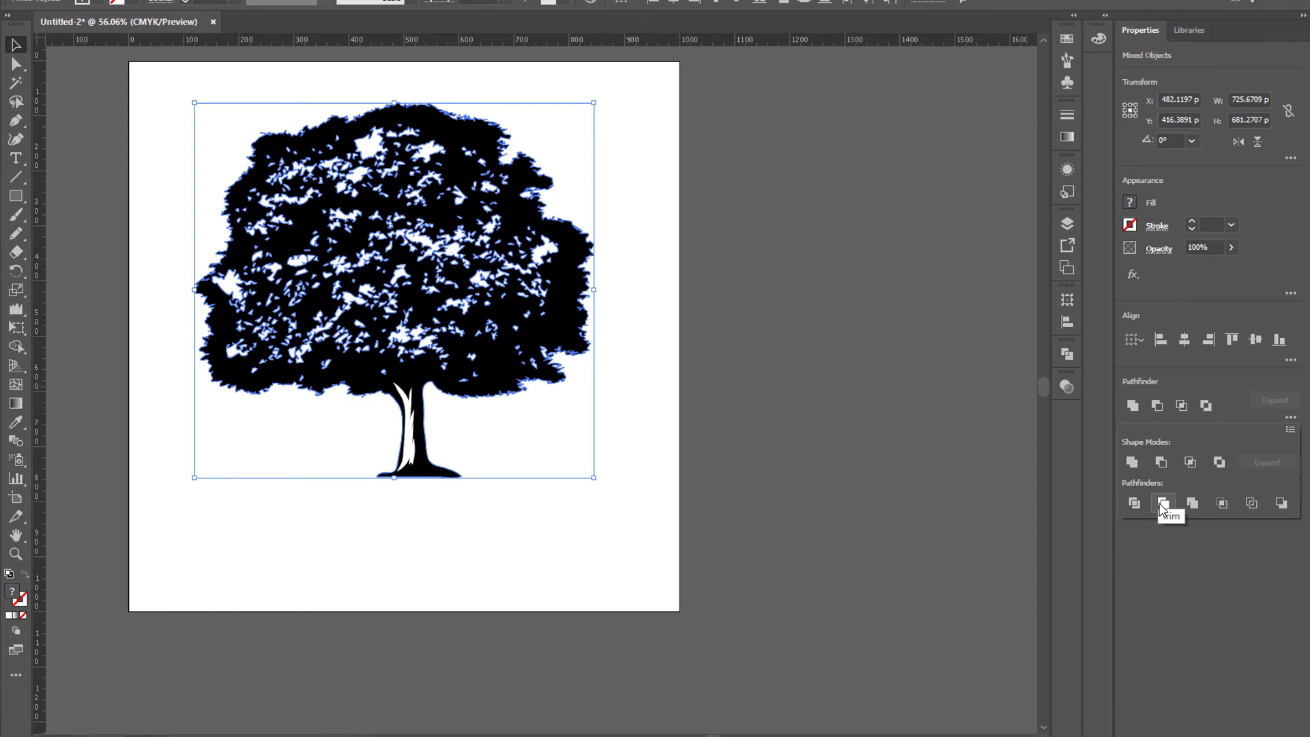
{"action": "left_click", "coordinate": [1163, 504]}
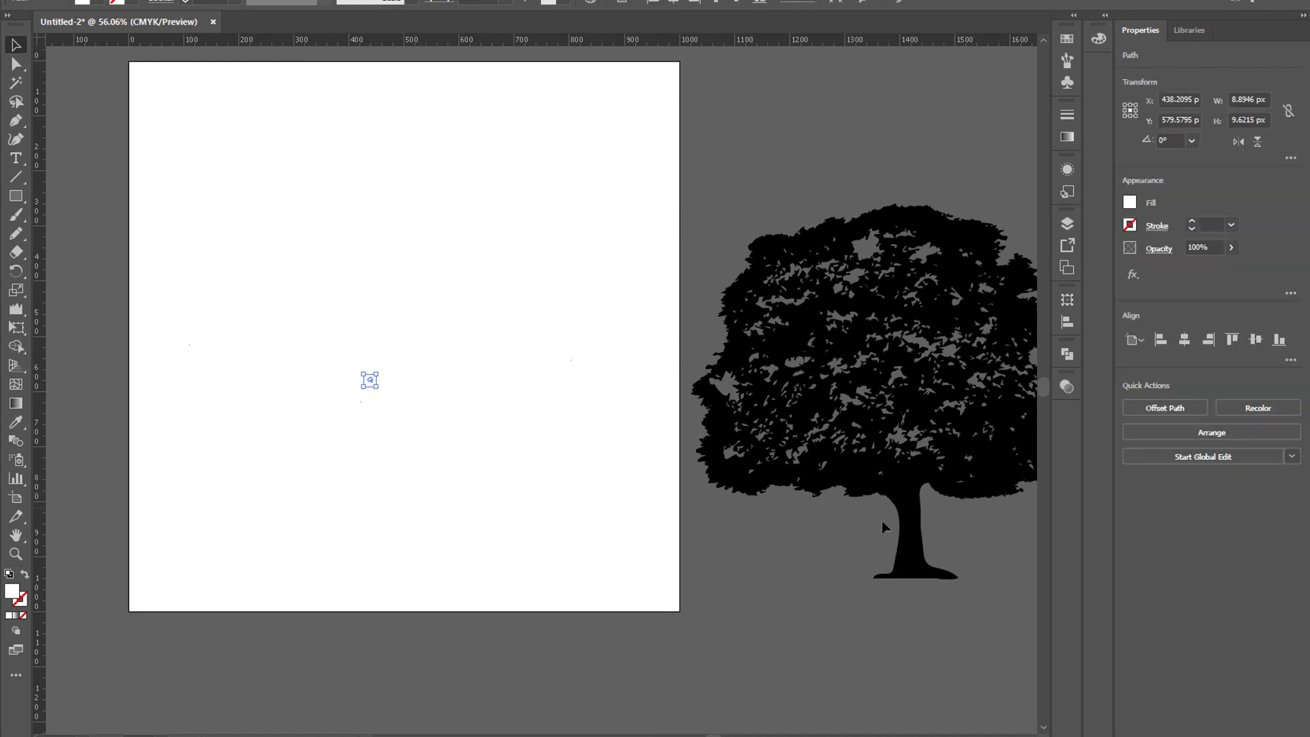
- Trim the speckles into the tree with Pathfinder so the black canopy shows white flecks, then deselect
{"action": "right_click", "coordinate": [398, 448]}
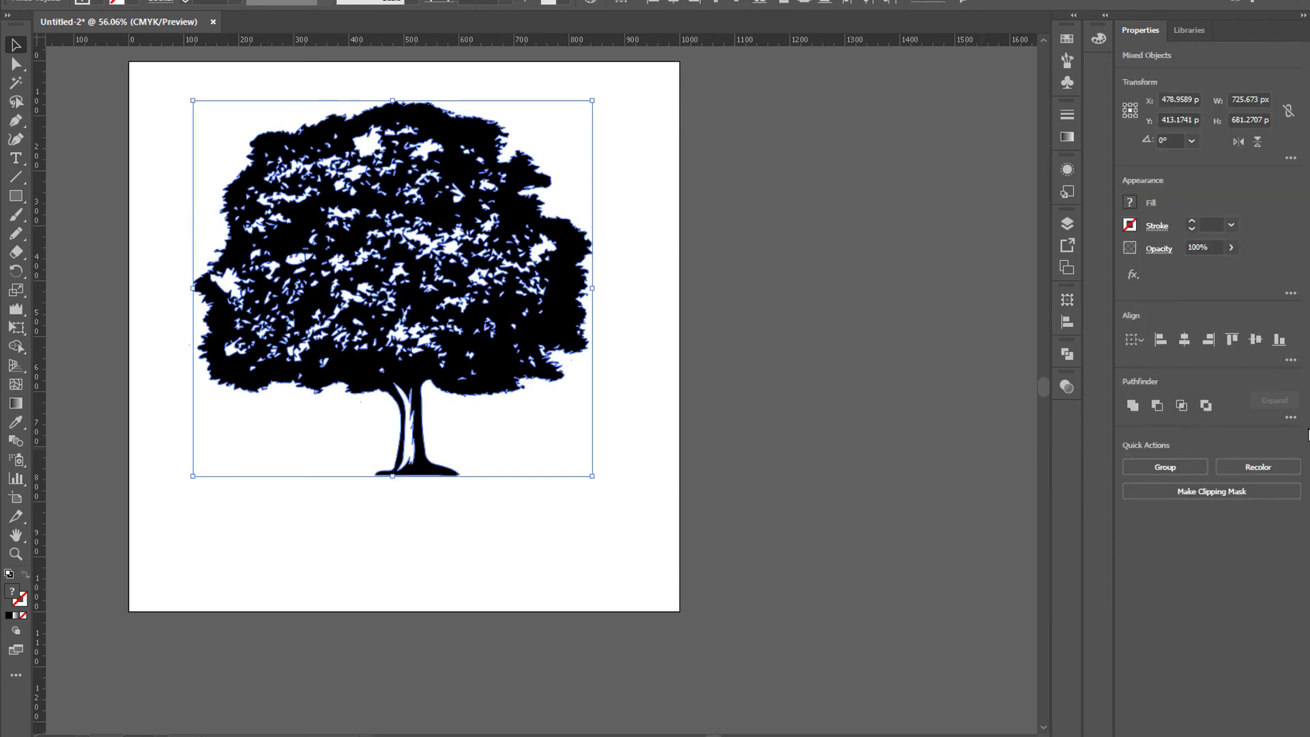
{"action": "left_click", "coordinate": [1290, 418]}
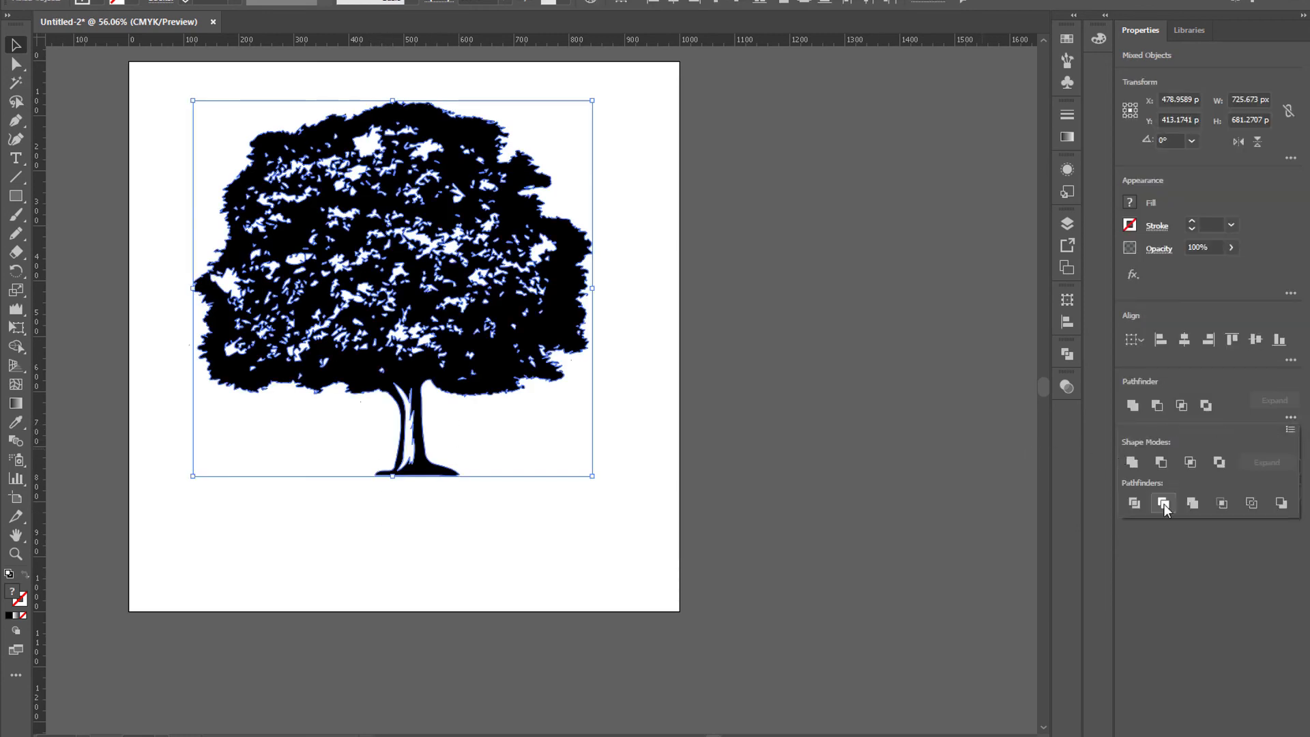
{"action": "left_click", "coordinate": [1163, 503]}
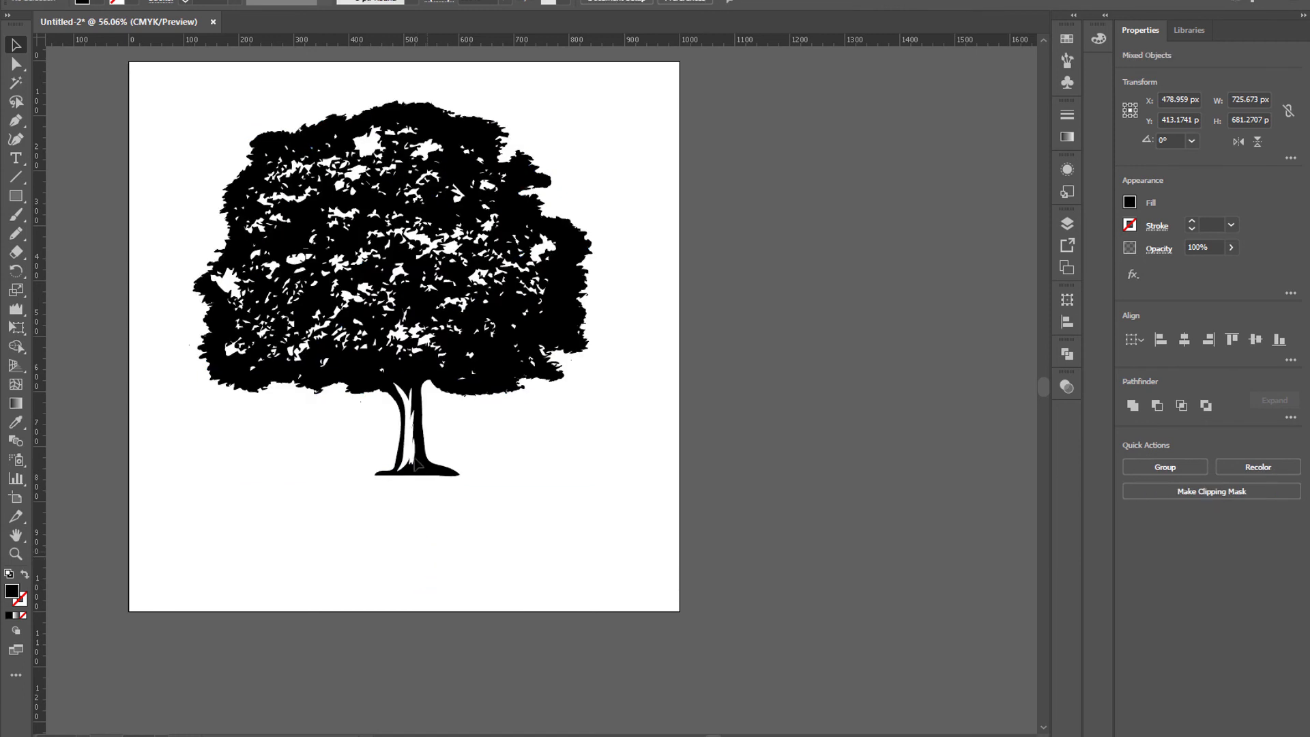
{"action": "left_click", "coordinate": [434, 535]}
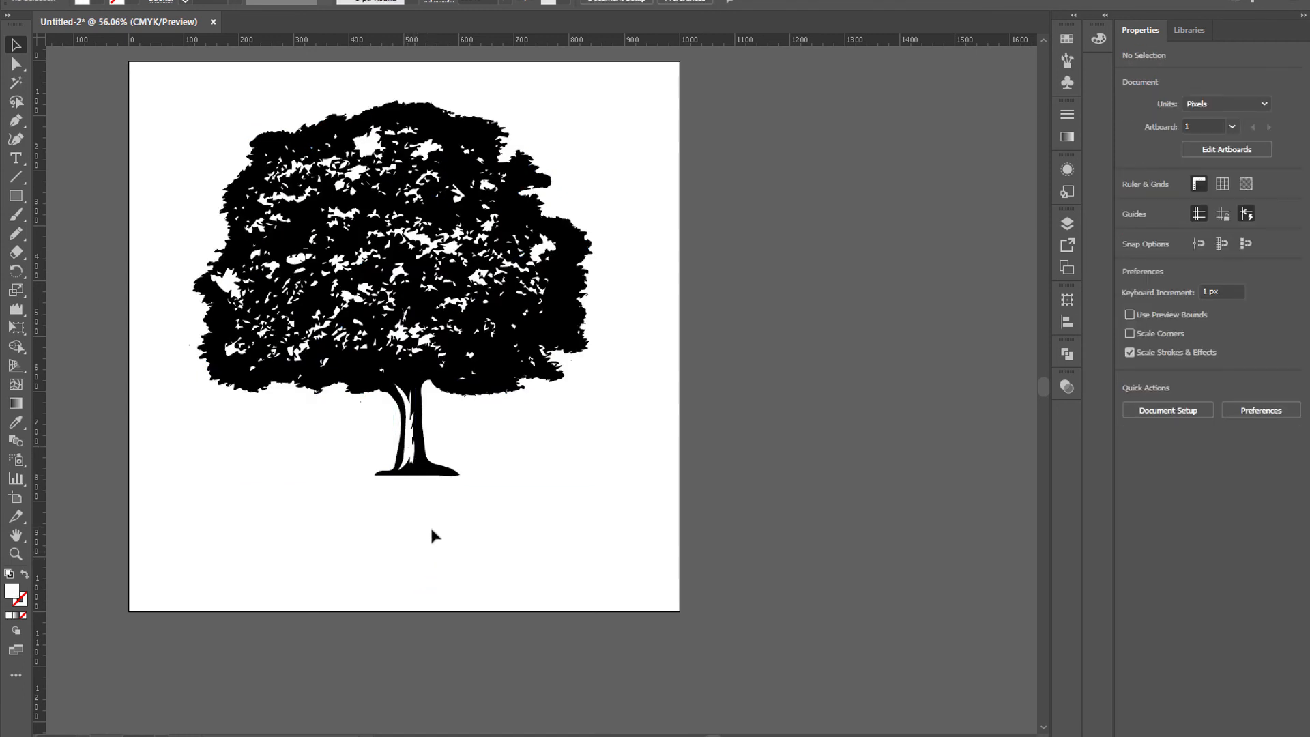
{"action": "mouse_move", "coordinate": [275, 482]}
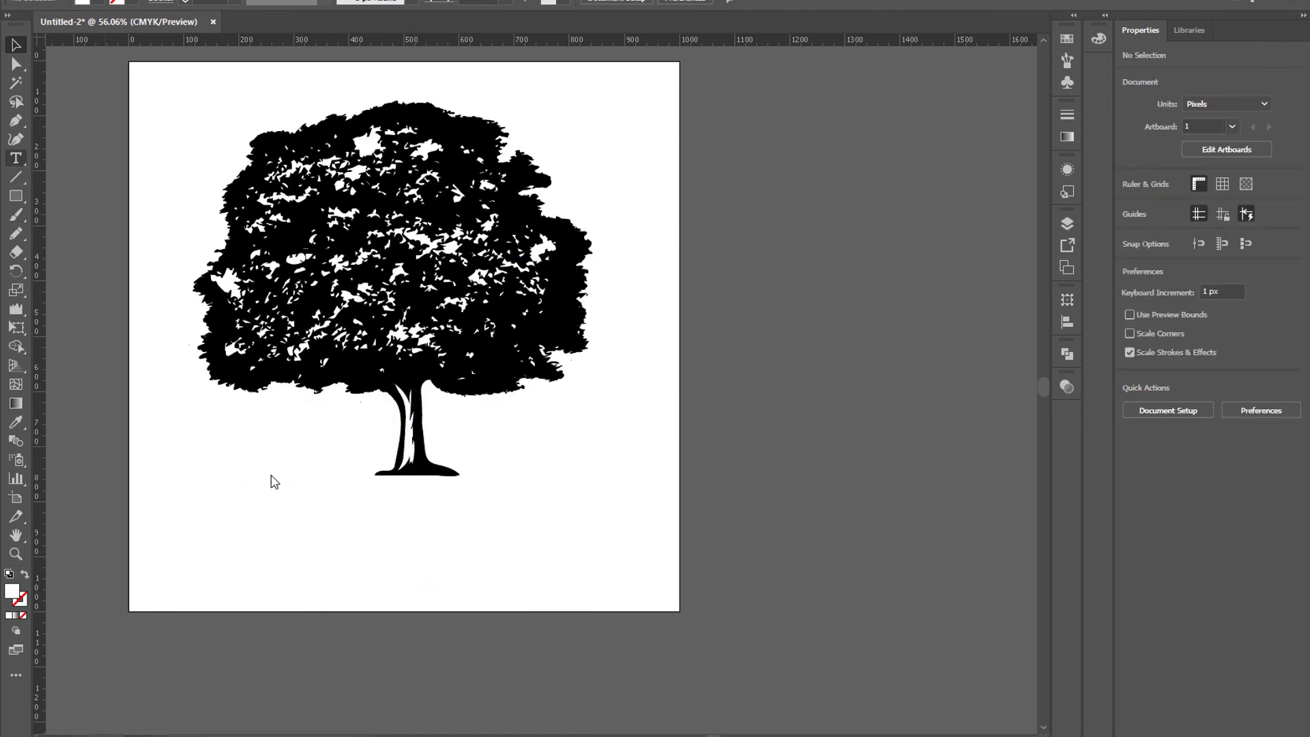
{"action": "mouse_move", "coordinate": [259, 524]}
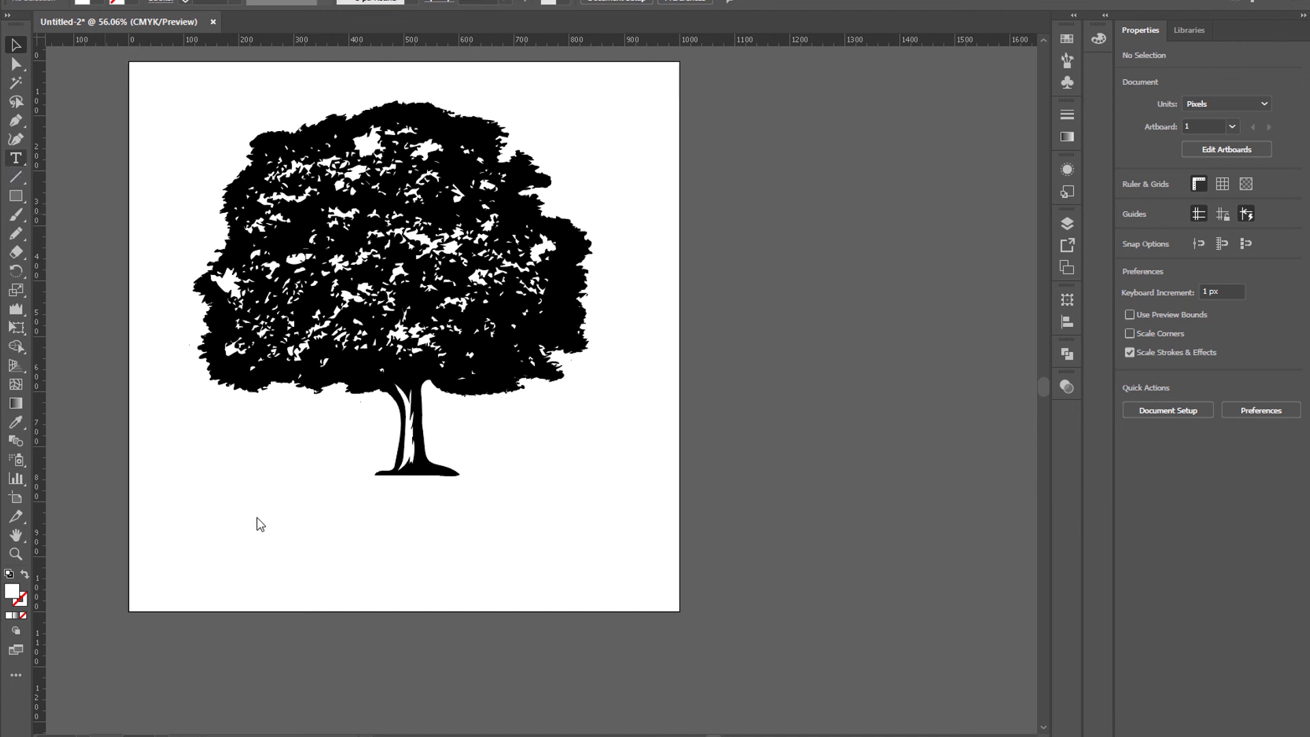
- Fill the tree navy and add 'TREE LOGO' with a 'TAGLINE HERE' line converted to uppercase
{"action": "left_click", "coordinate": [260, 514]}
{"action": "type", "text": "TREE LOGO"}
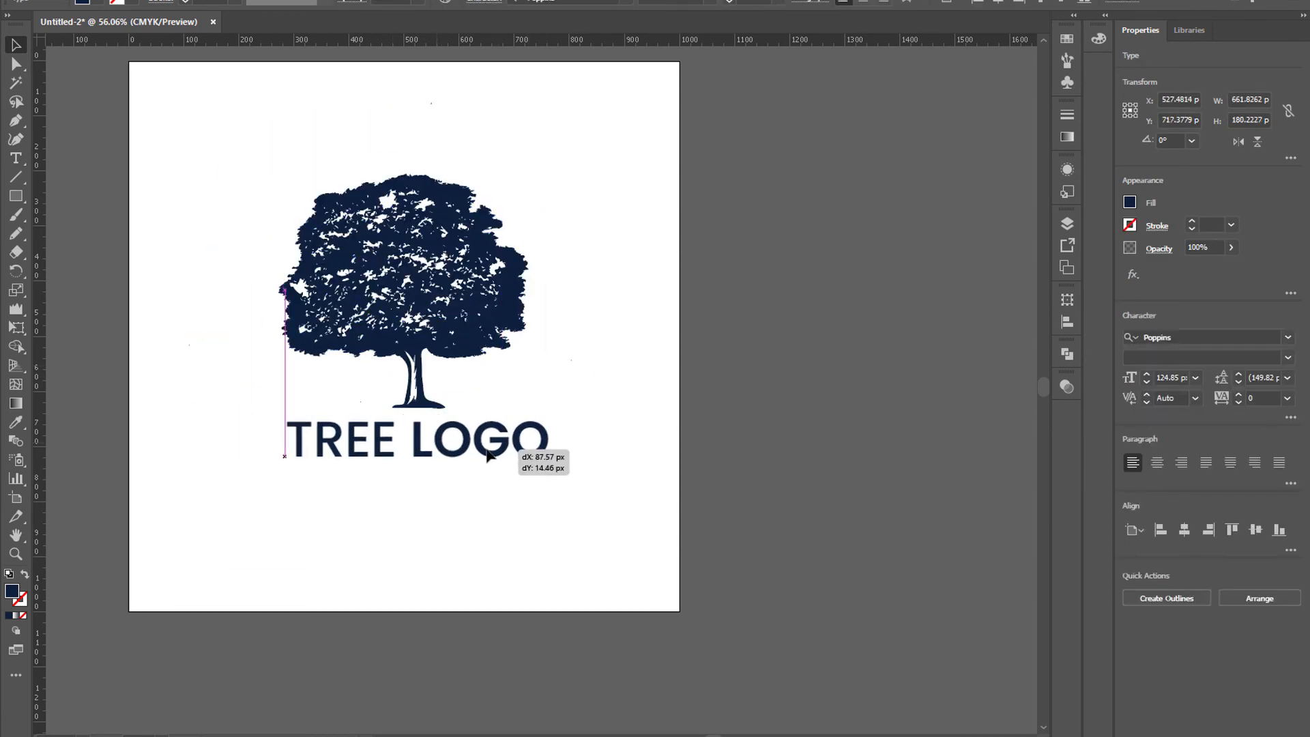
{"action": "type", "text": "tagline here"}
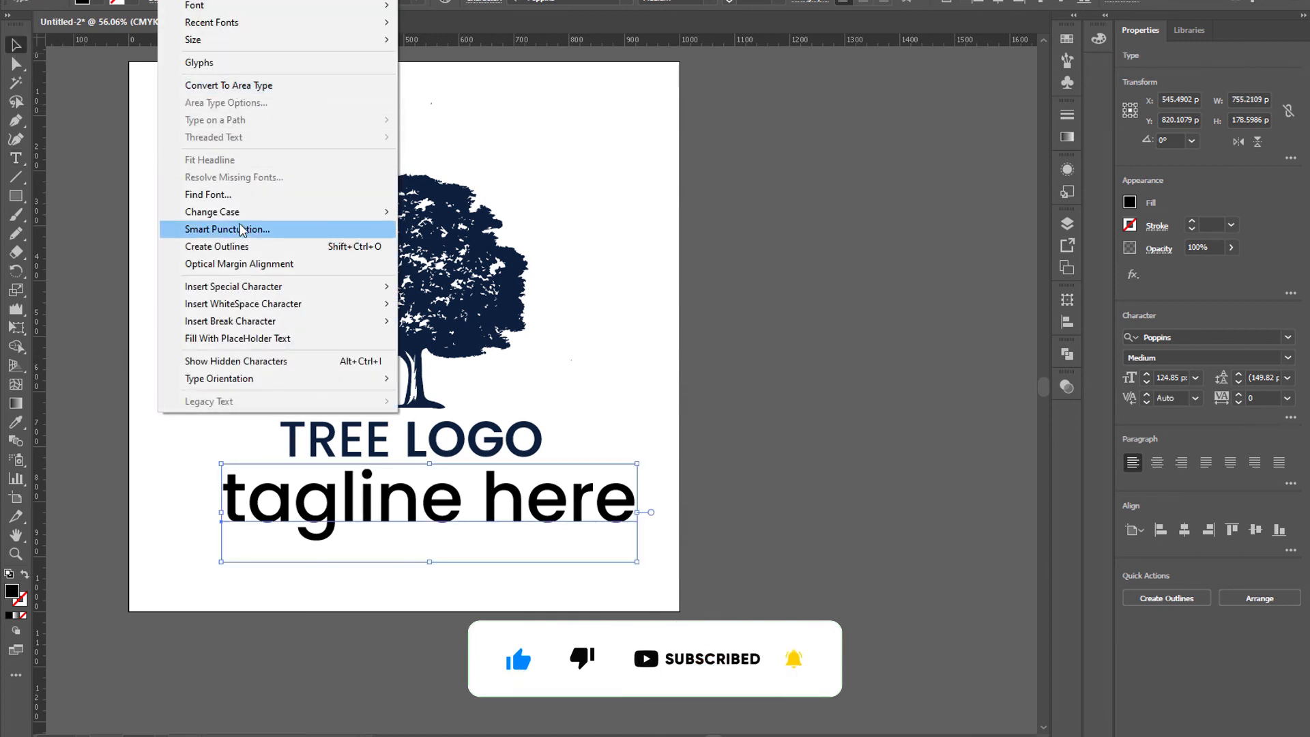
{"action": "left_click", "coordinate": [213, 212]}
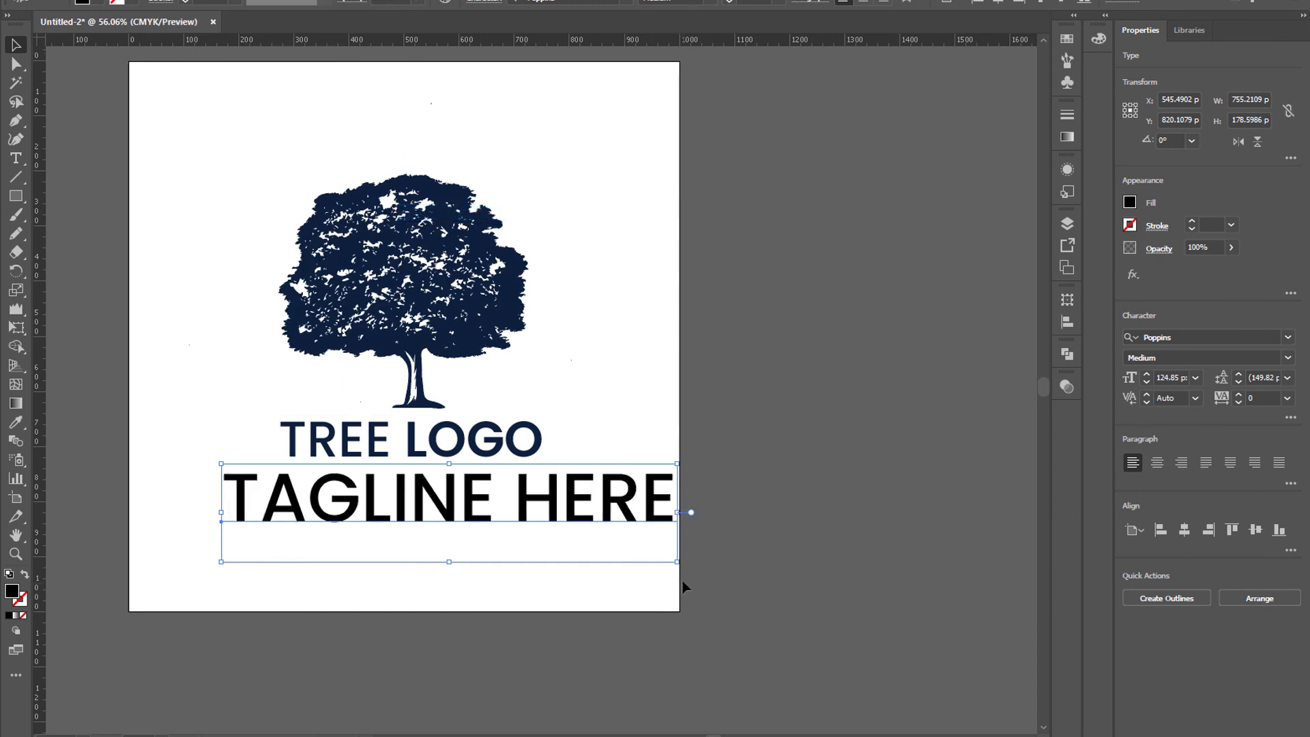